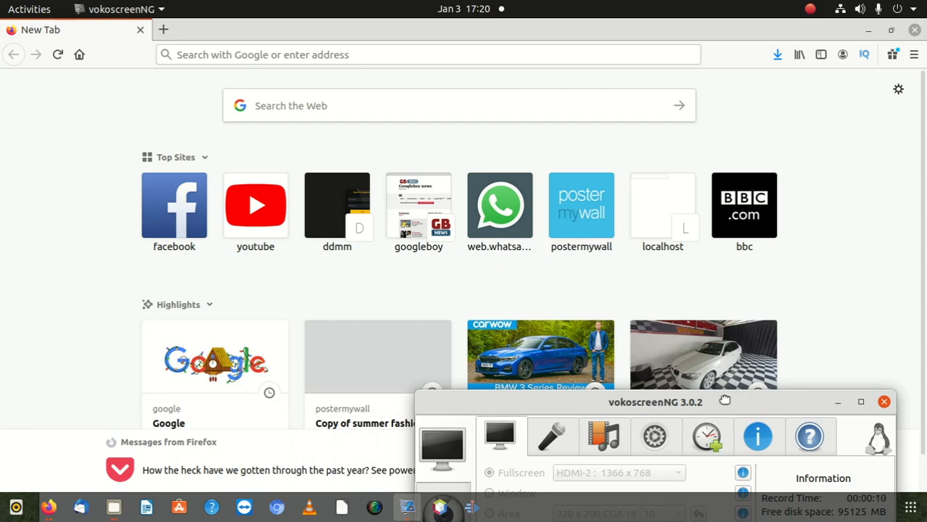
Move the vokoscreenNG recorder window aside and minimize it to reveal the Firefox new tab
drag(655, 402, 658, 420)
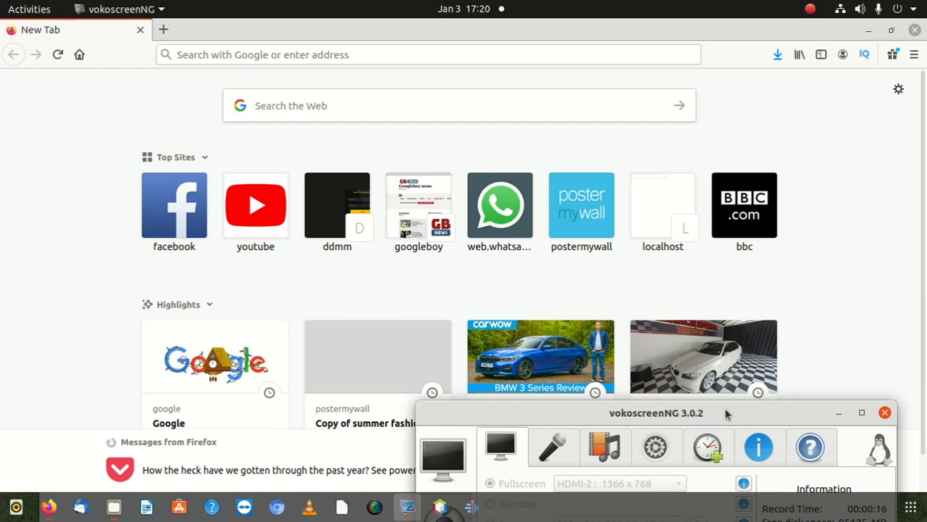
click(428, 55)
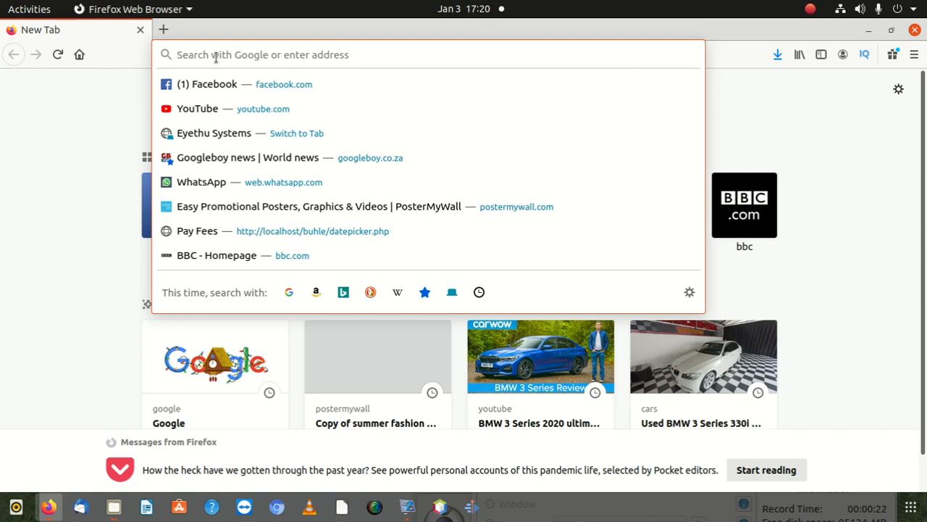
Go to the router admin site at 192.168.8.1 and reach its Change Password page
text(192.168.8.1/html/account.html)
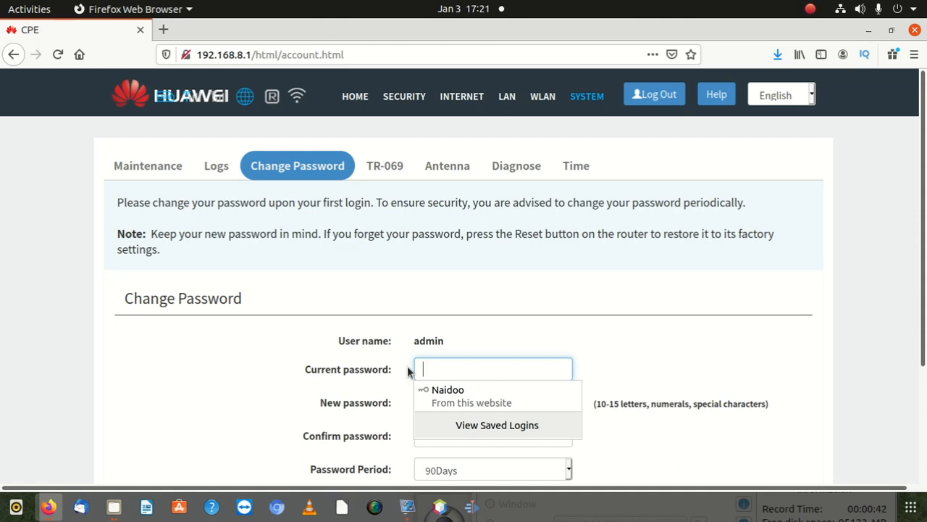
Enter the current admin password, then fill the new password and its confirmation
click(447, 388)
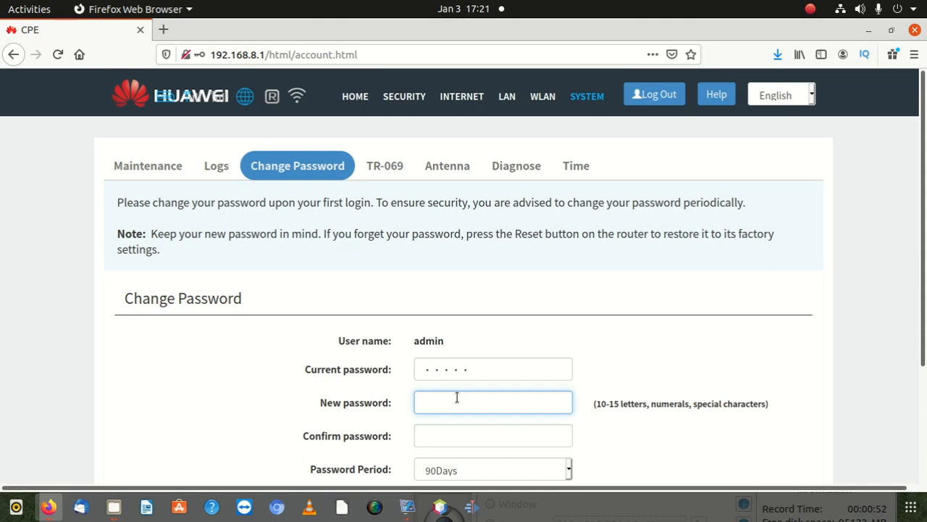
text(password)
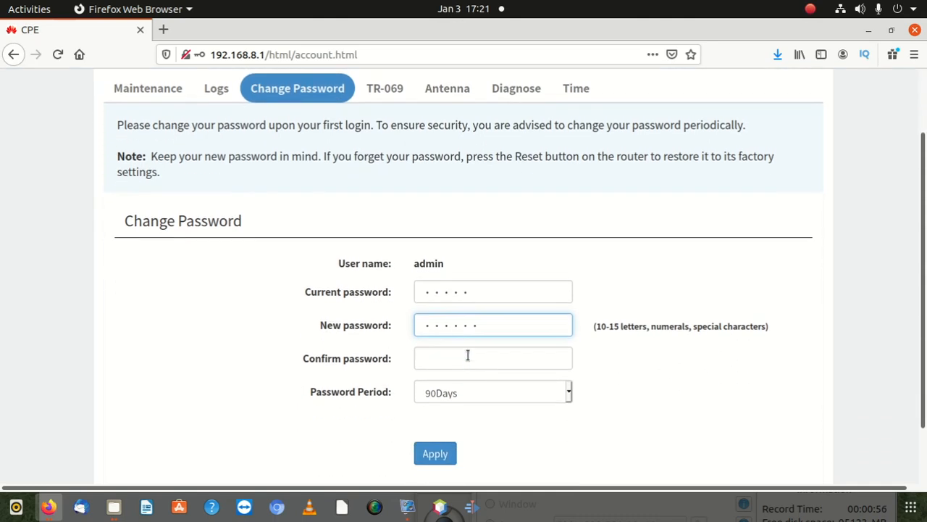
click(493, 358)
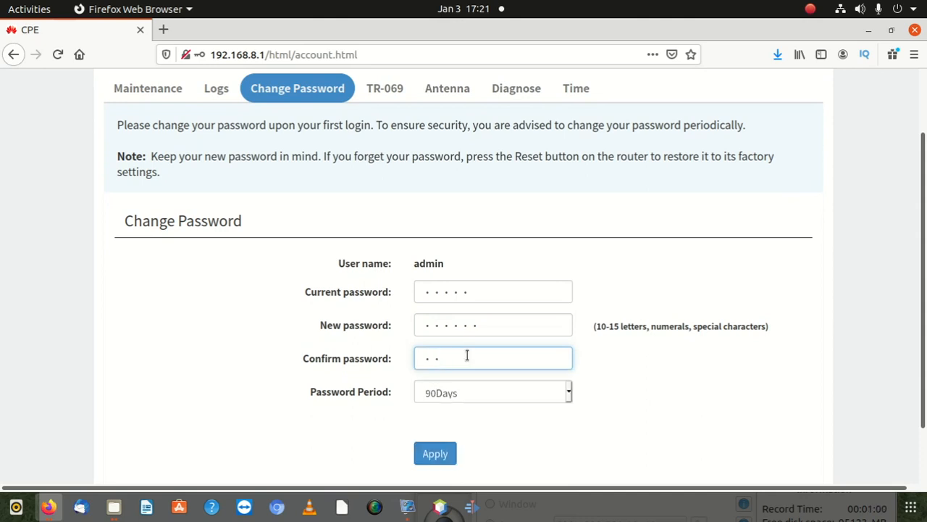
click(492, 357)
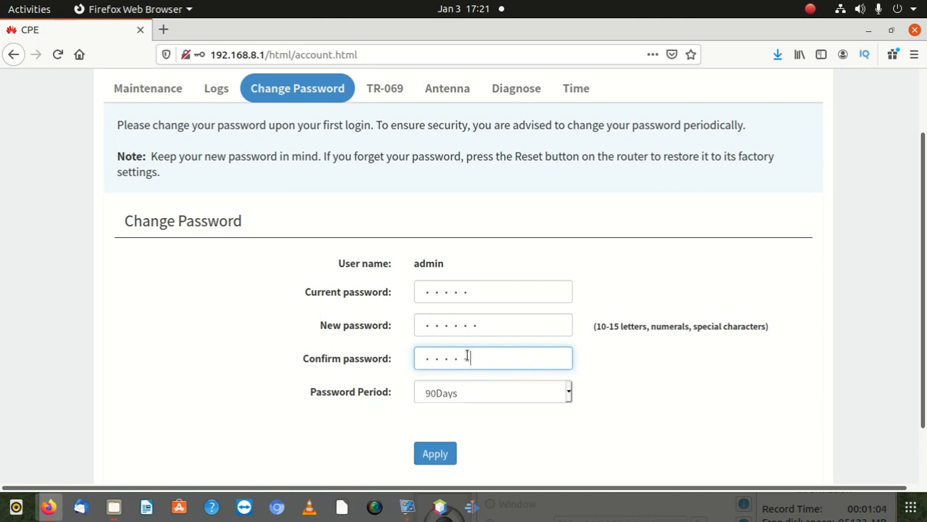
text(•)
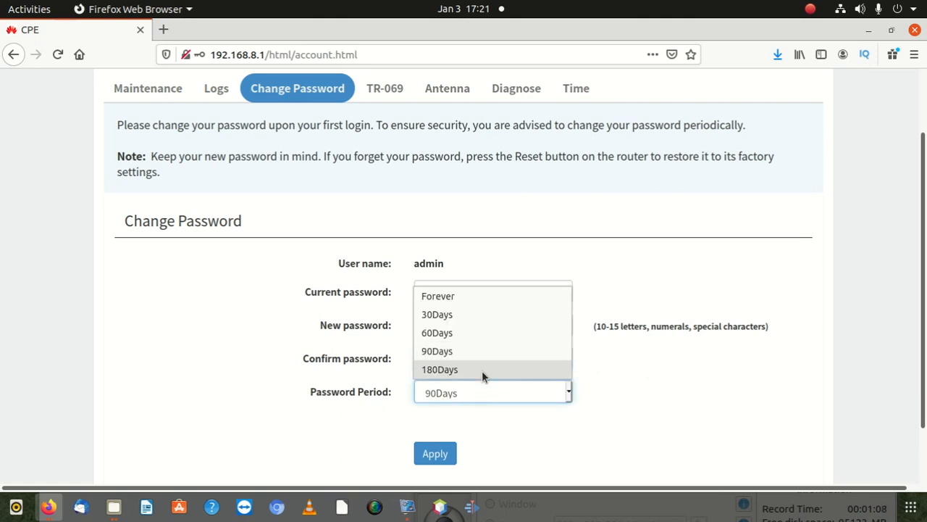
mouse_move(473, 331)
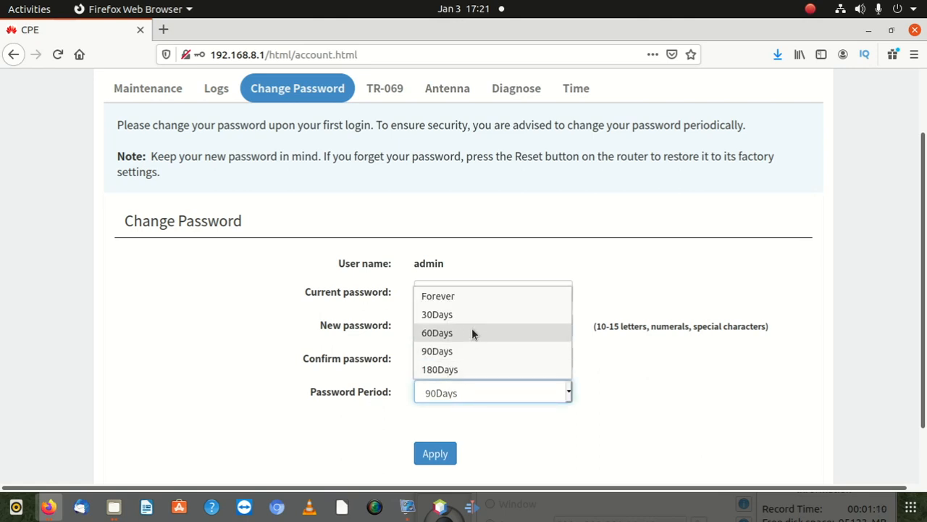
mouse_move(467, 296)
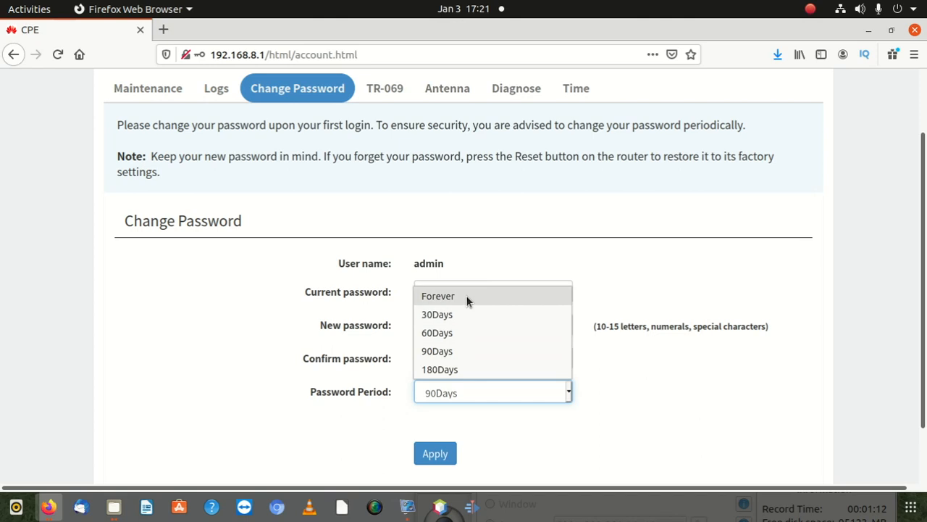
mouse_move(449, 351)
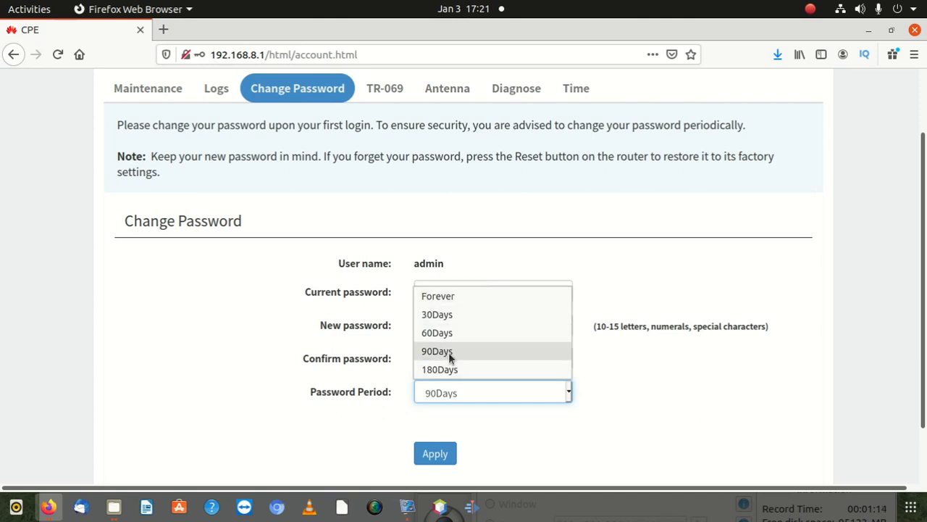
mouse_move(438, 296)
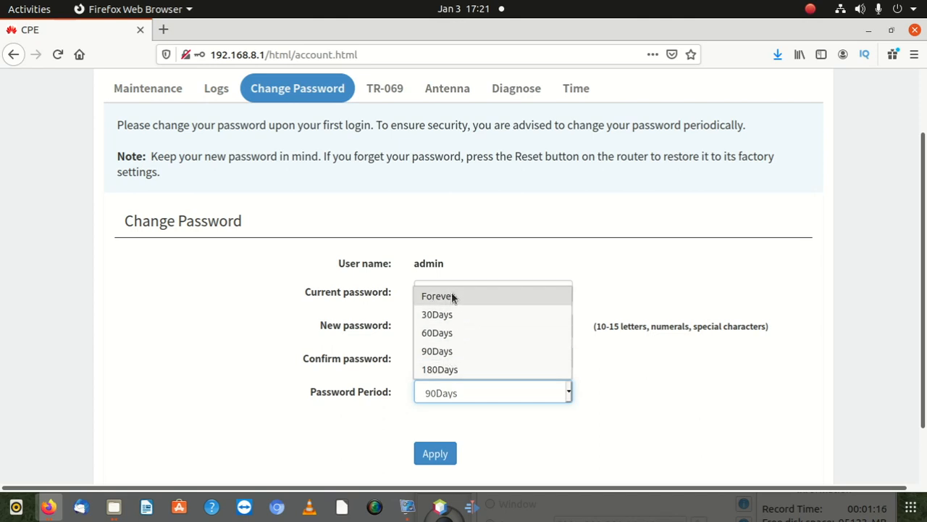
Try the Forever password period, then switch to 90Days, 60Days and 30Days in turn
click(437, 296)
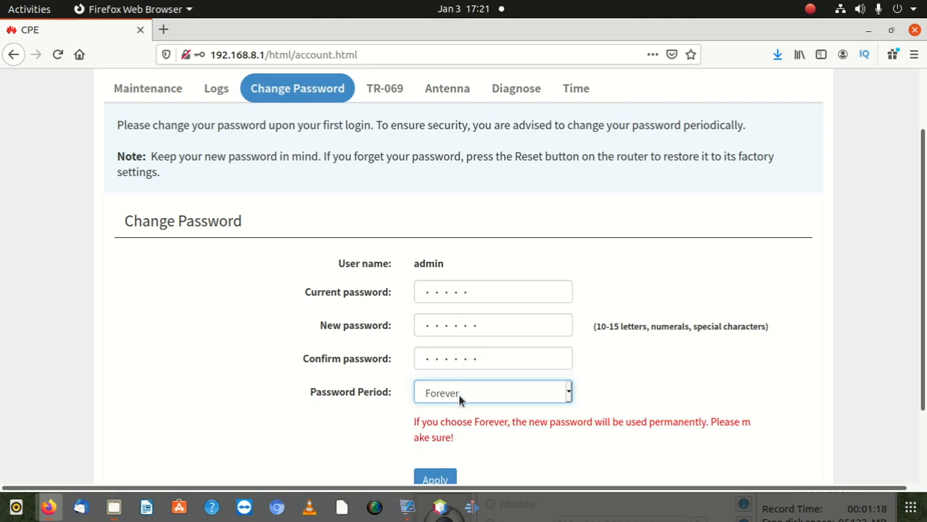
mouse_move(484, 392)
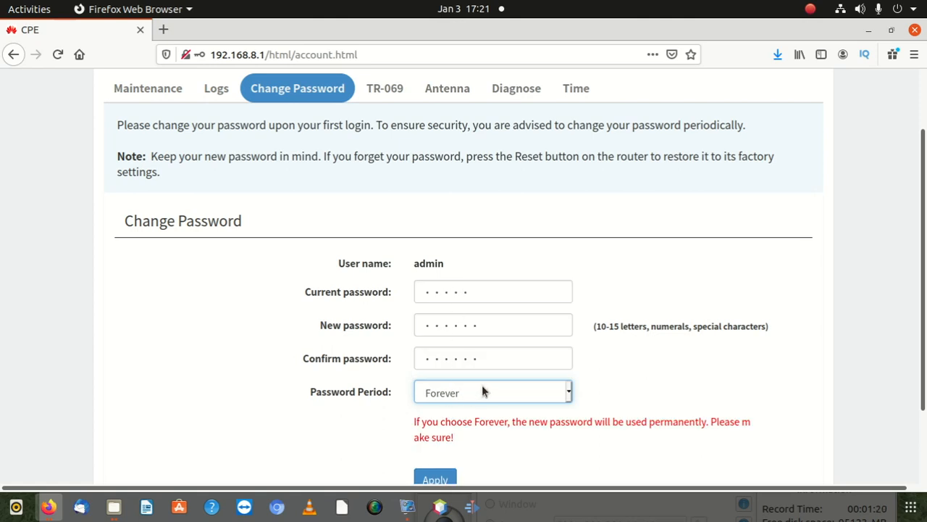
scroll(down, 3)
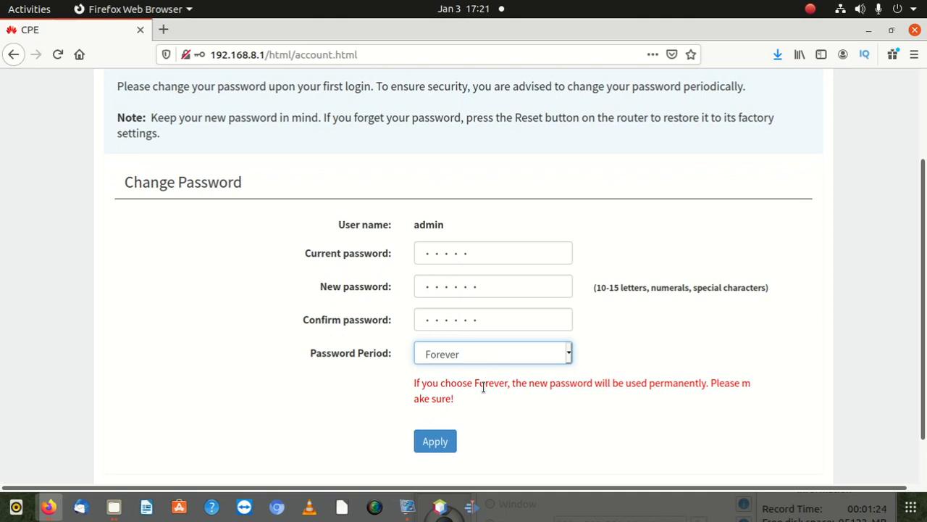
click(493, 353)
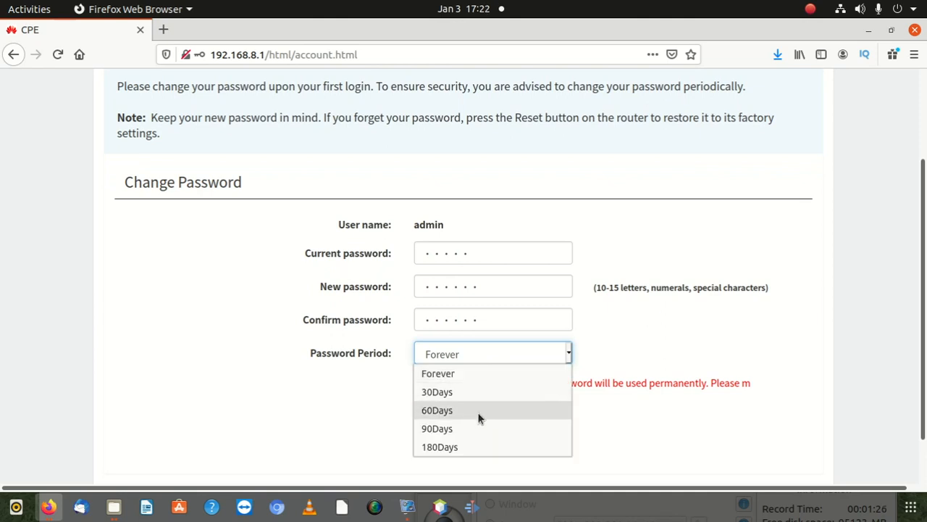
click(438, 429)
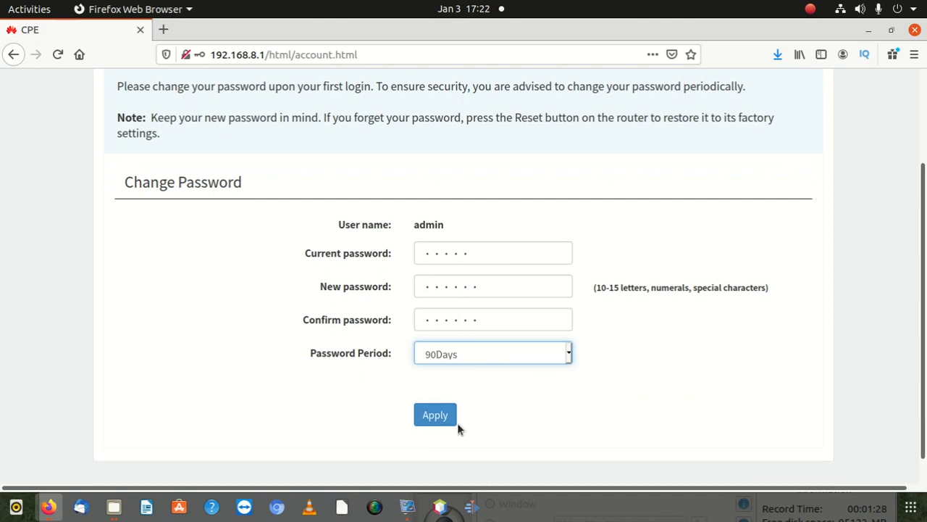
click(493, 354)
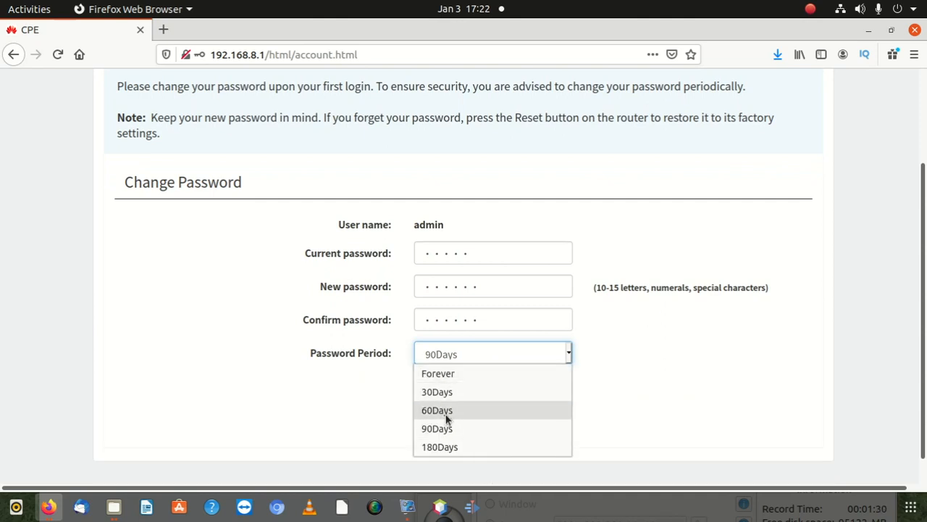
click(437, 409)
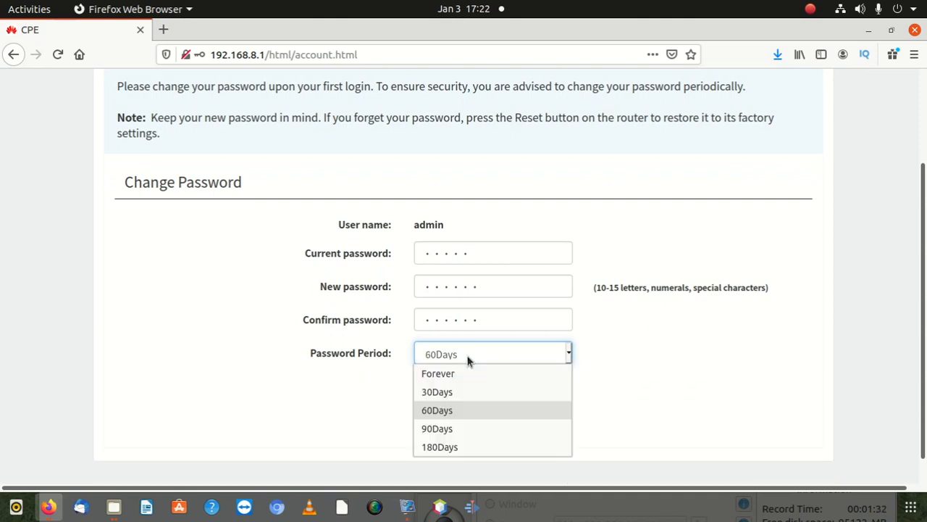
click(437, 391)
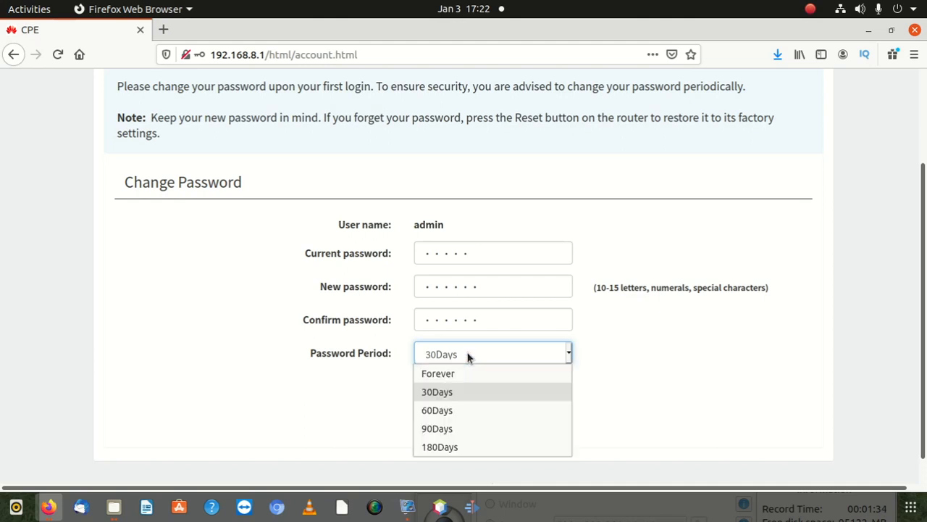
mouse_move(504, 394)
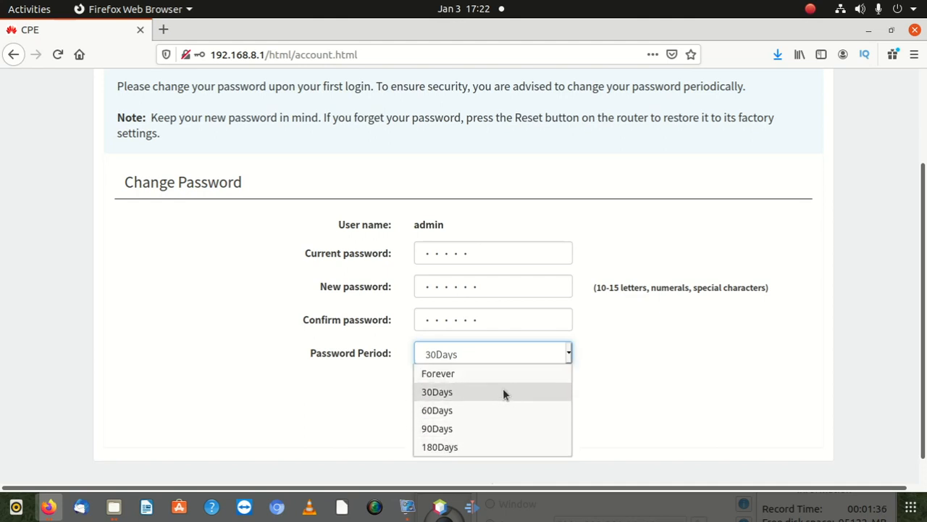
mouse_move(438, 429)
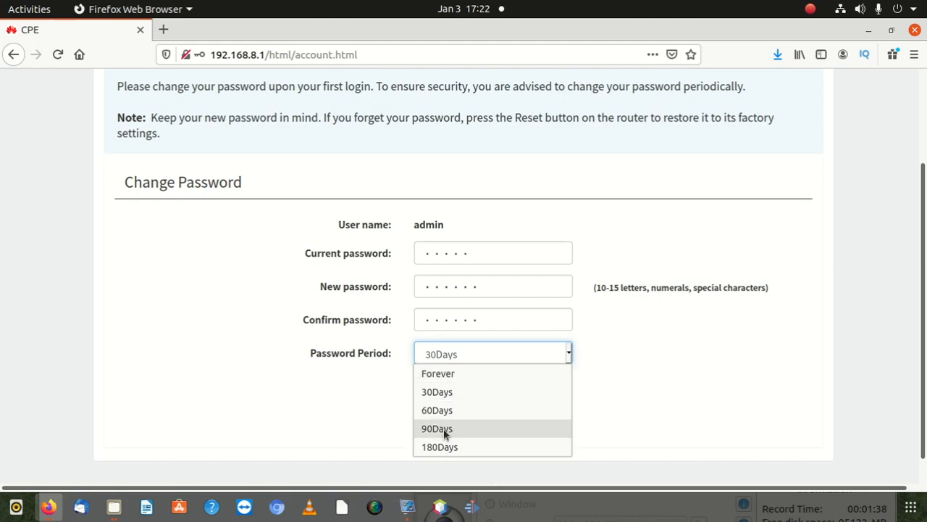
Set the password period to 90Days and correct the rejected new password
click(438, 429)
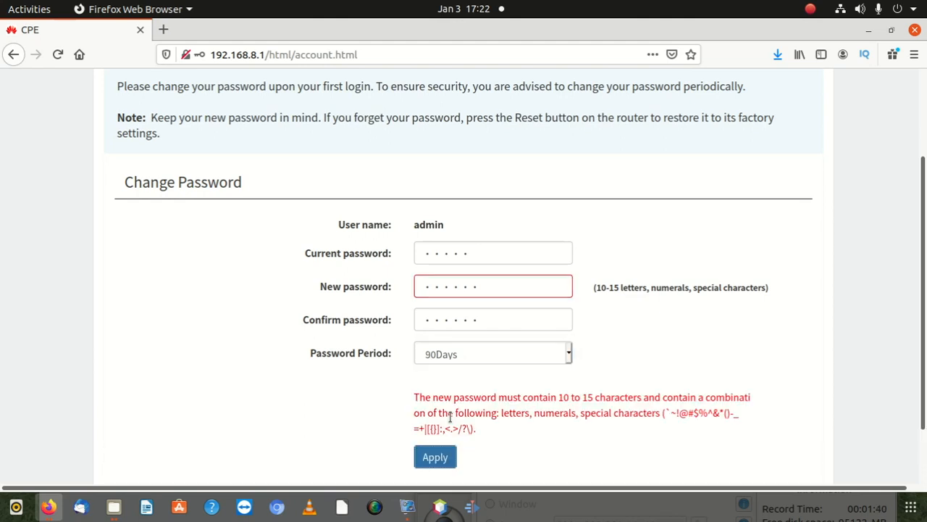
mouse_move(666, 312)
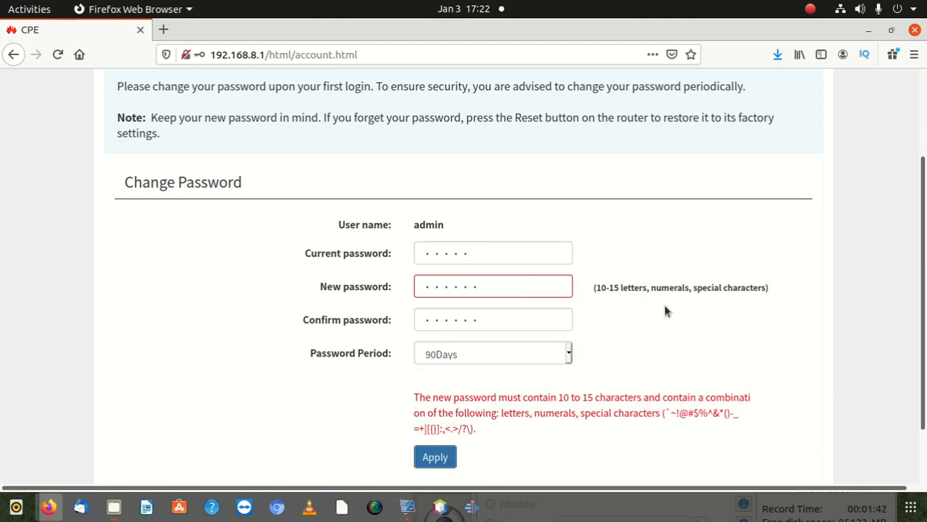
mouse_move(597, 297)
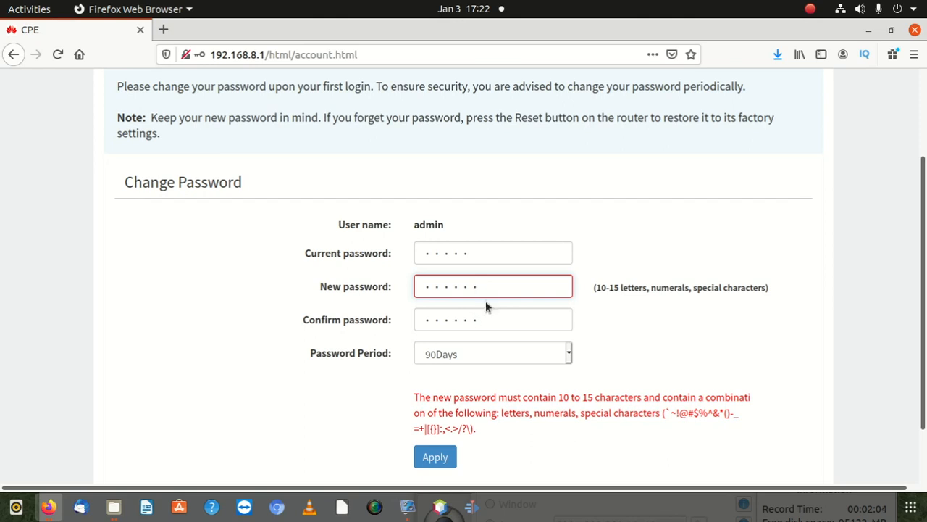
click(492, 287)
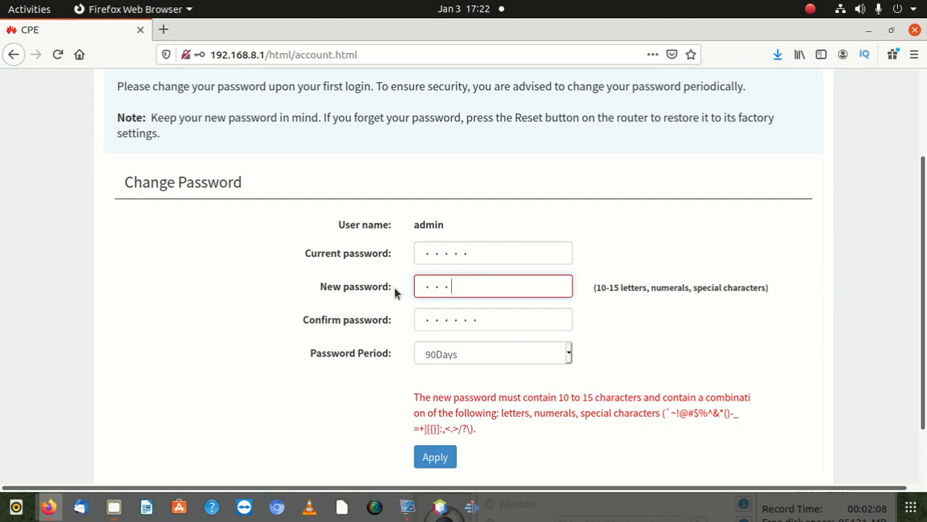
text(•)
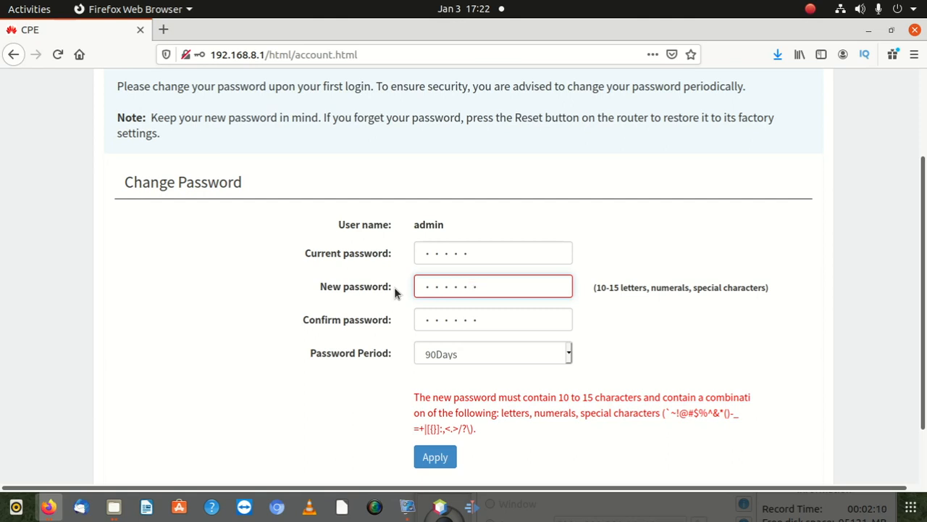
text(a)
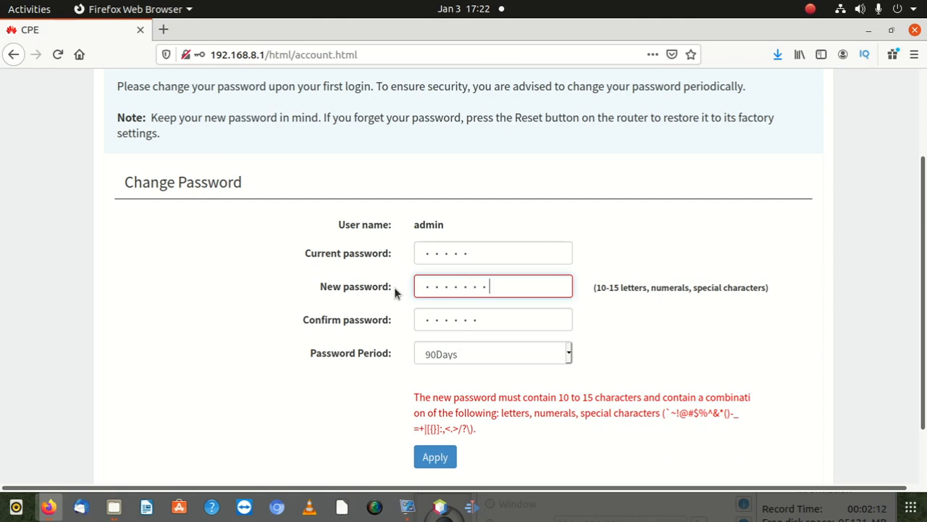
text(••)
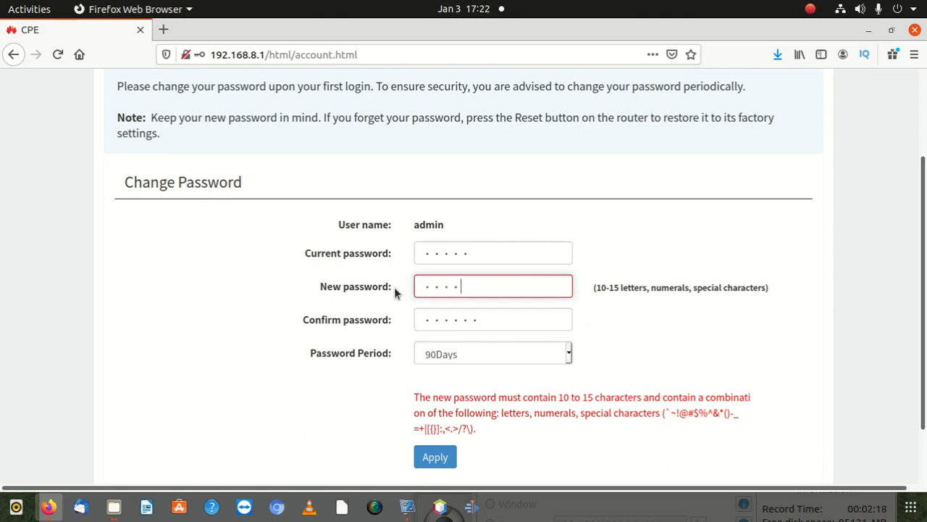
text(•)
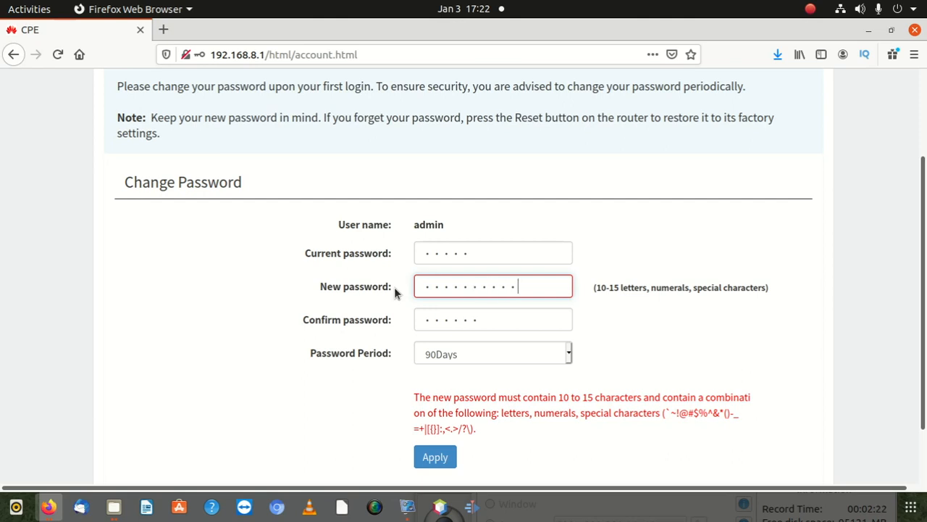
Fix the password confirmation, apply the new admin password and acknowledge the success message
click(493, 319)
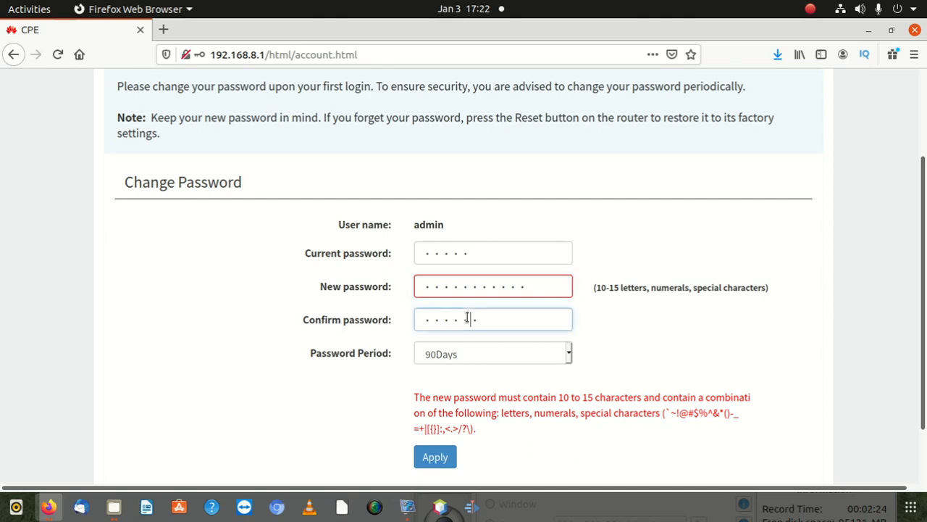
key(BackSpace)
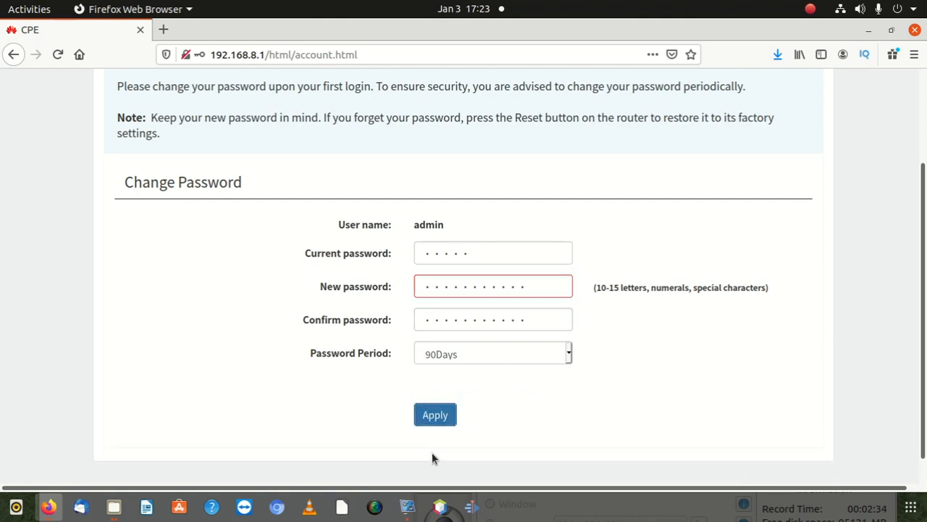
click(435, 414)
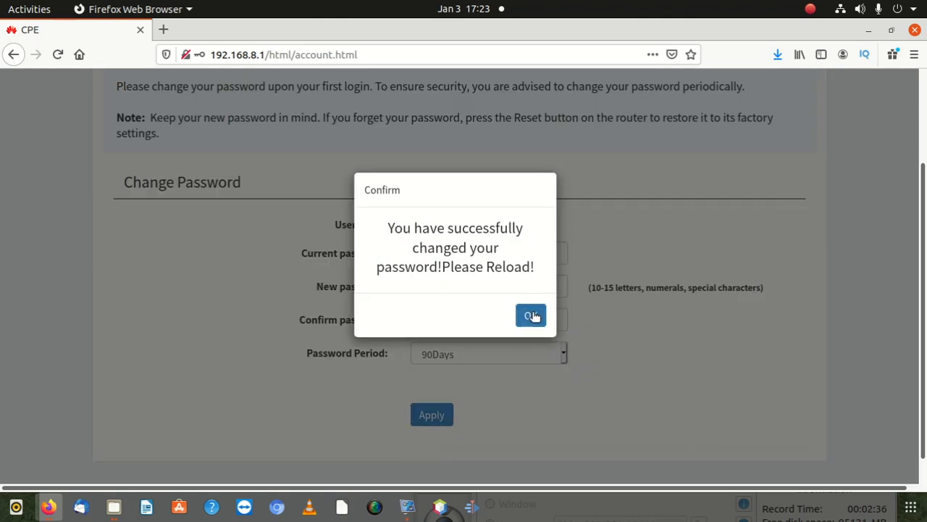
click(530, 316)
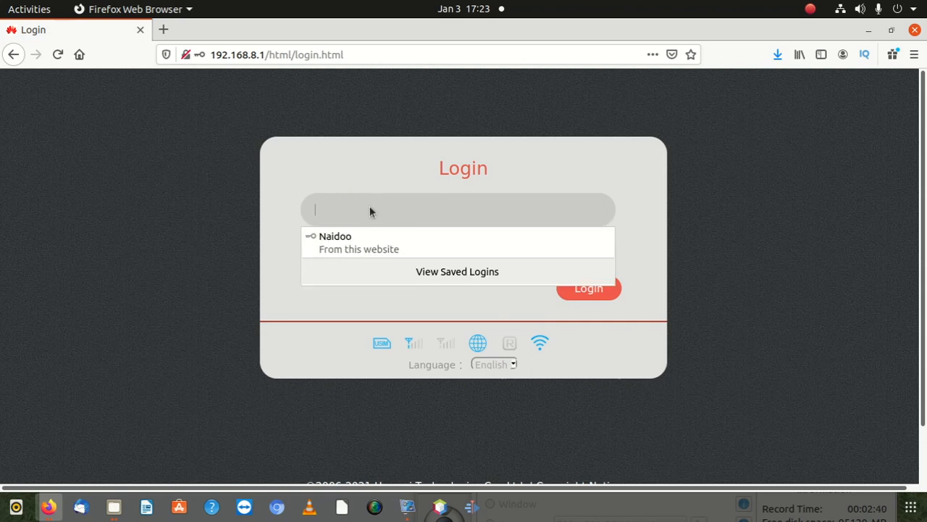
Enter admin as the username, dismissing saved suggestions, and start the new password
text(ami)
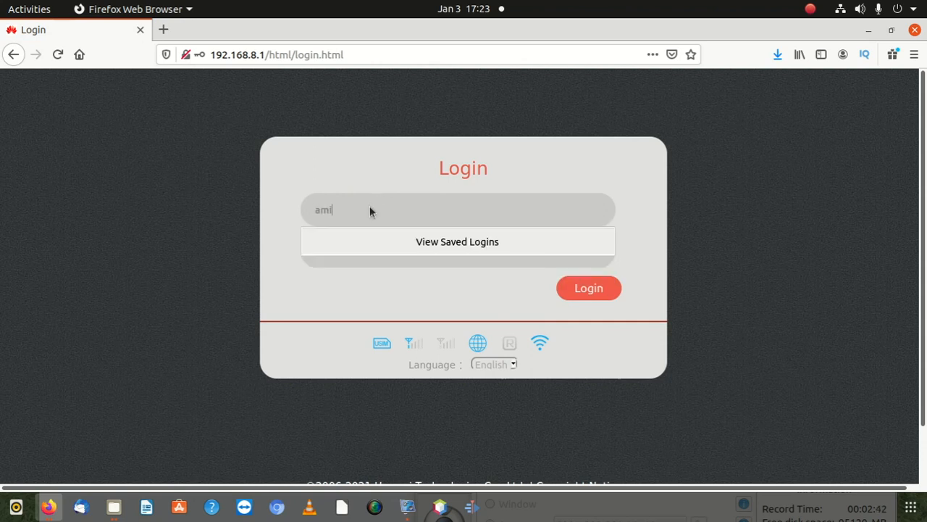
key(Backspace)
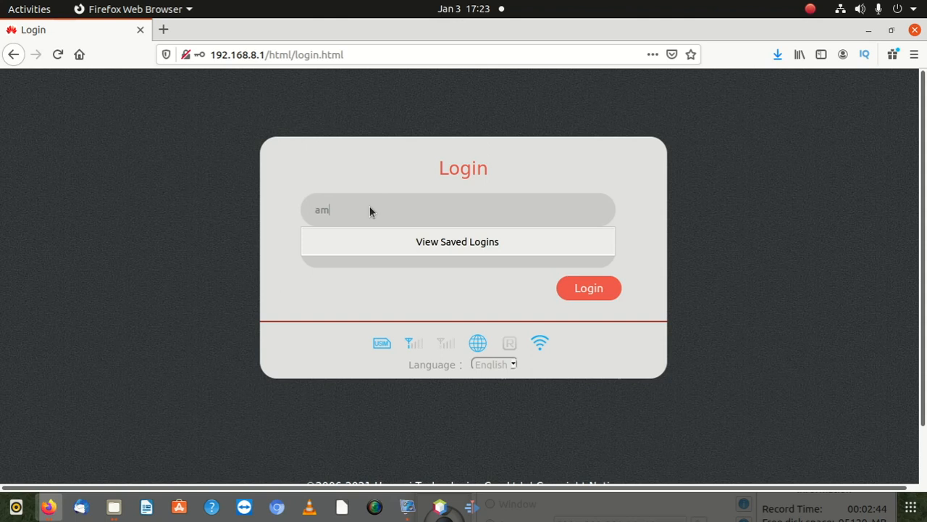
text(ad)
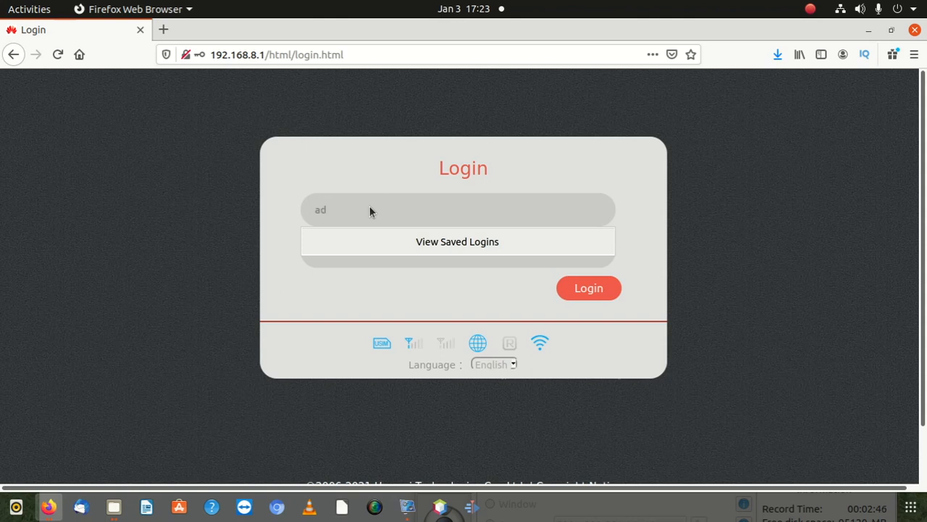
mouse_move(455, 271)
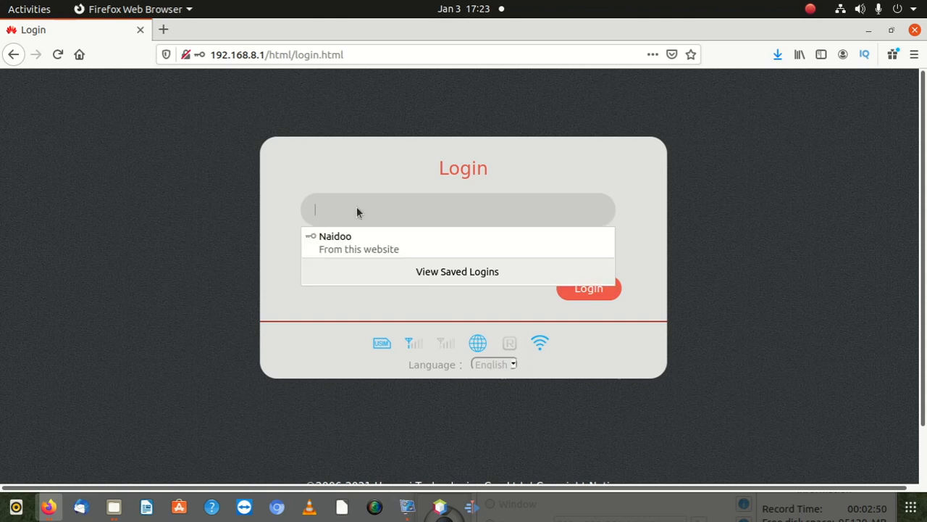
text(ad)
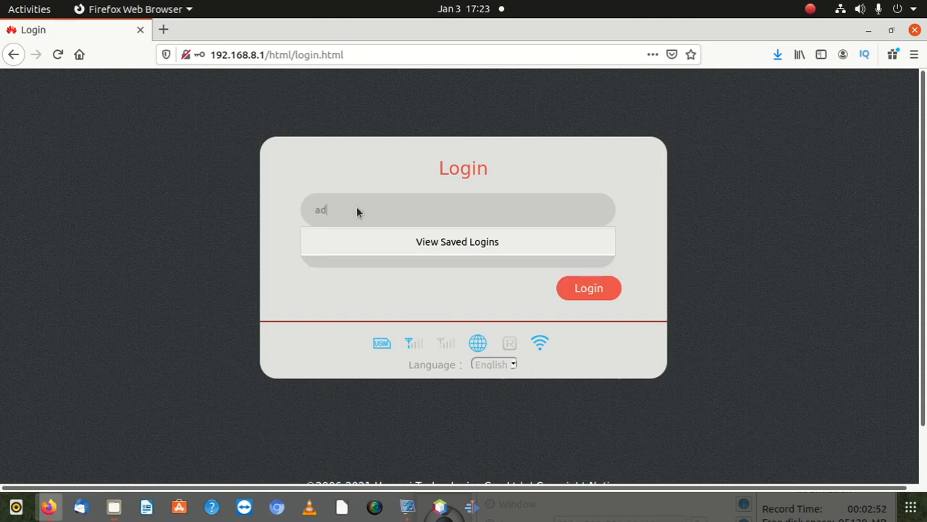
text(min)
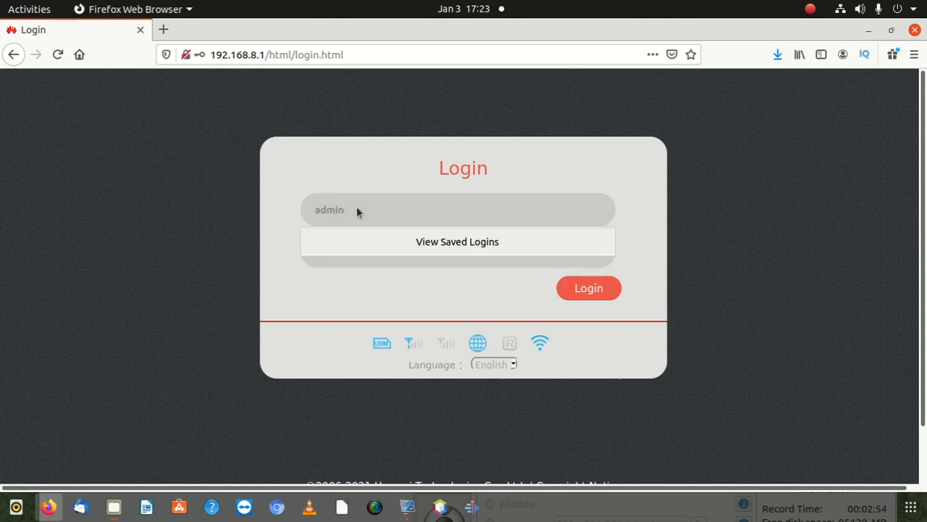
click(408, 300)
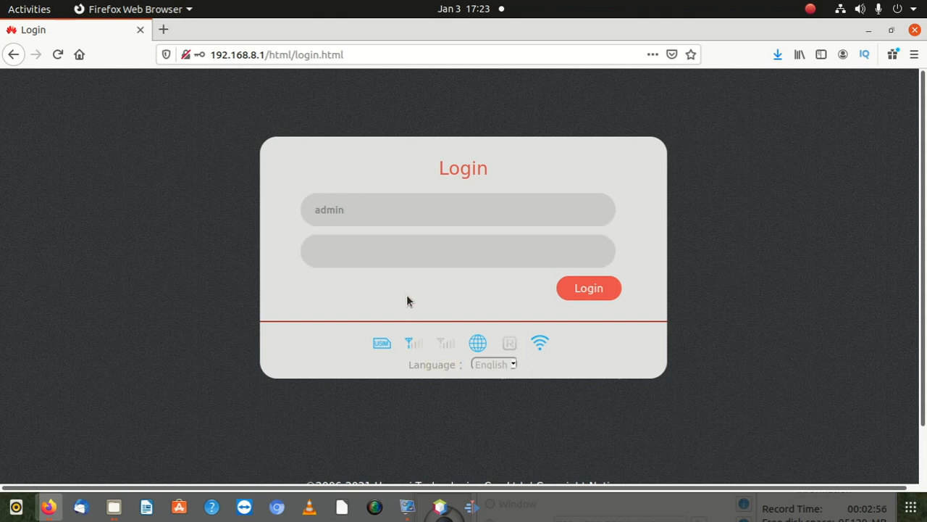
click(458, 252)
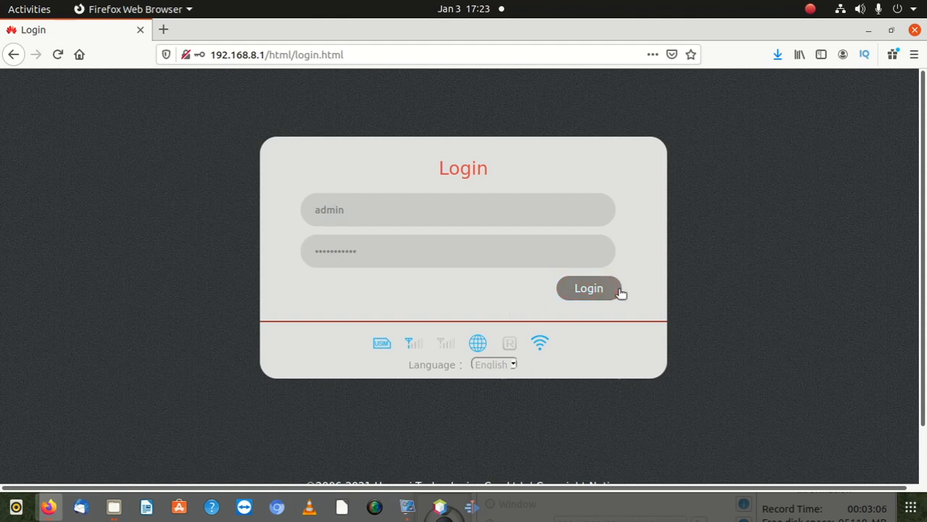
mouse_move(608, 291)
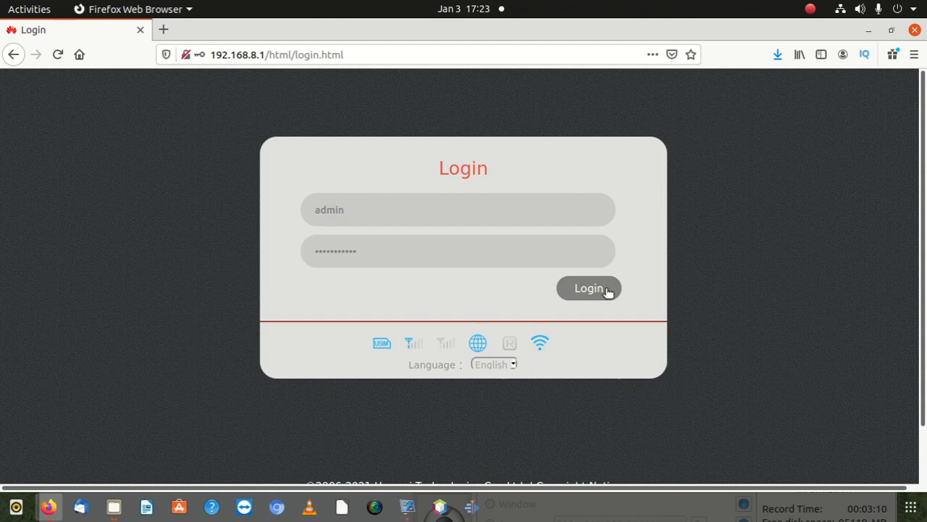
Log in with the new password and review the Overview device details and traffic totals
click(588, 287)
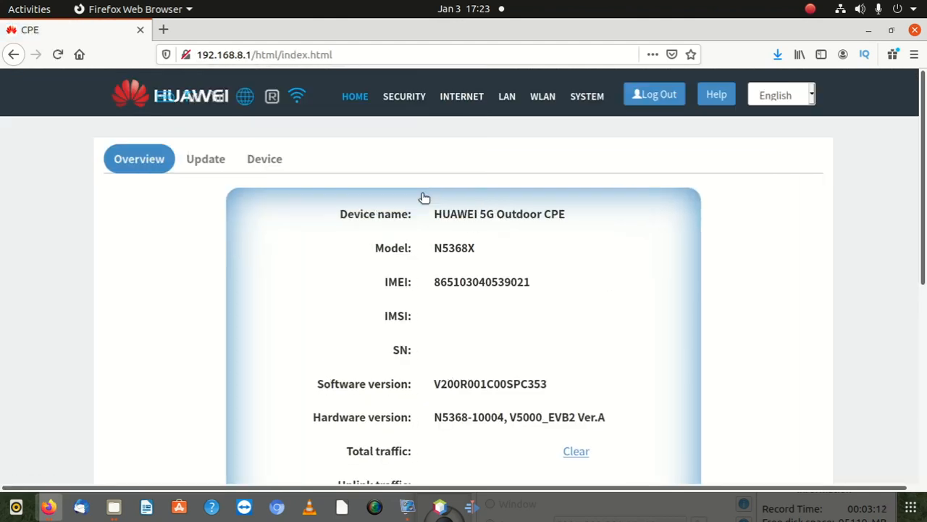
scroll(down, 3)
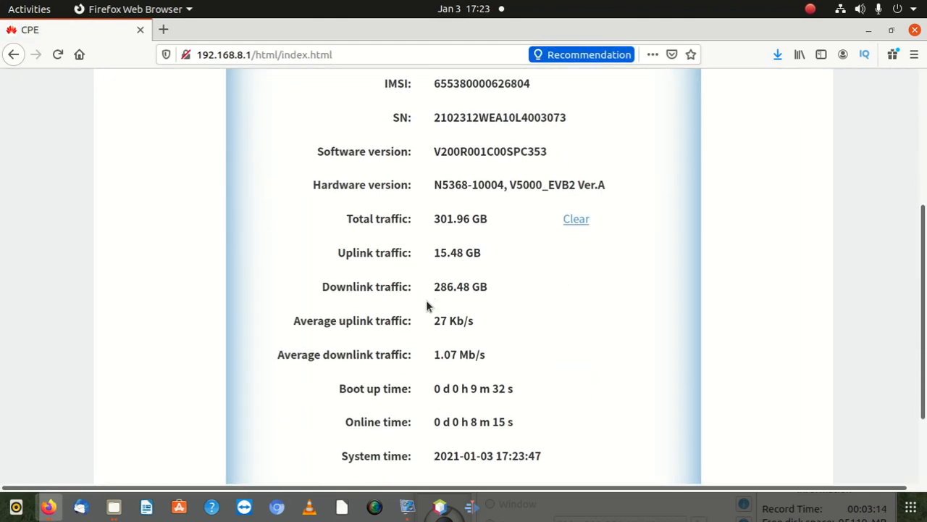
scroll(up, 3)
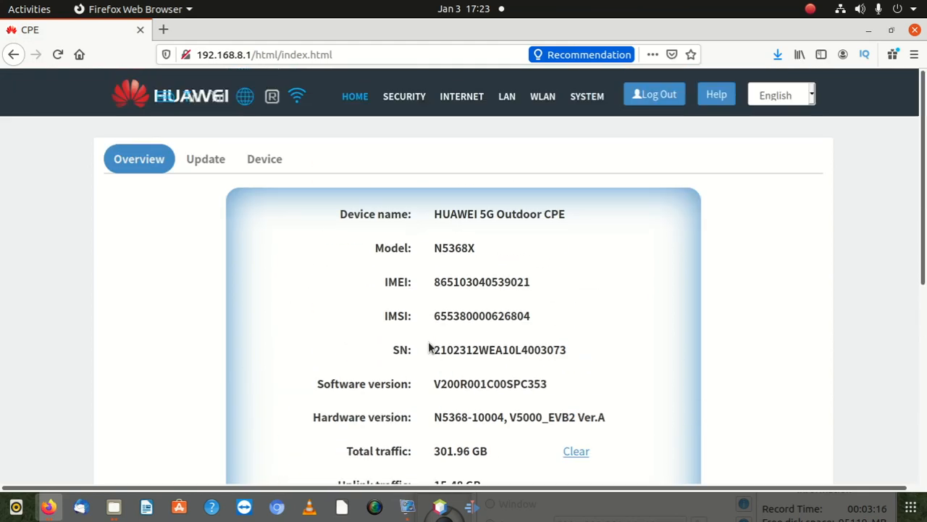
mouse_move(365, 90)
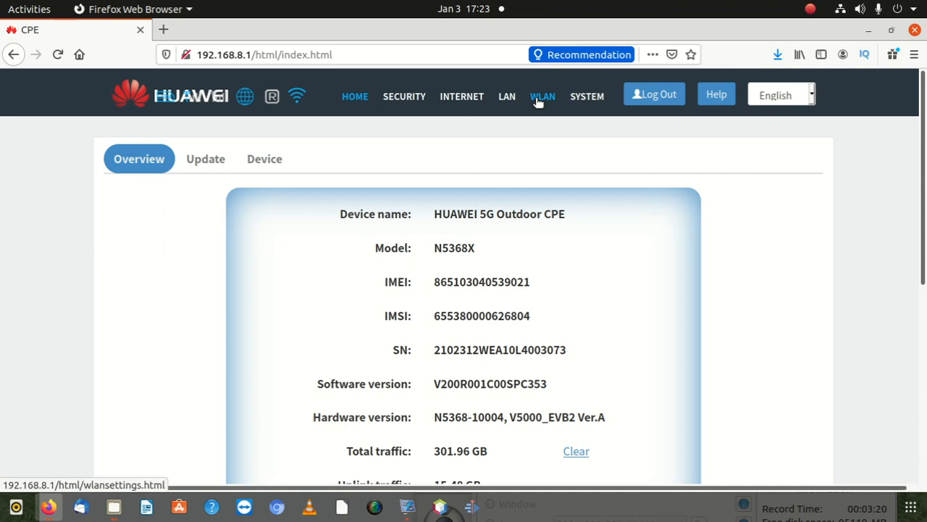
In the WLAN settings, replace the old 2.4G SSID with 'azania'
click(542, 95)
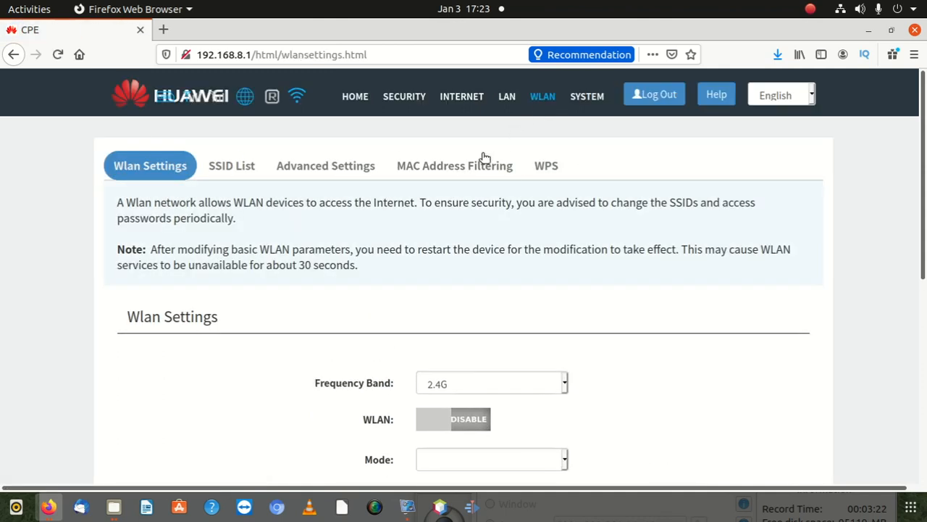
click(432, 417)
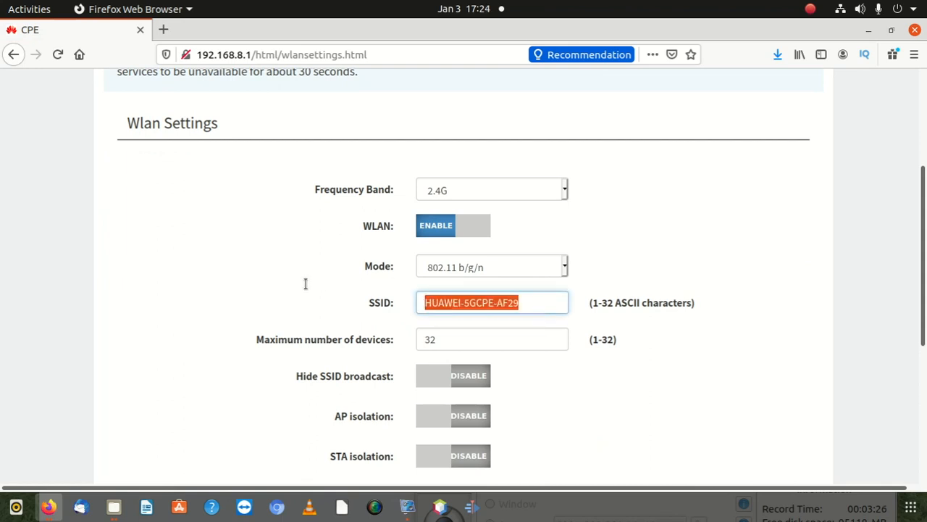
key(Delete)
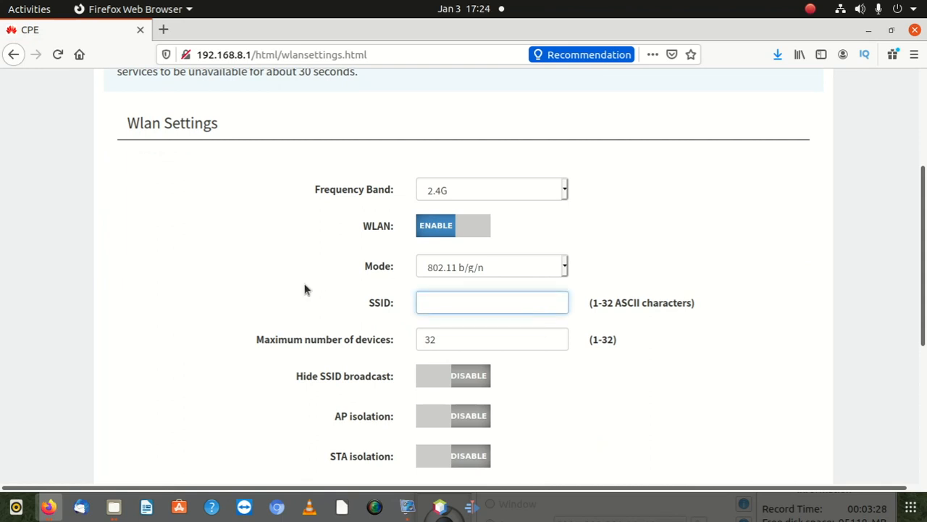
click(492, 303)
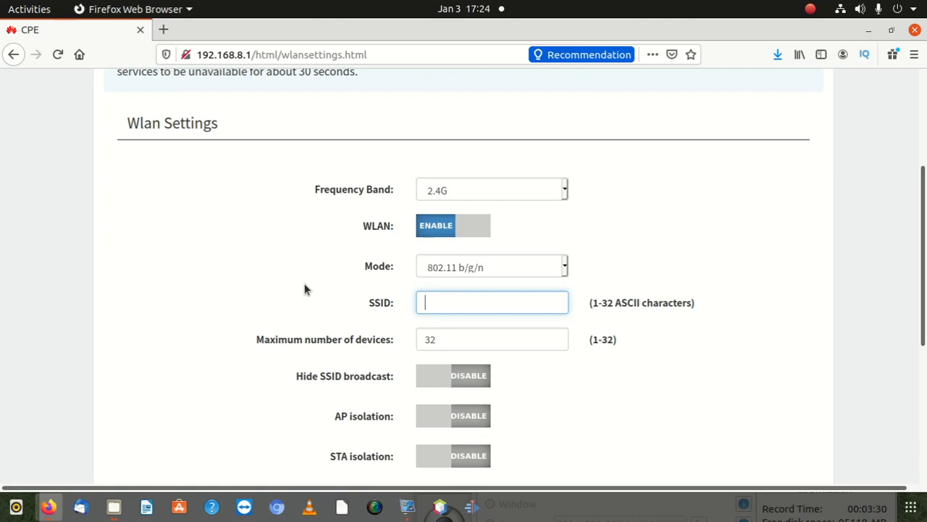
text(a)
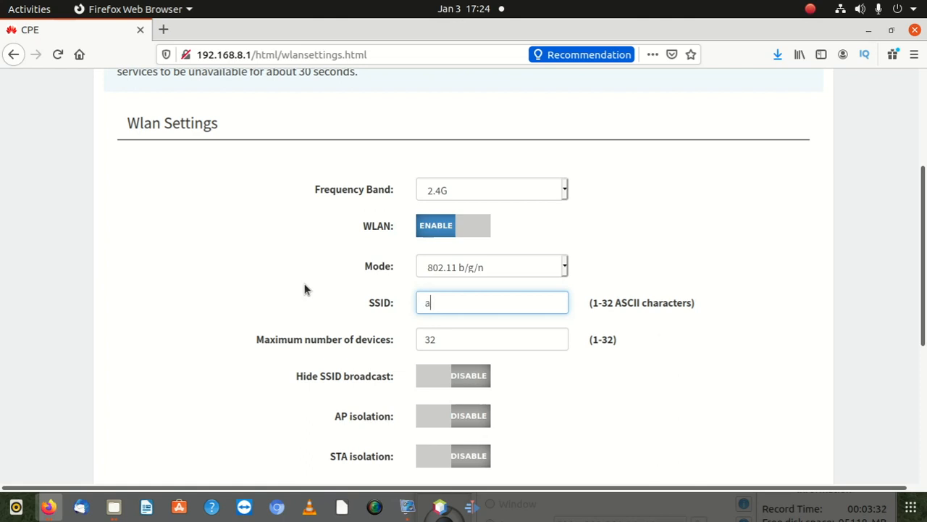
text(zania)
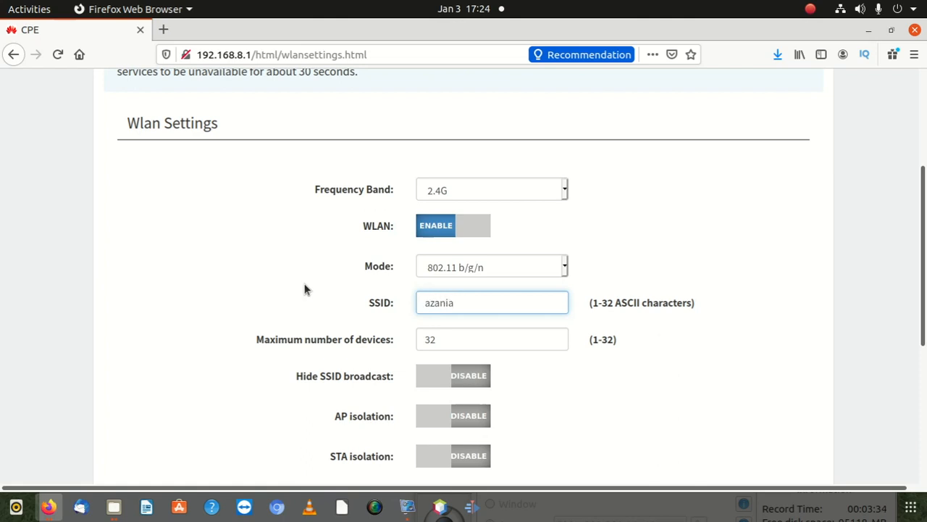
click(493, 303)
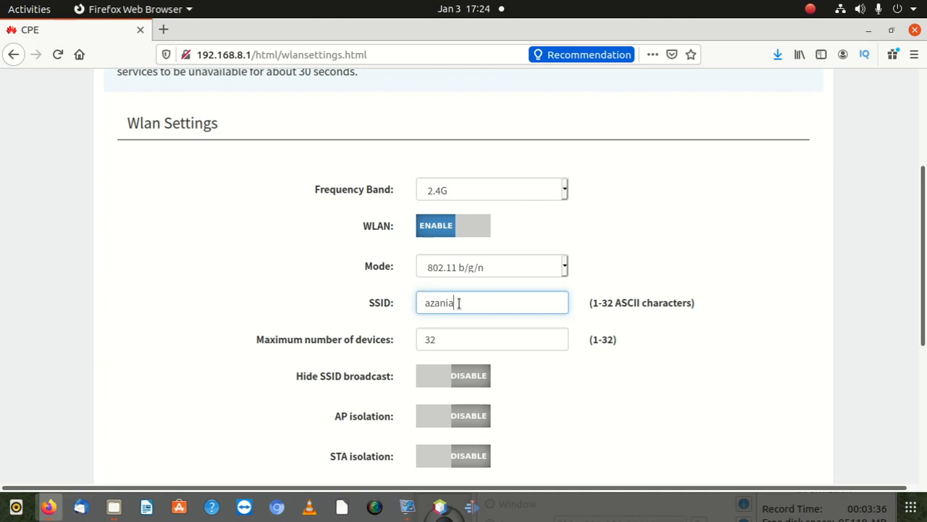
Enter a new WPA2-PSK Wi-Fi password, reveal it to check, then hide it again
scroll(down, 3)
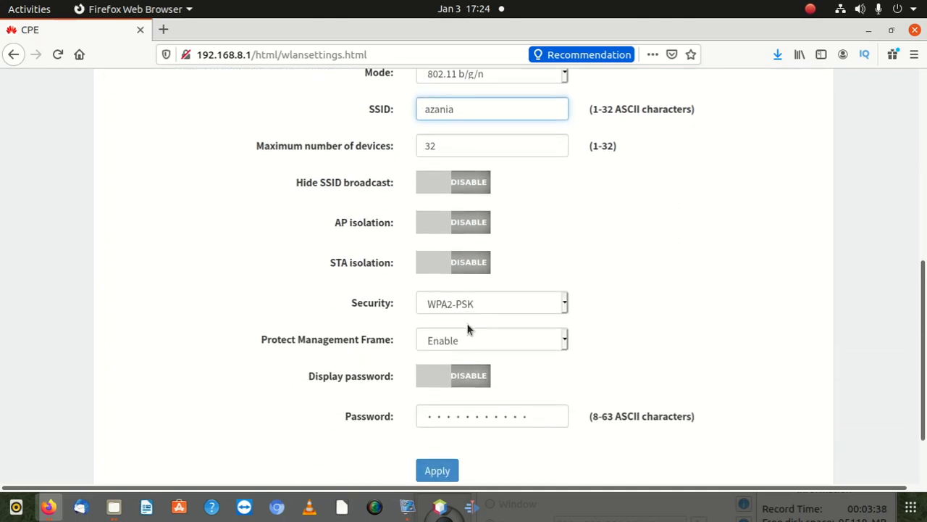
scroll(down, 3)
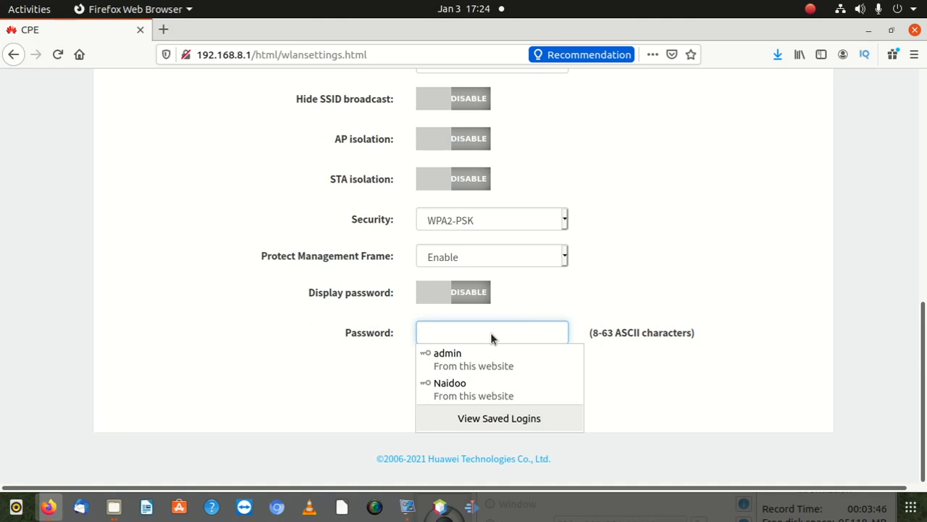
text(•)
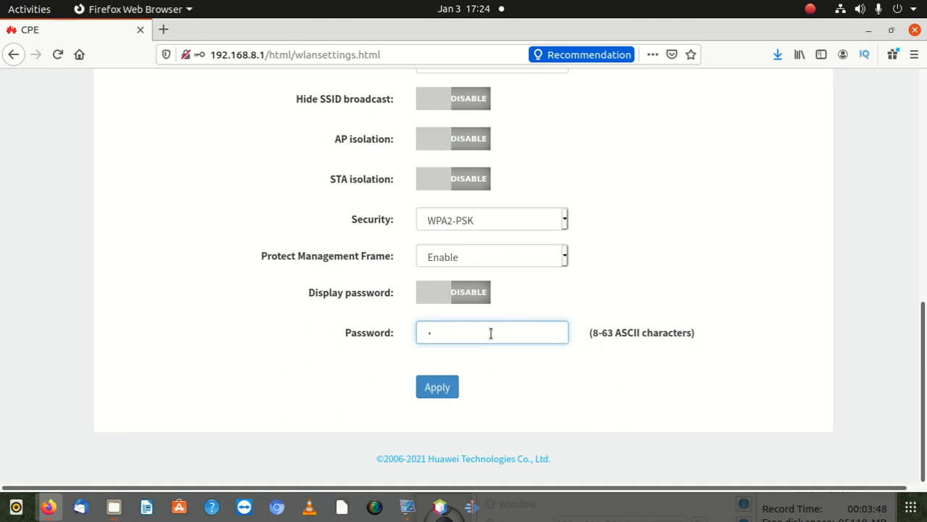
text(x)
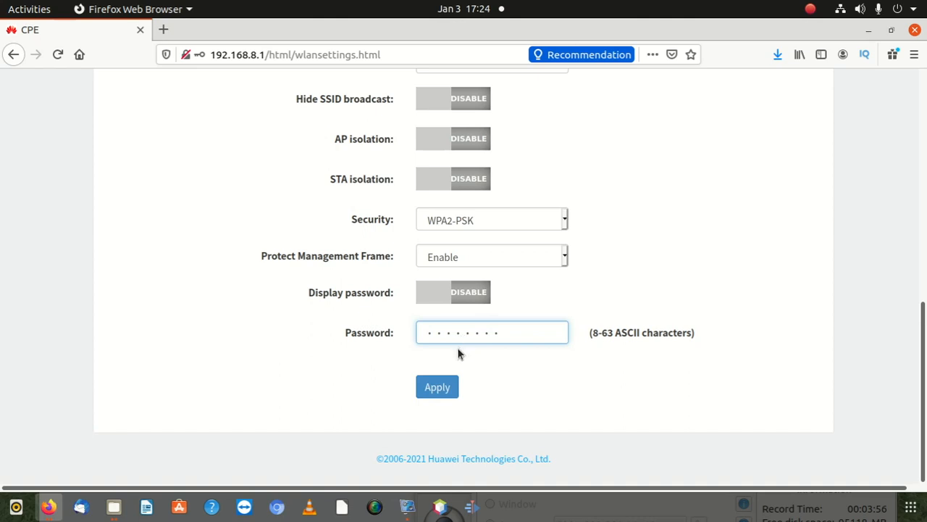
click(434, 291)
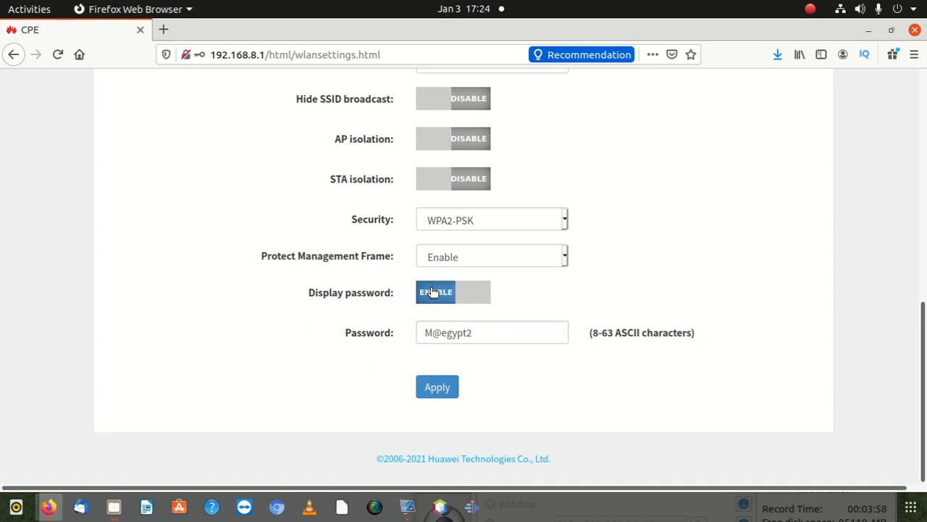
mouse_move(476, 355)
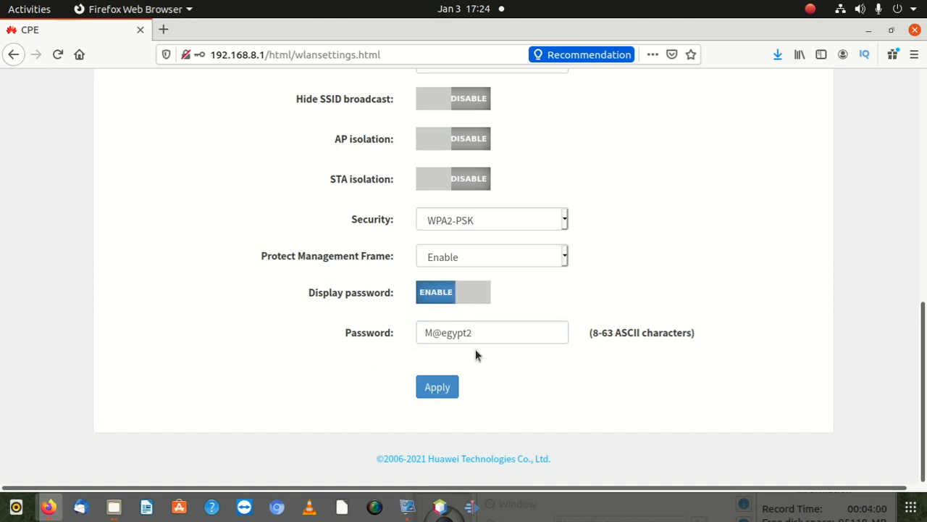
click(435, 291)
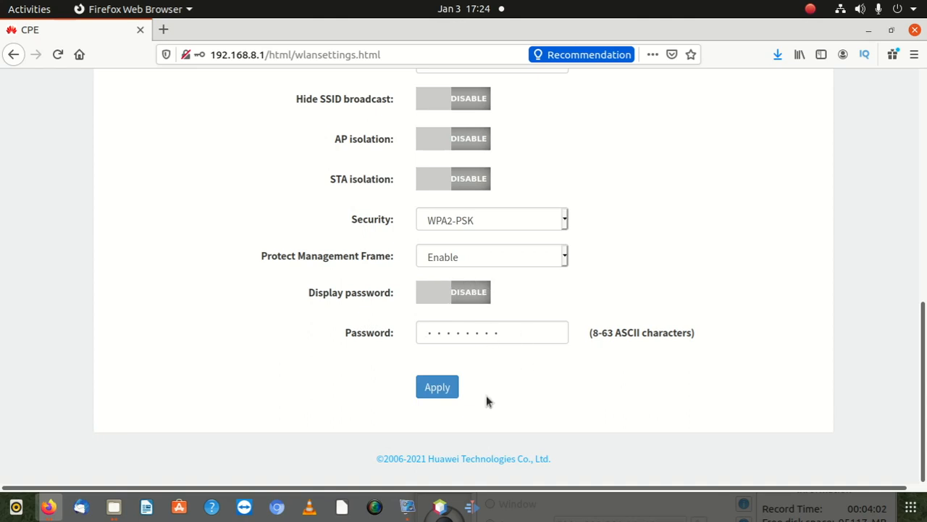
Apply the Wi-Fi settings, accepting the SSID complexity warning and the Config Success message
click(437, 385)
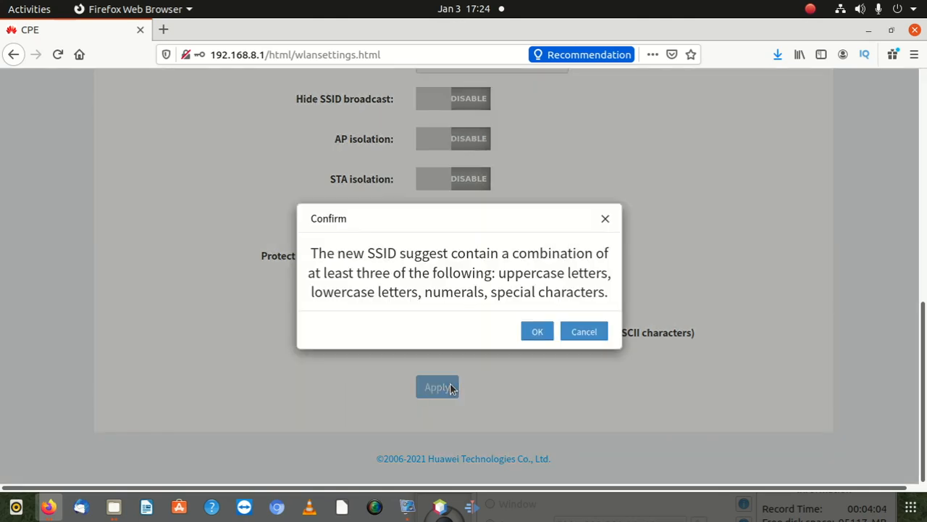
mouse_move(537, 331)
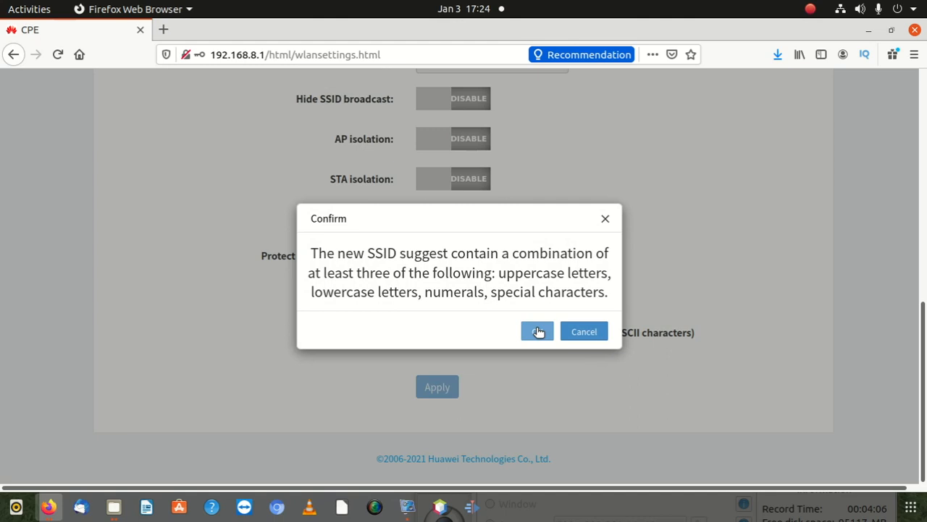
click(536, 331)
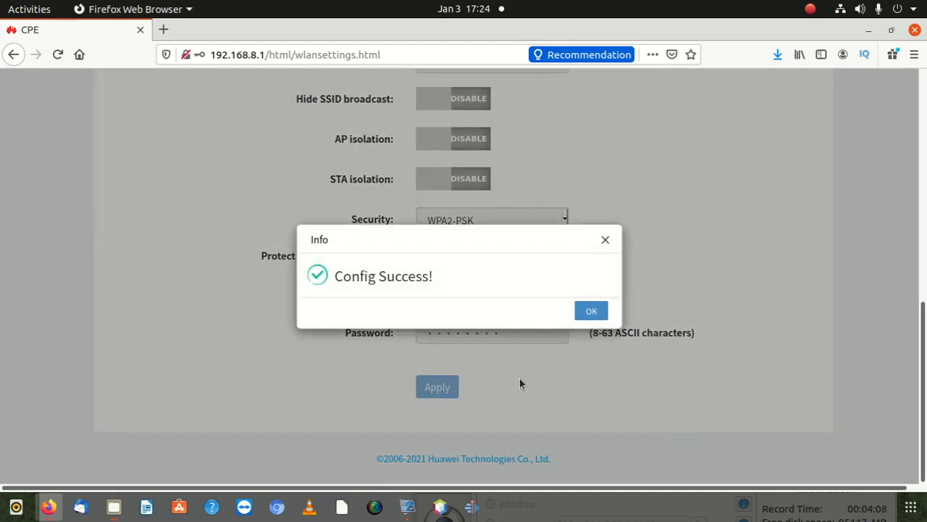
click(592, 310)
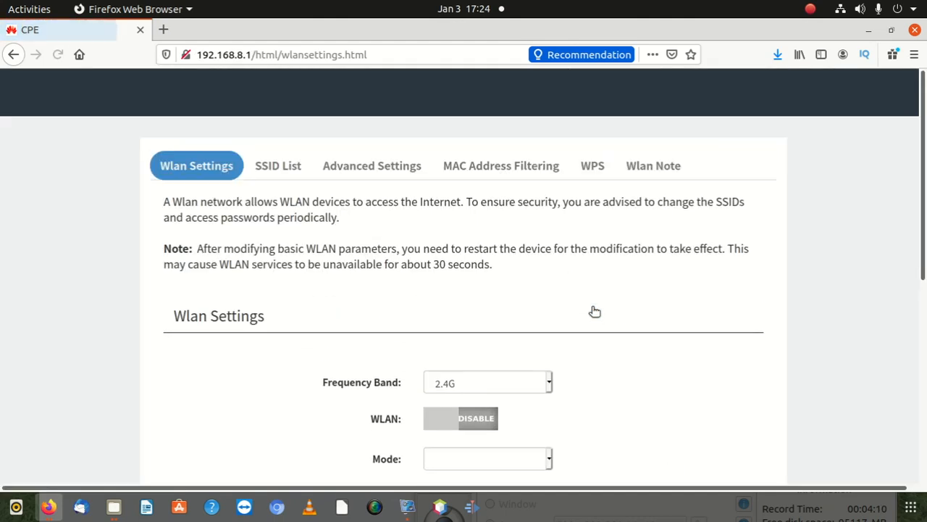
click(461, 417)
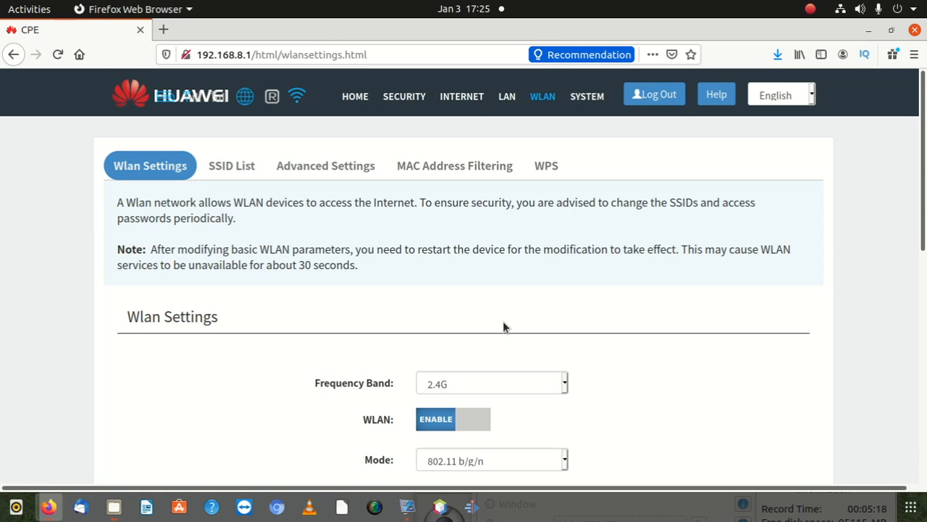
mouse_move(201, 17)
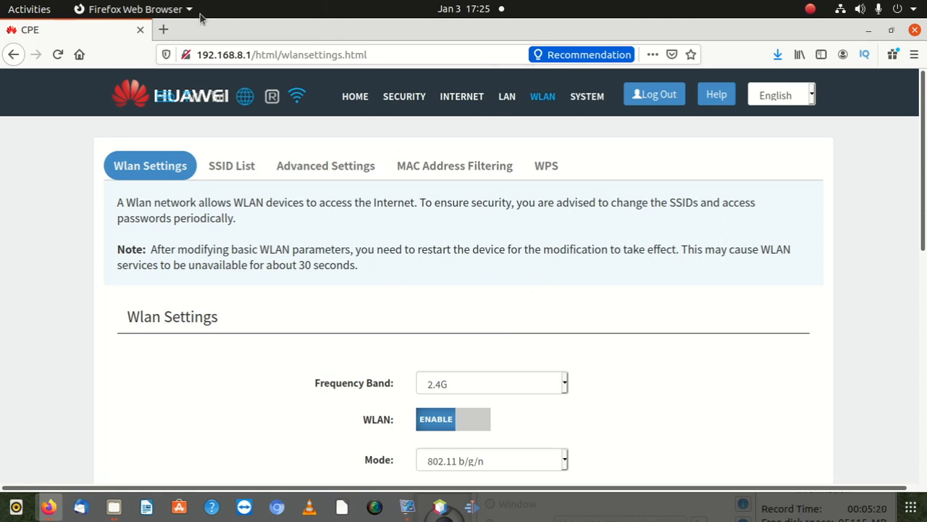
click(162, 29)
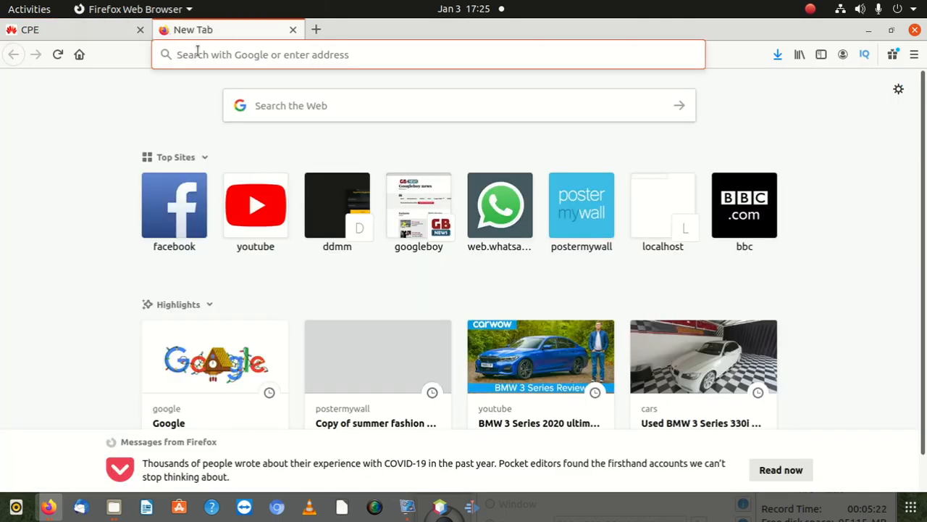
text(https://www.google.com)
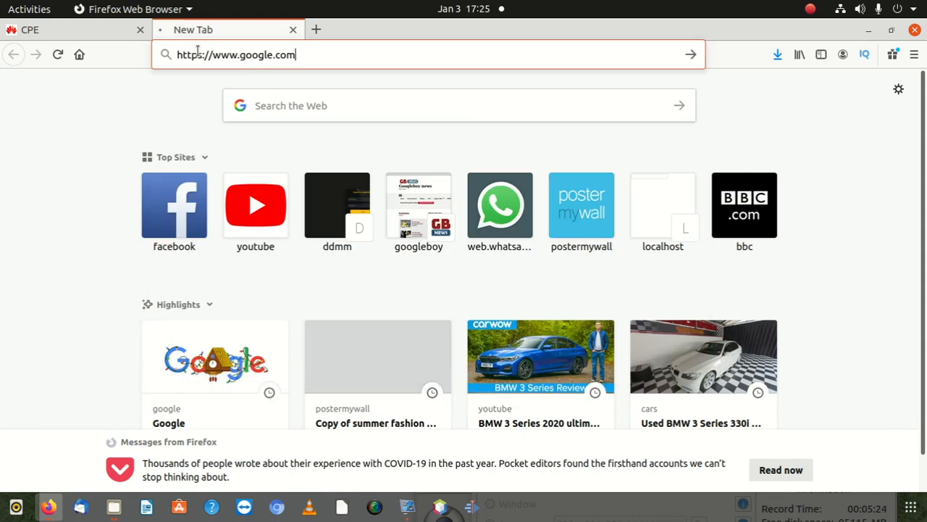
key(Return)
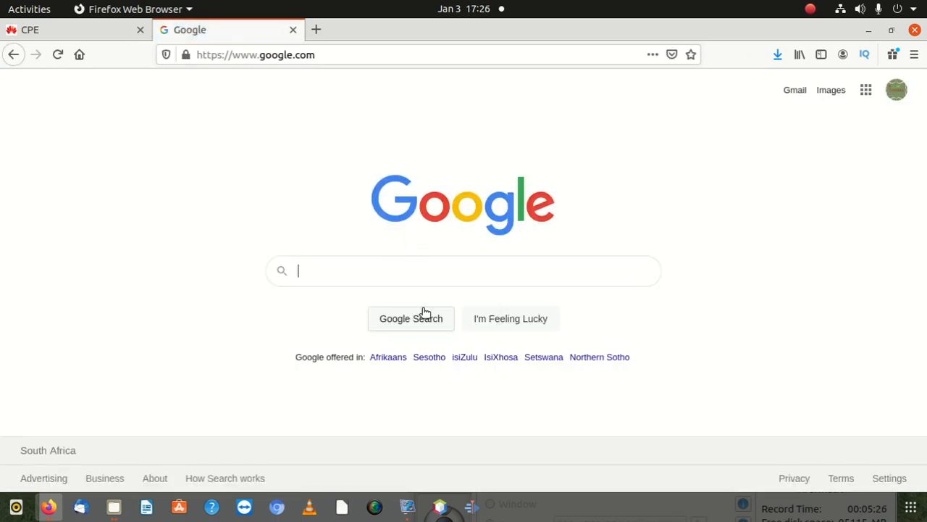
text(speed)
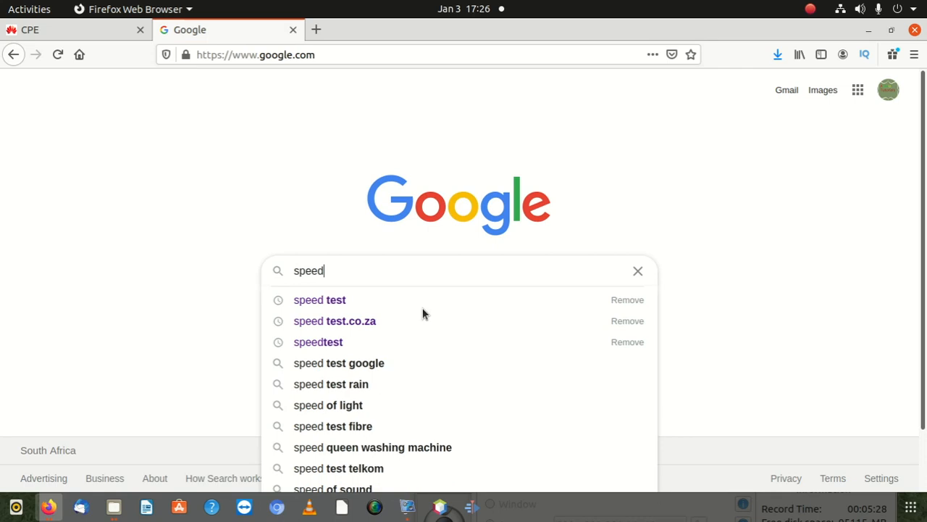
click(319, 299)
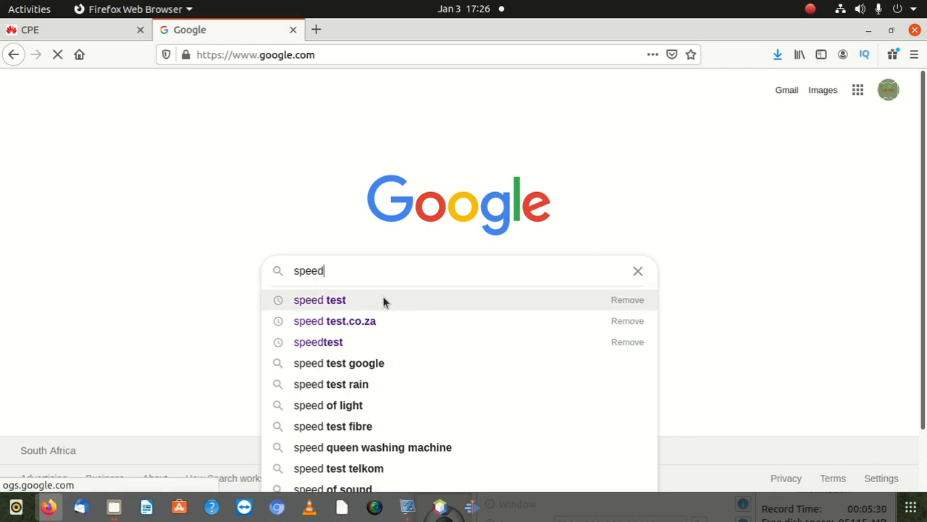
click(319, 299)
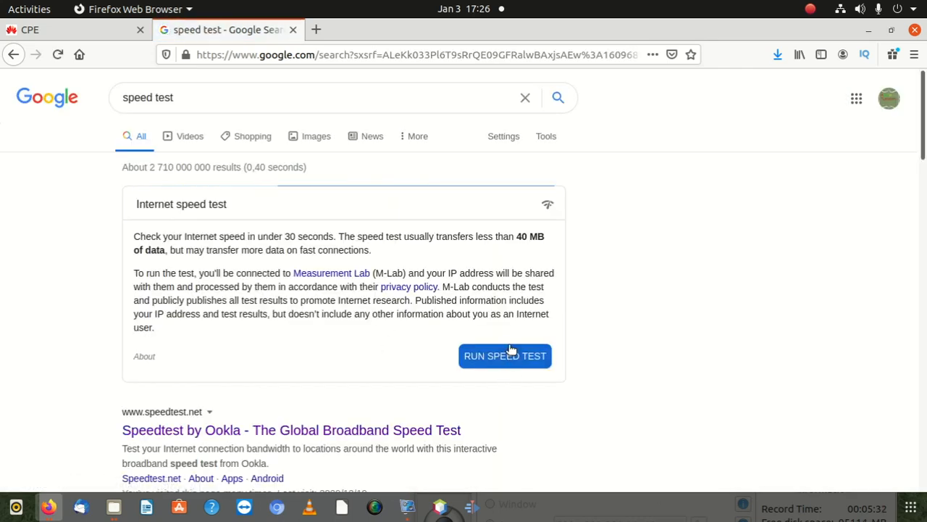
Run Google's built-in Internet speed test from the results card
click(504, 356)
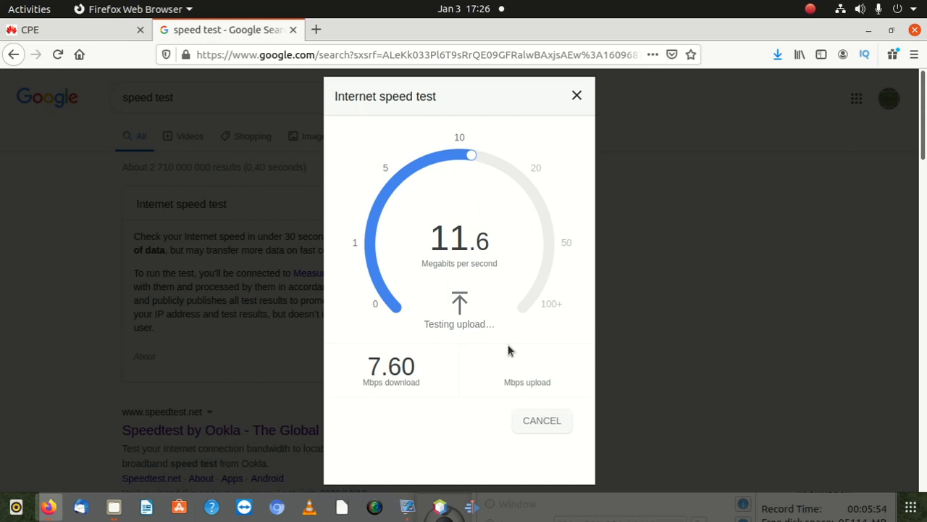
mouse_move(497, 238)
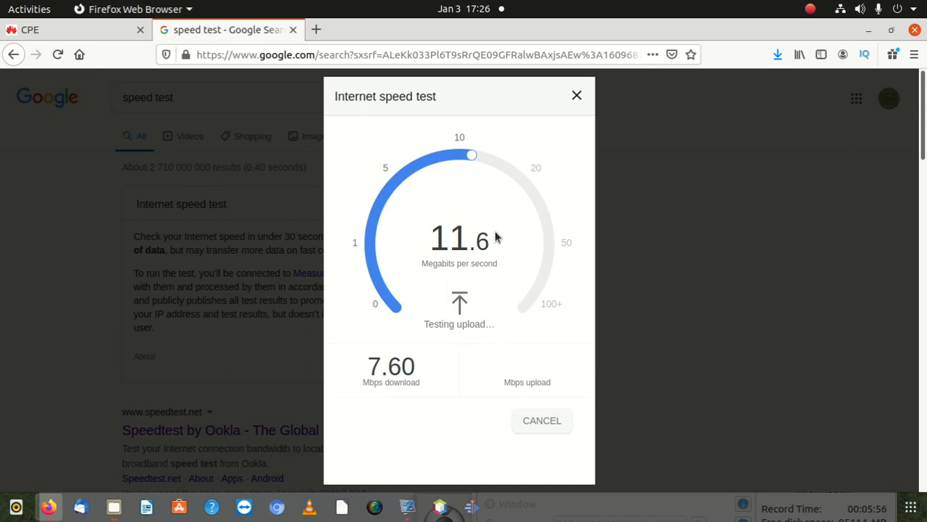
mouse_move(461, 272)
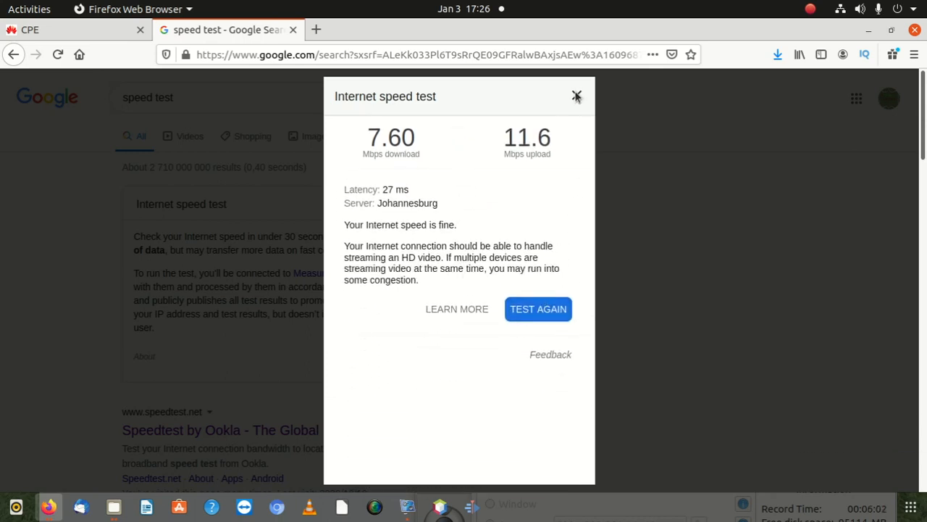
mouse_move(443, 163)
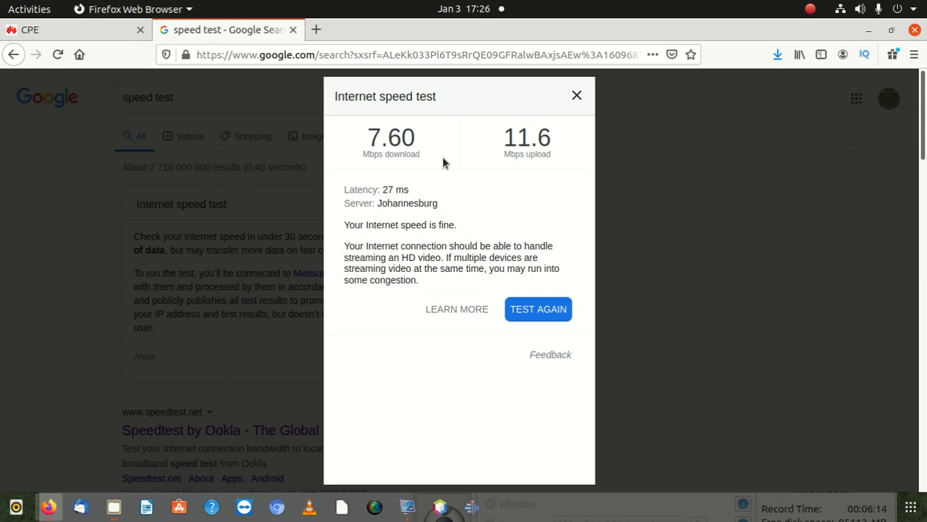
mouse_move(478, 137)
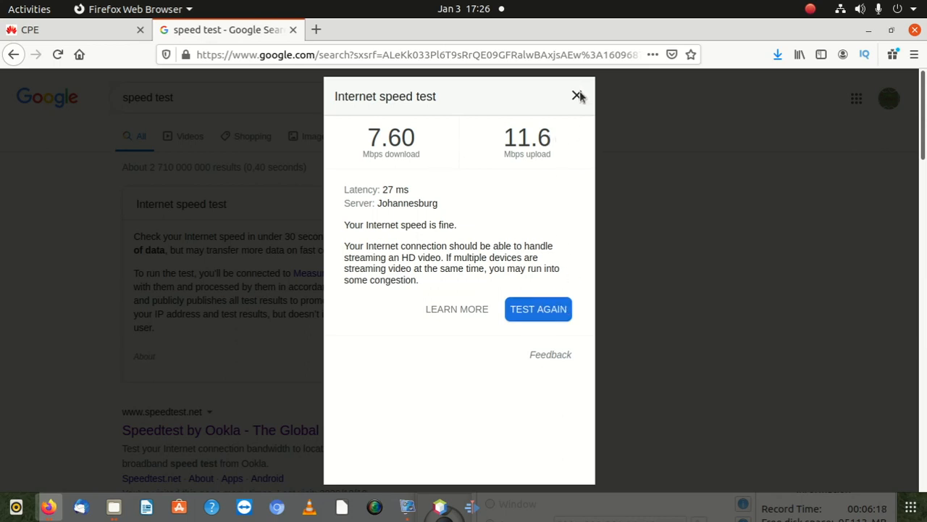
Close the speed test results, then start a video upload from YouTube's Create menu in a new tab
click(577, 95)
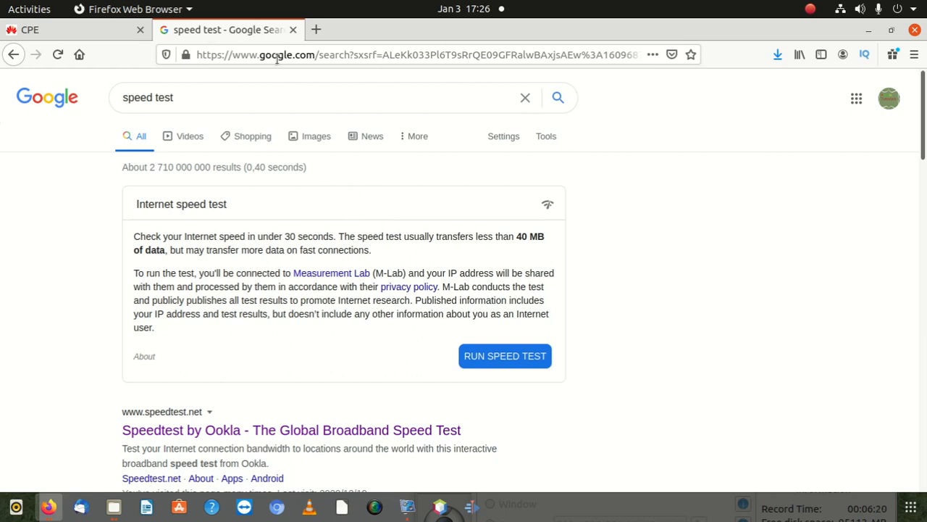
mouse_move(472, 31)
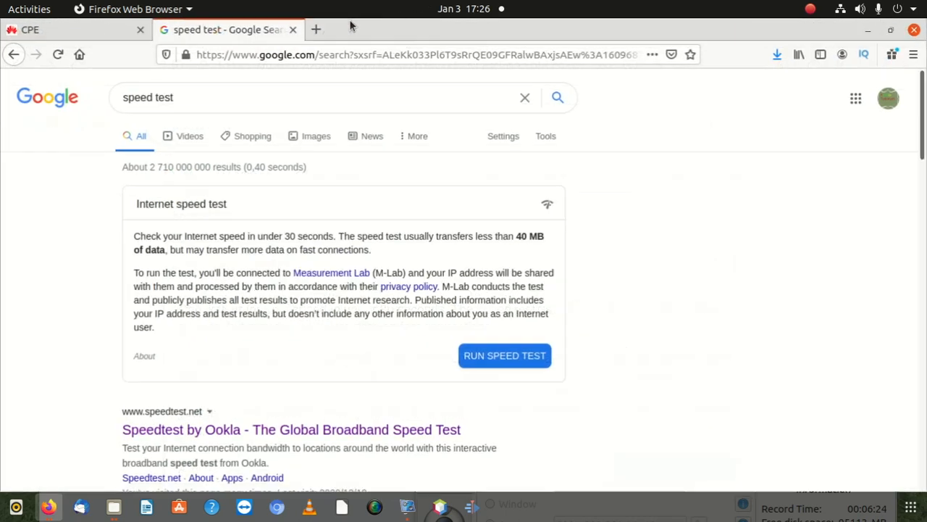
click(316, 29)
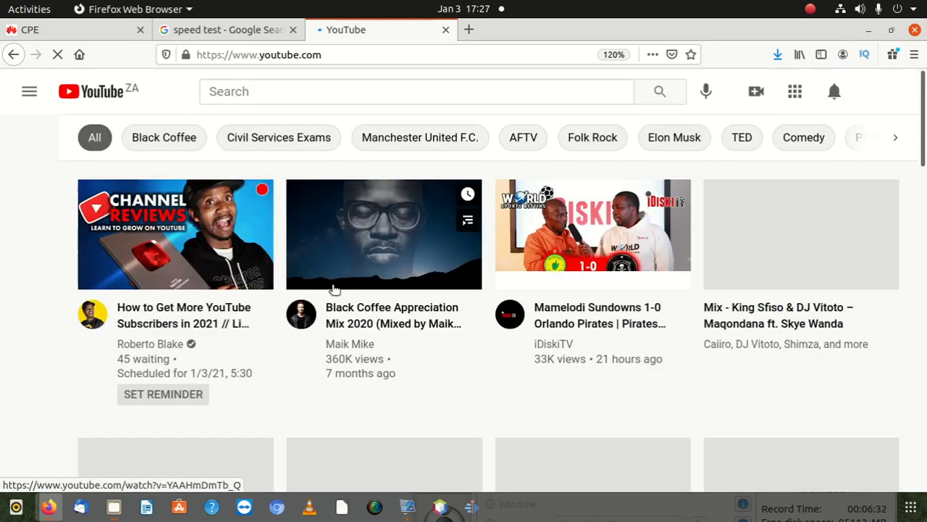
click(29, 90)
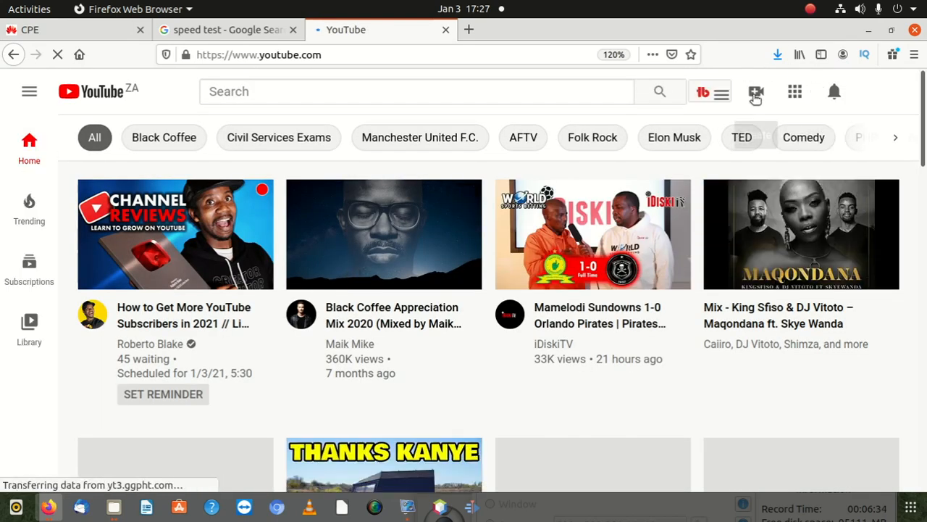
click(757, 92)
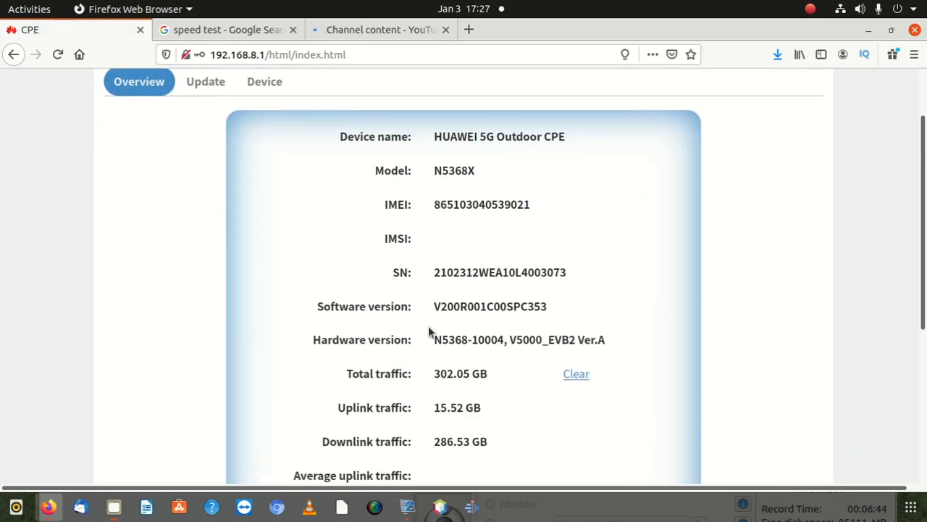
scroll(up, 3)
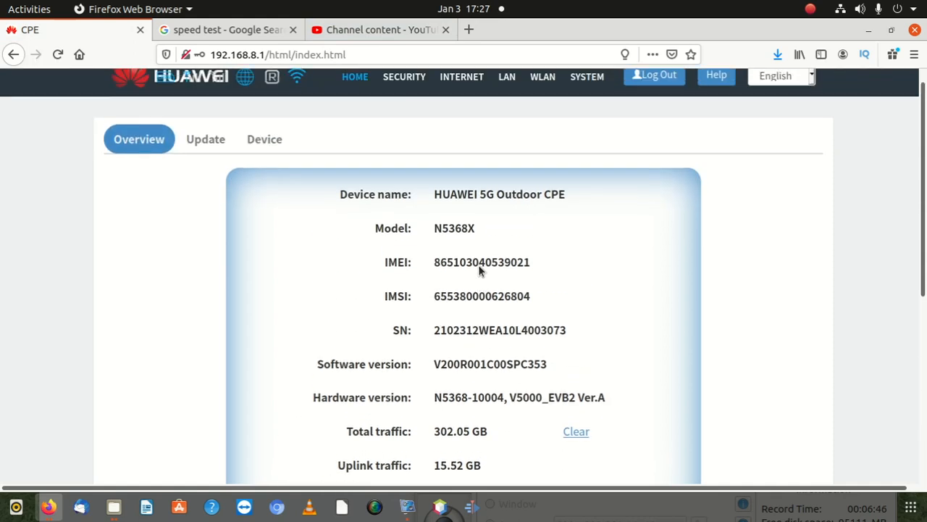
From the Upload videos dialog, browse the Videos folder and pick a video file
click(377, 29)
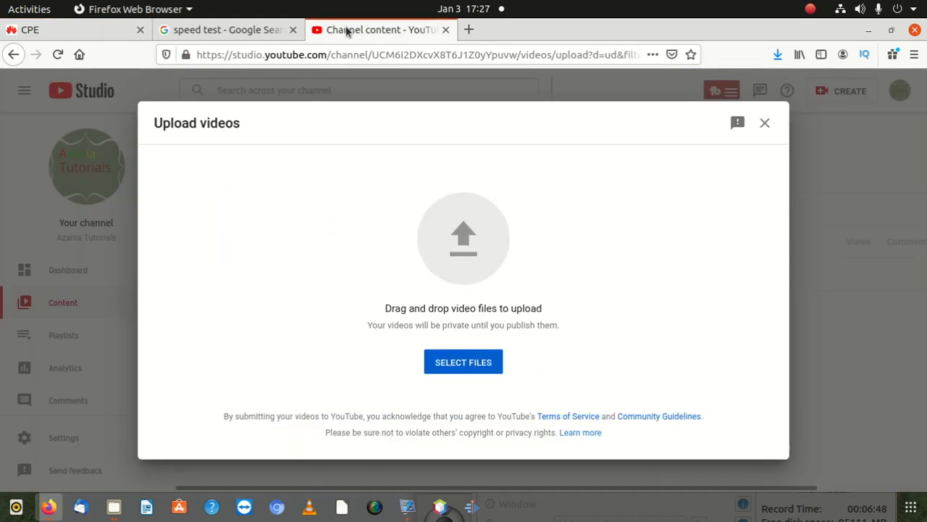
click(464, 362)
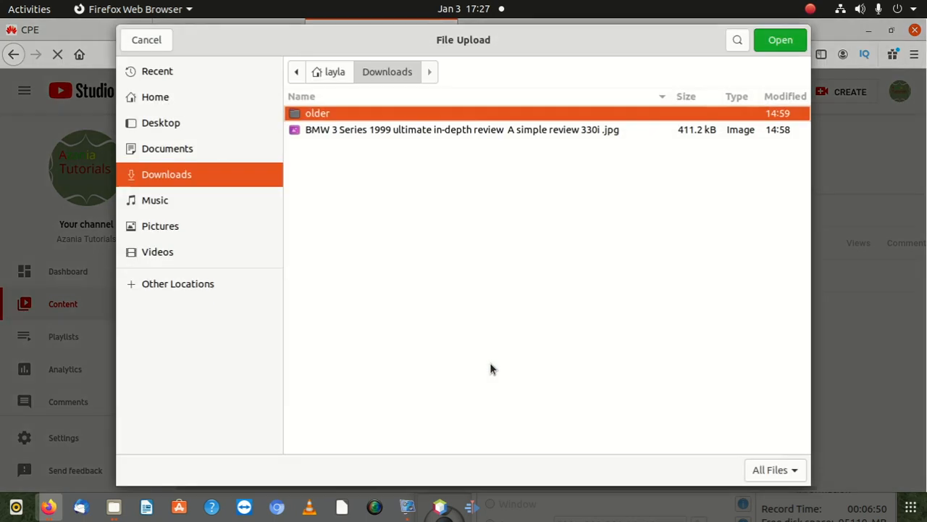
click(156, 252)
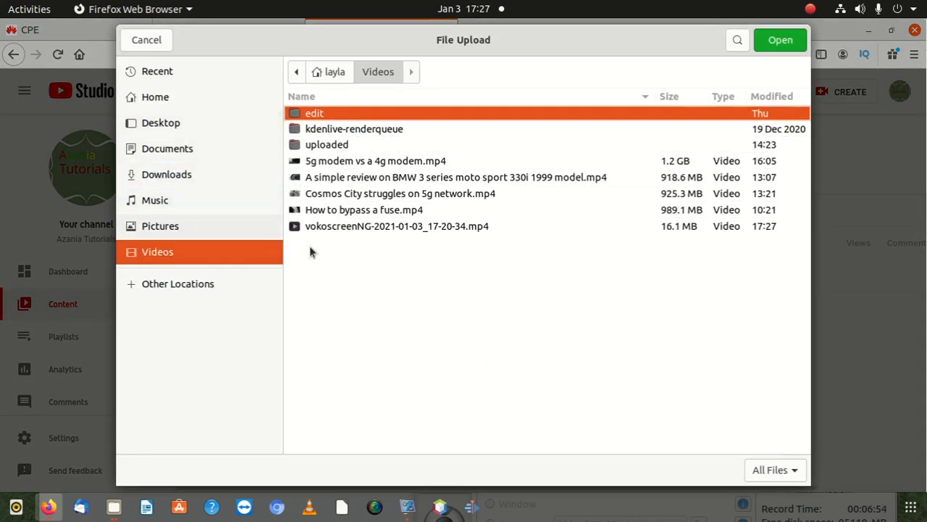
mouse_move(397, 226)
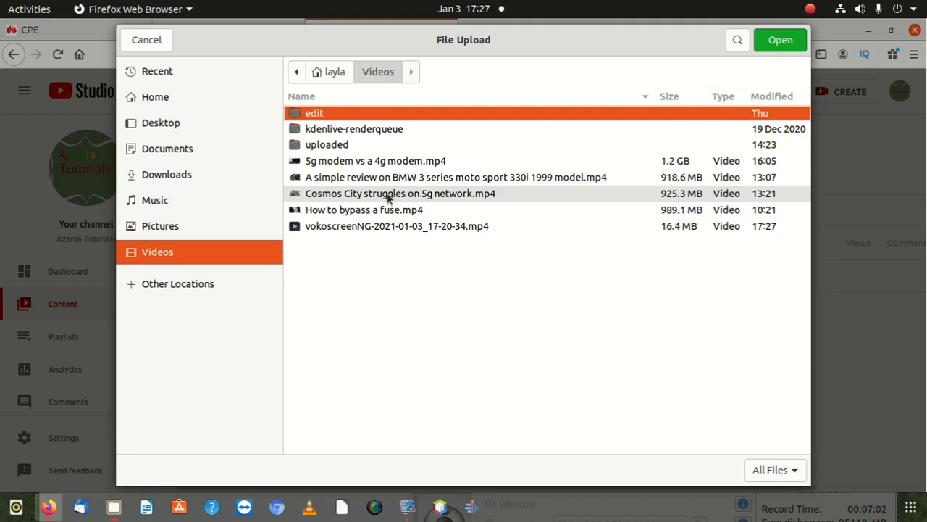
mouse_move(446, 202)
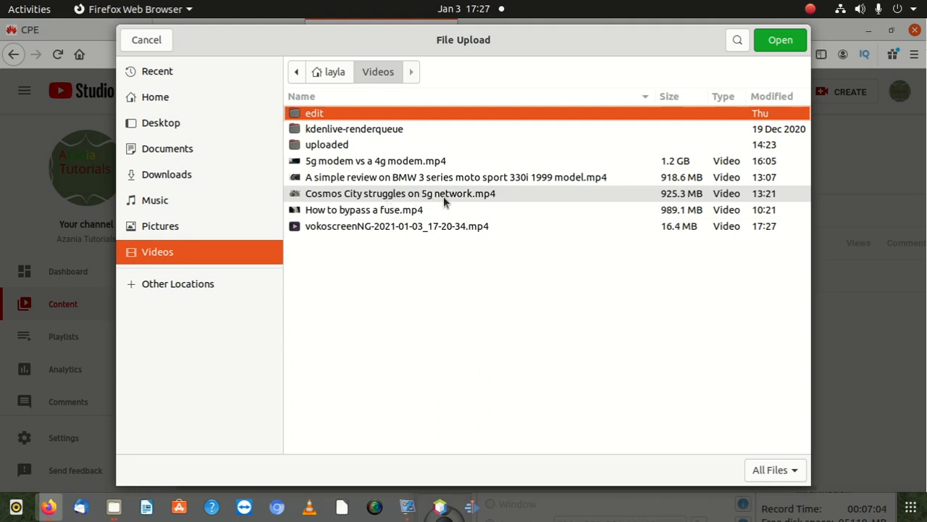
click(376, 160)
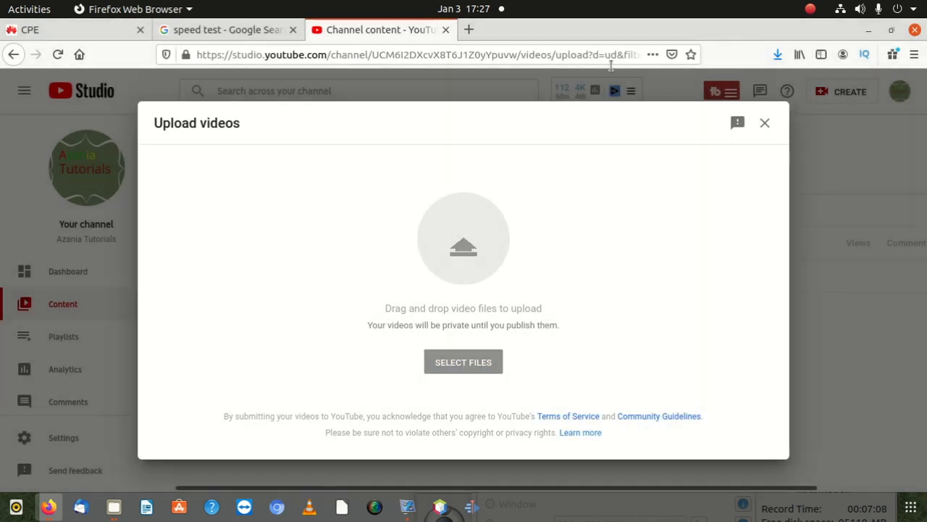
mouse_move(586, 377)
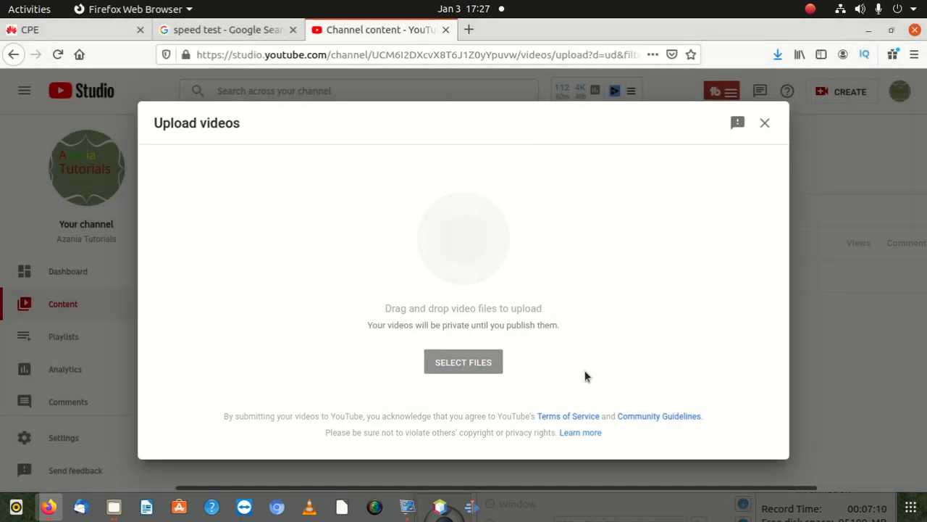
Upload '5g modem vs a 4g modem.mp4' and look through its Details form while it uploads
click(464, 363)
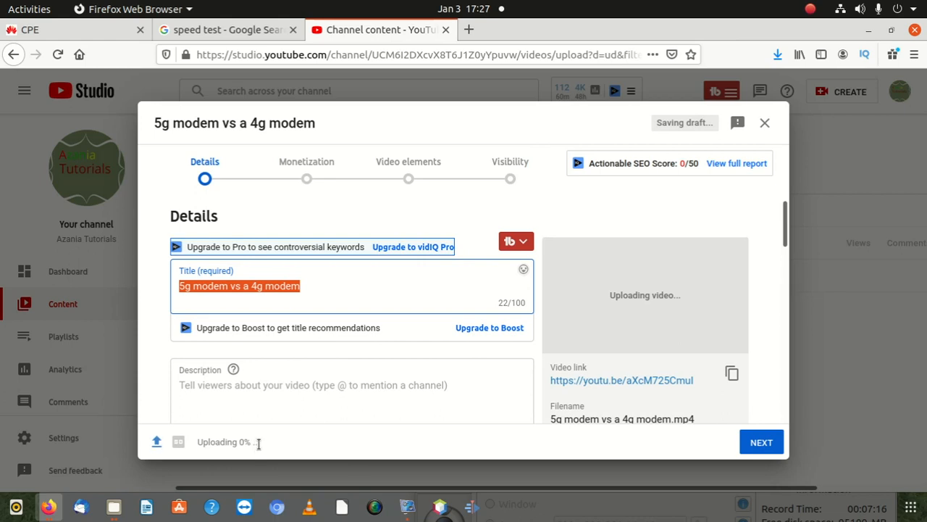
mouse_move(261, 446)
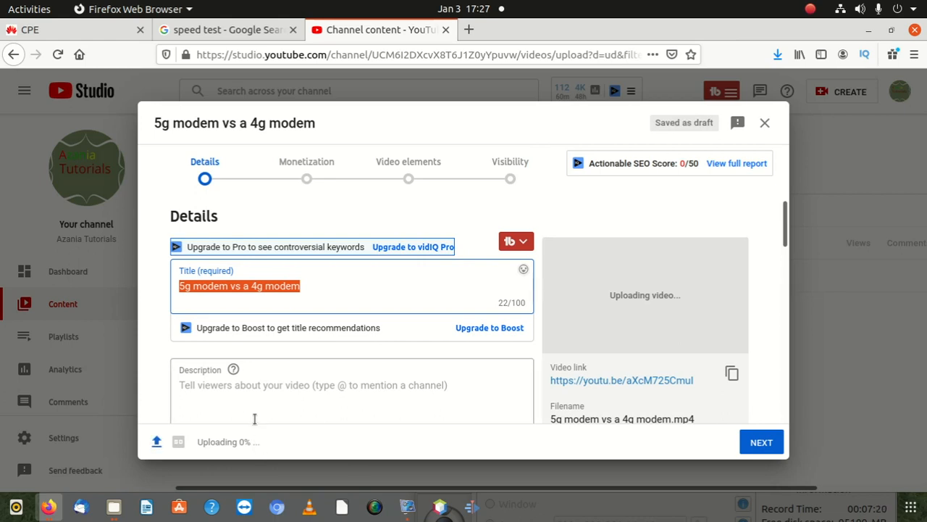
scroll(down, 3)
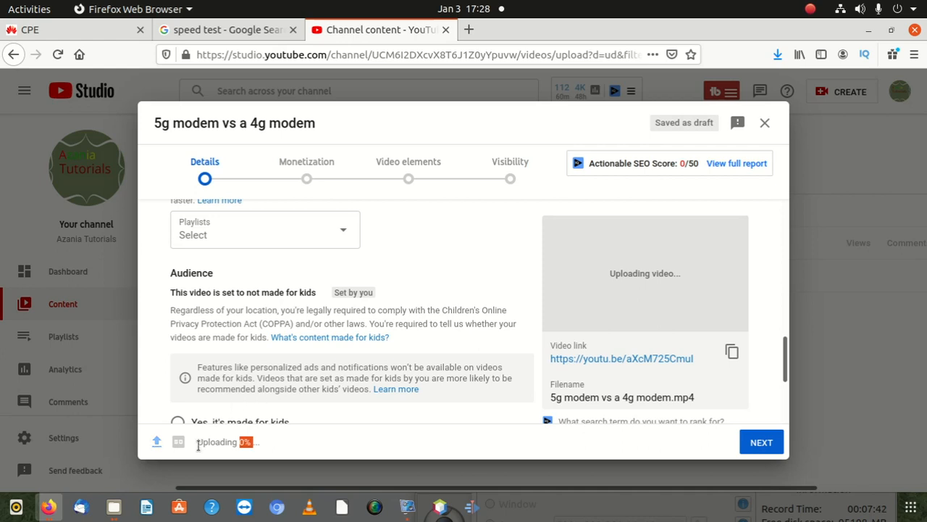
mouse_move(325, 406)
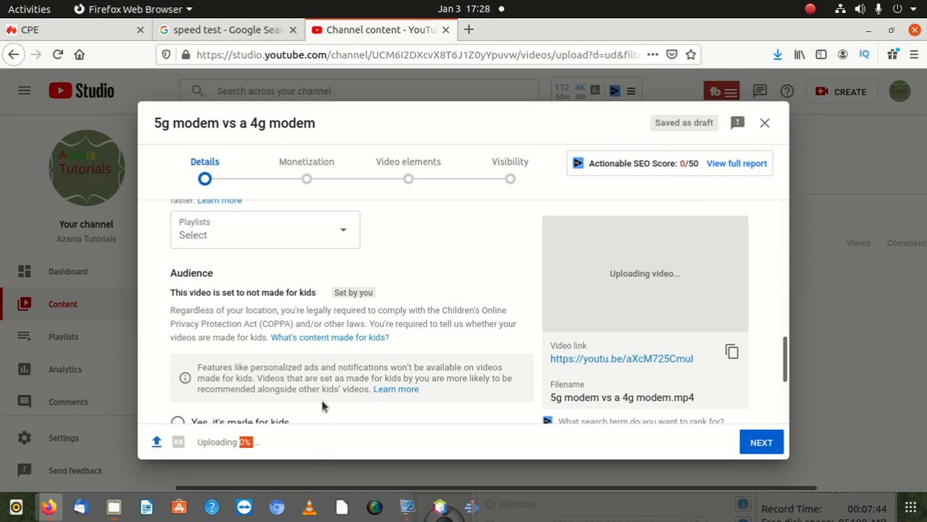
scroll(down, 3)
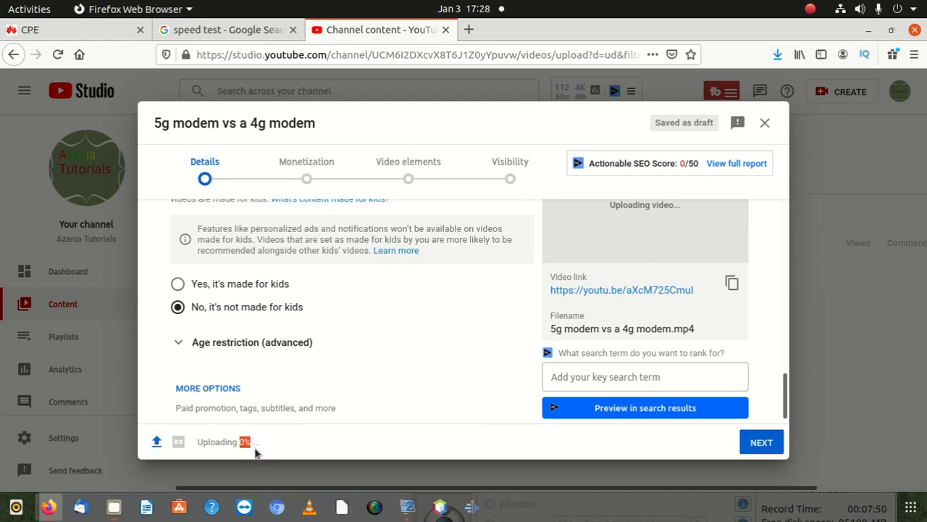
mouse_move(289, 426)
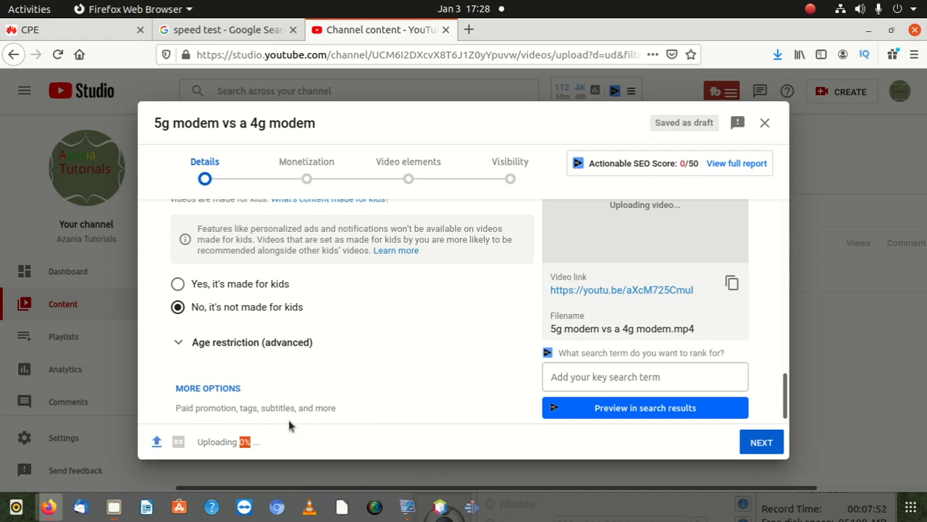
mouse_move(266, 448)
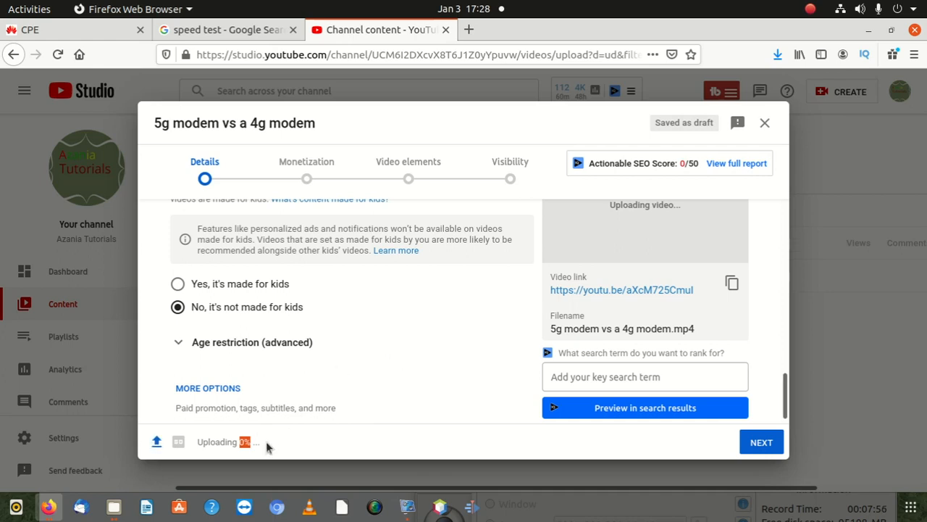
mouse_move(265, 420)
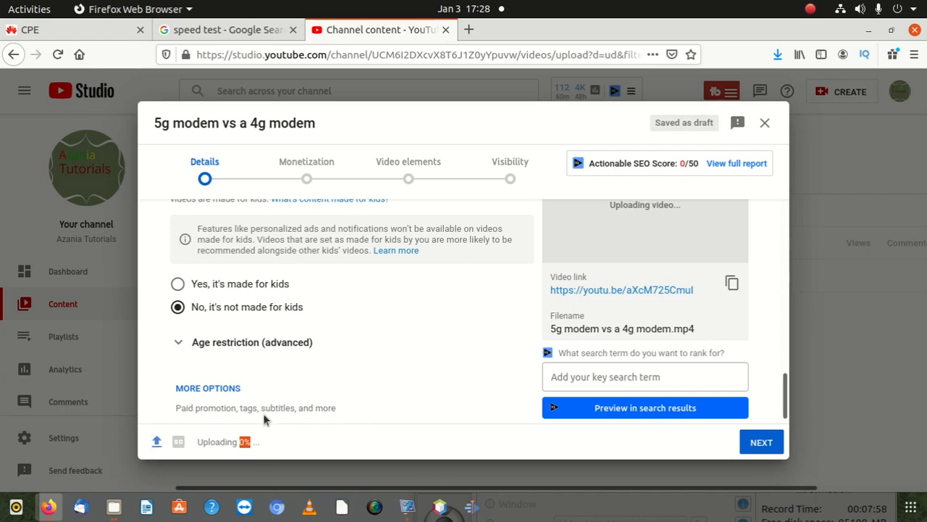
mouse_move(242, 455)
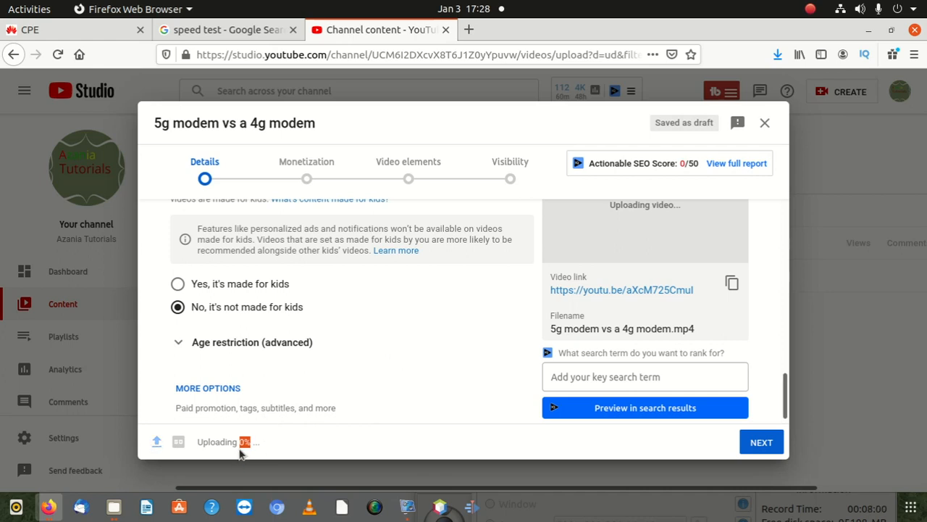
mouse_move(292, 434)
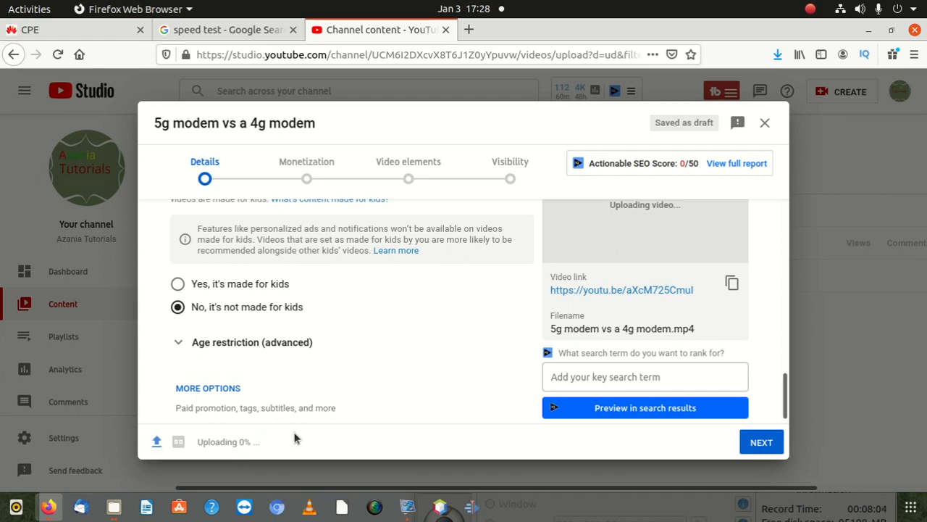
scroll(up, 3)
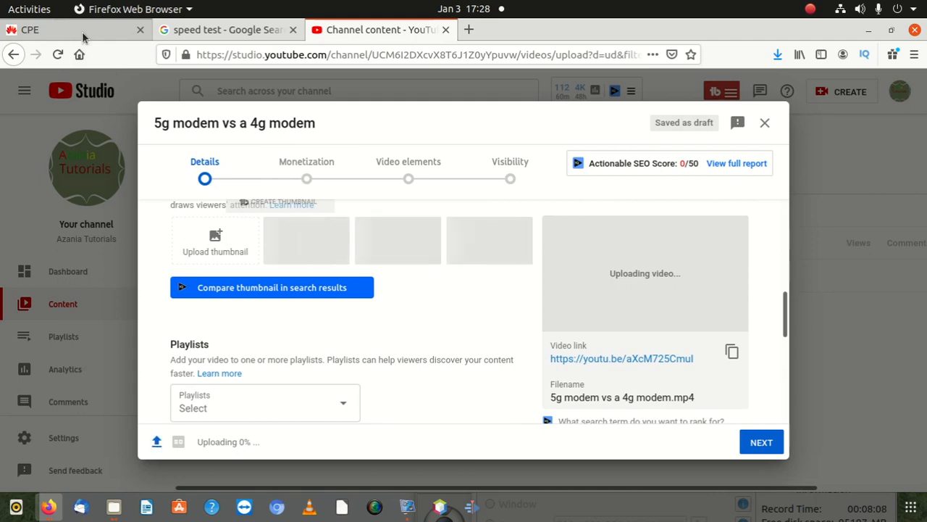
On the router overview, highlight the average uplink traffic reading now around 14 Mb/s
click(29, 29)
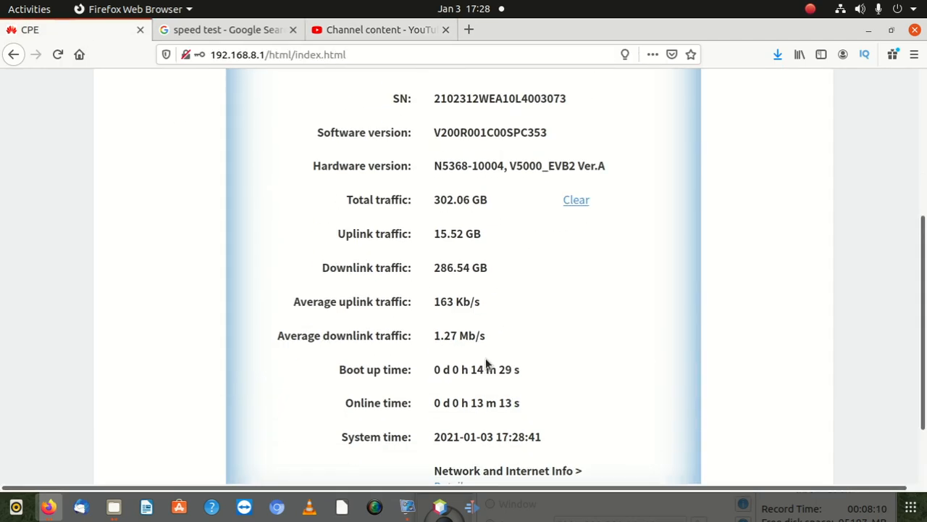
scroll(down, 3)
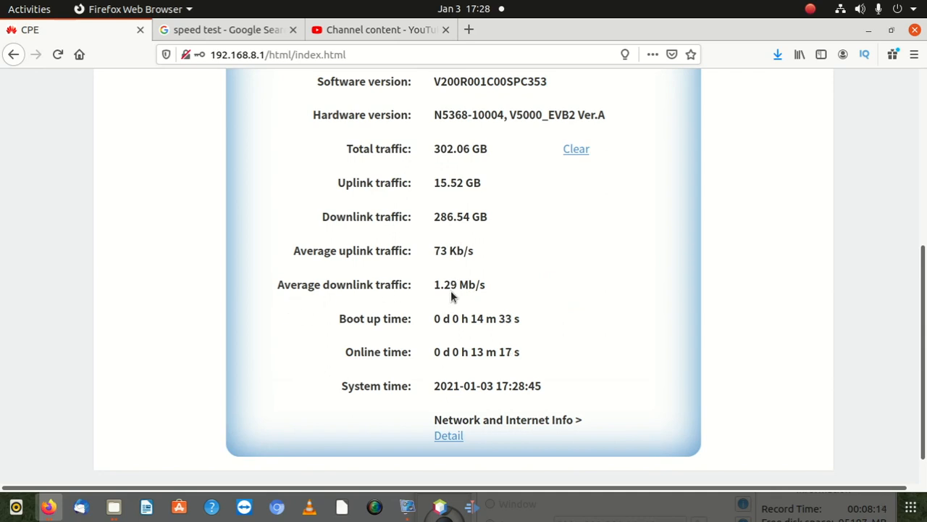
double_click(459, 284)
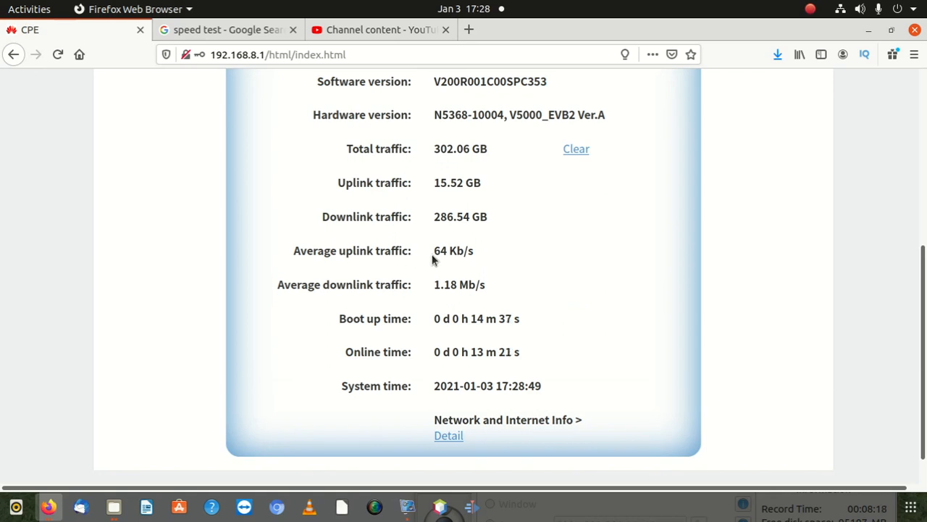
mouse_move(510, 262)
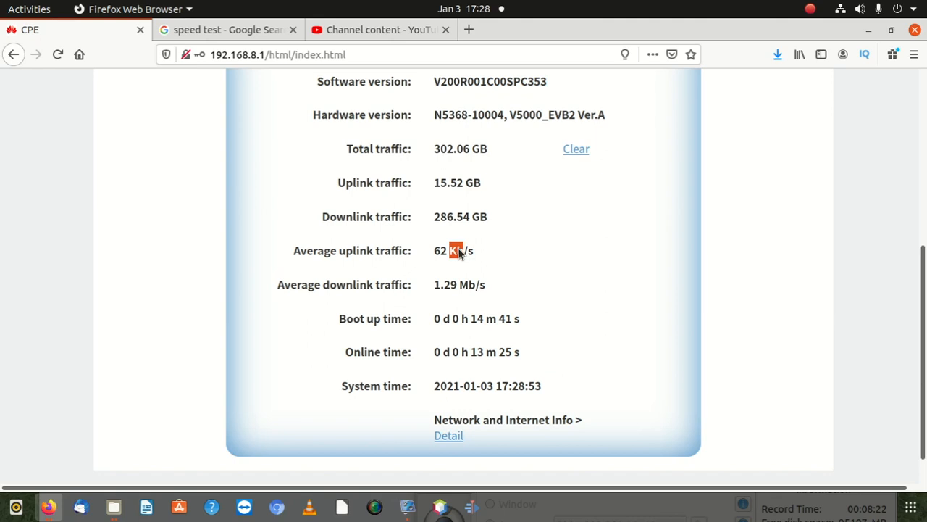
double_click(452, 249)
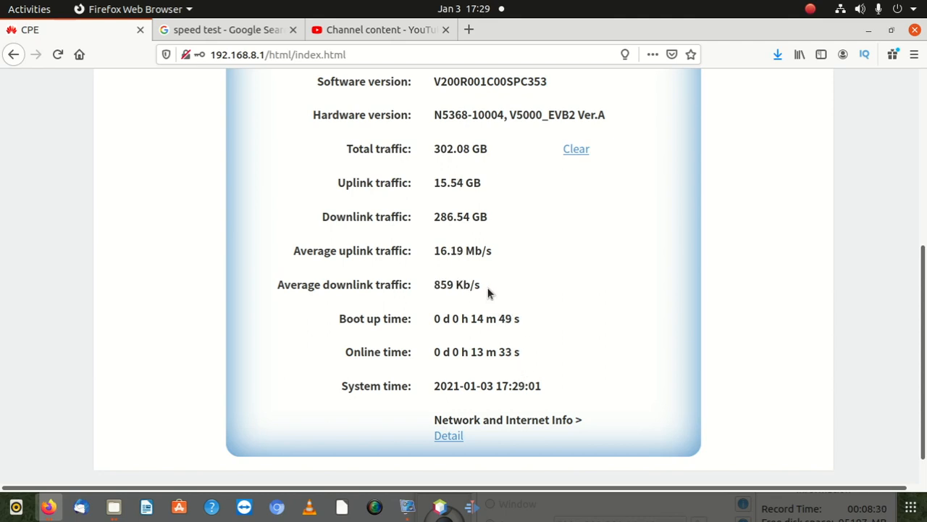
double_click(478, 319)
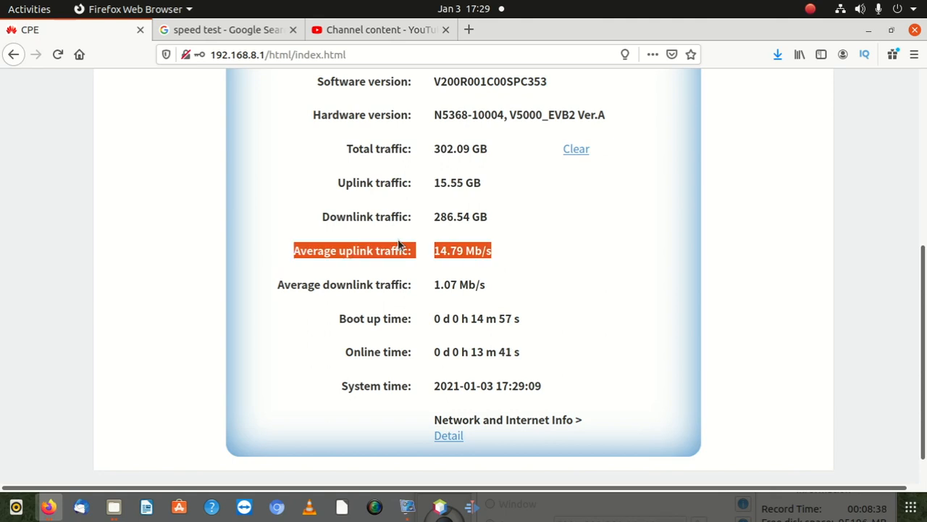
mouse_move(446, 276)
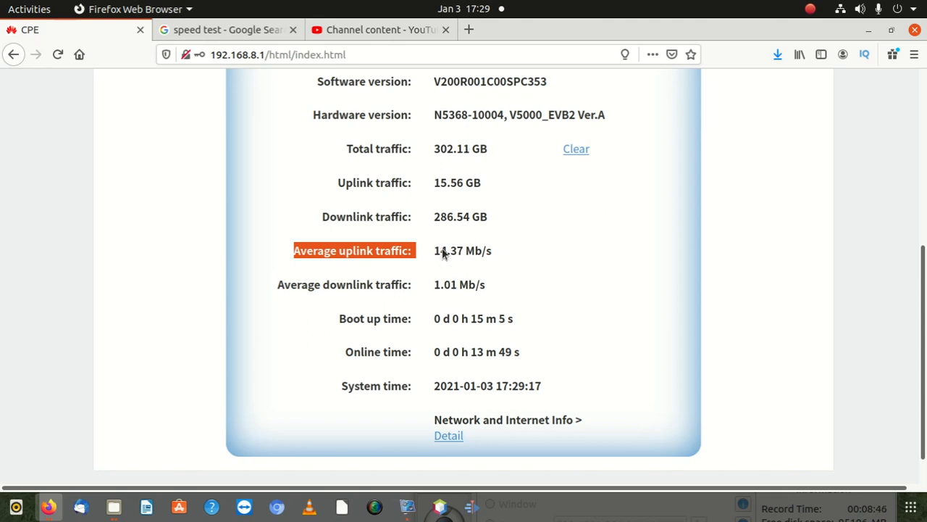
scroll(up, 3)
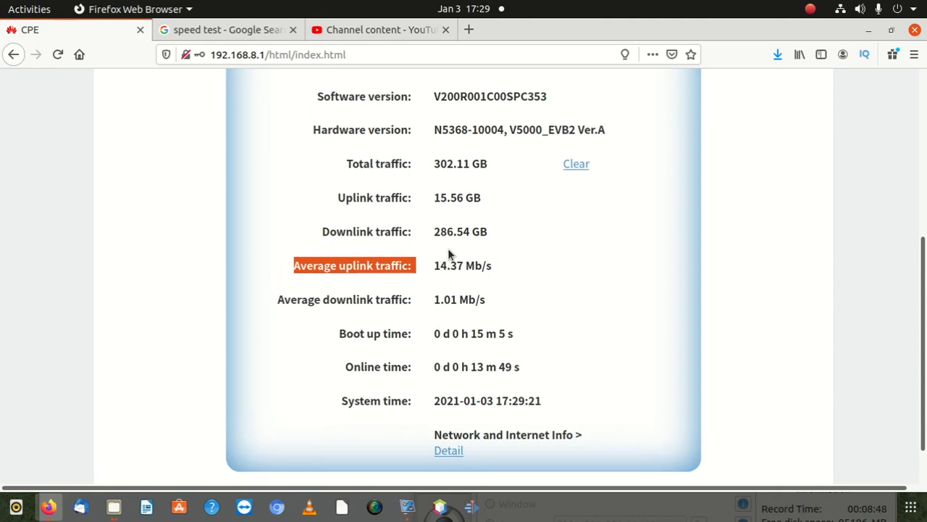
Run a second Google speed test and check the YouTube upload progress meanwhile
click(228, 29)
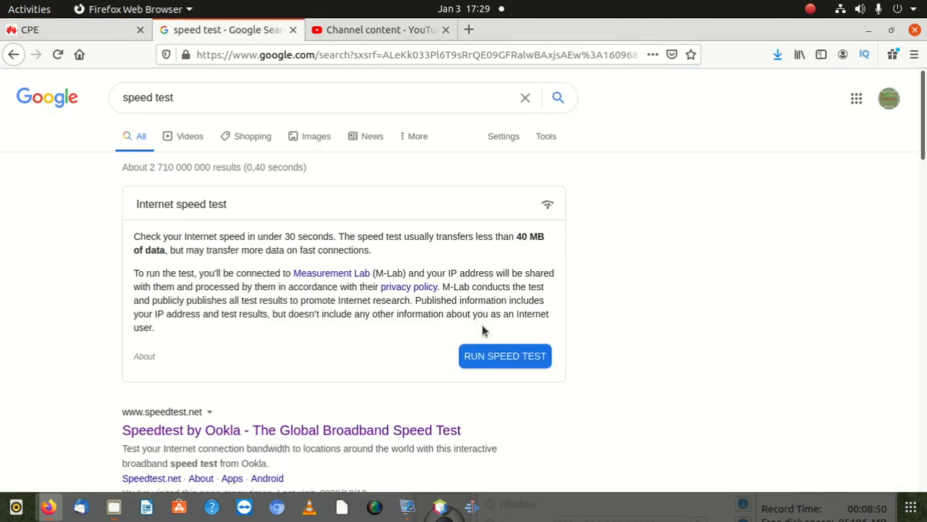
click(504, 357)
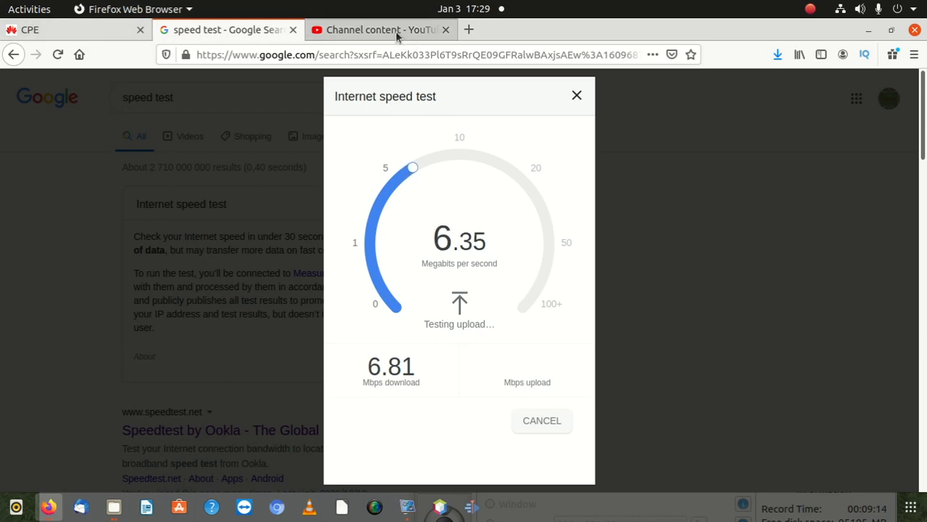
click(376, 29)
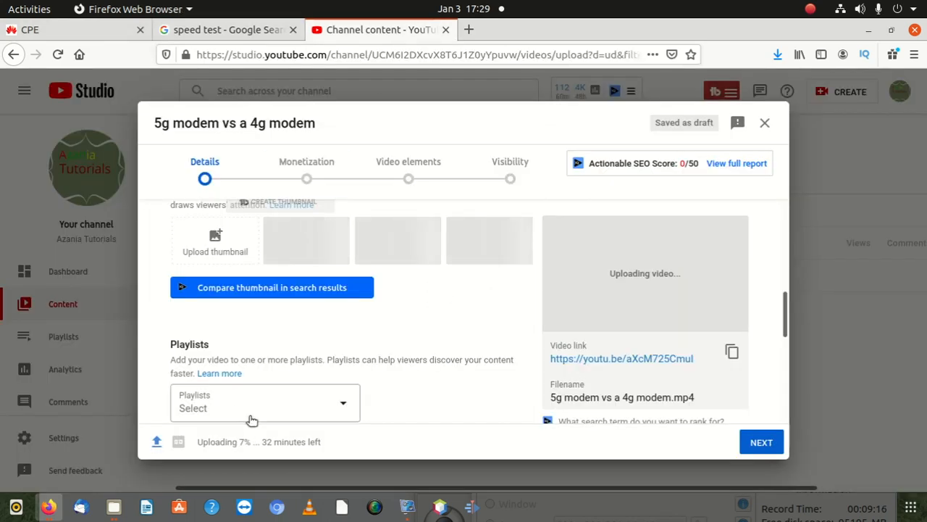
scroll(down, 3)
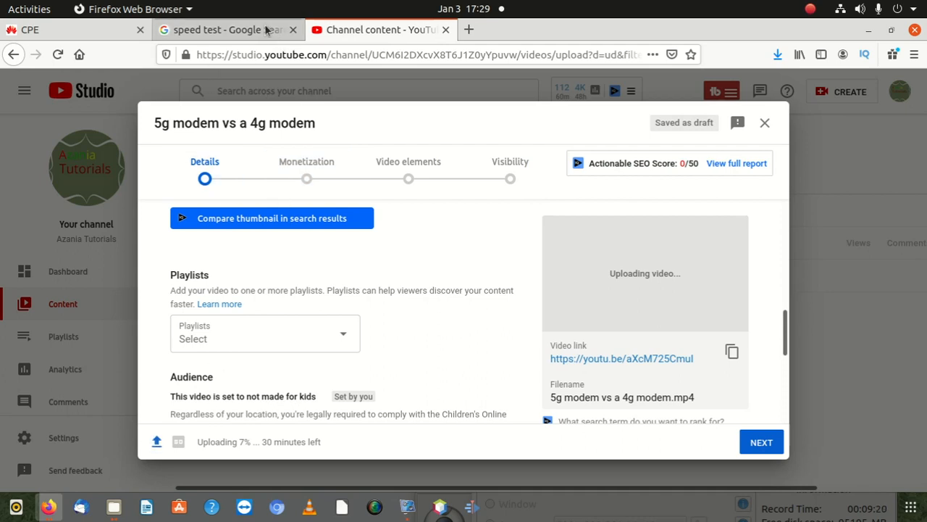
Close the finished results (6.81 Mbps down, 7.00 Mbps up) and return to the router page
click(225, 29)
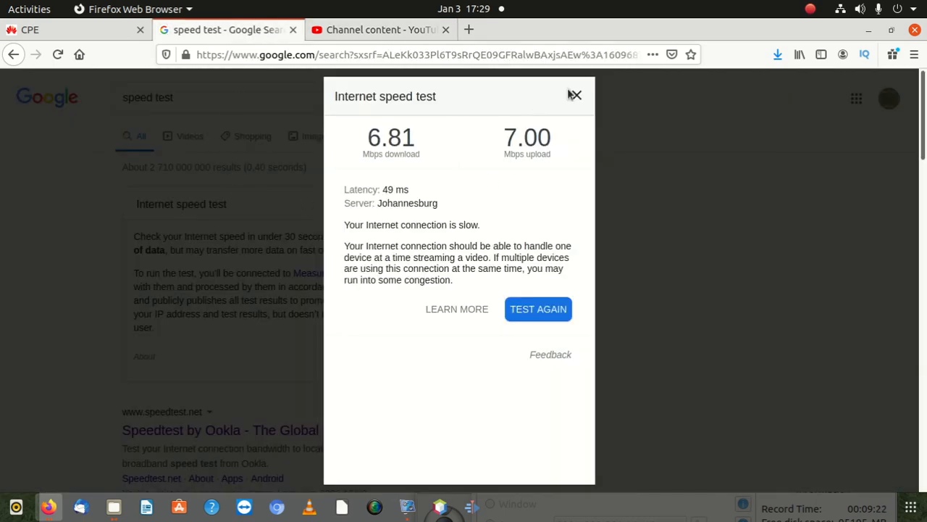
click(574, 96)
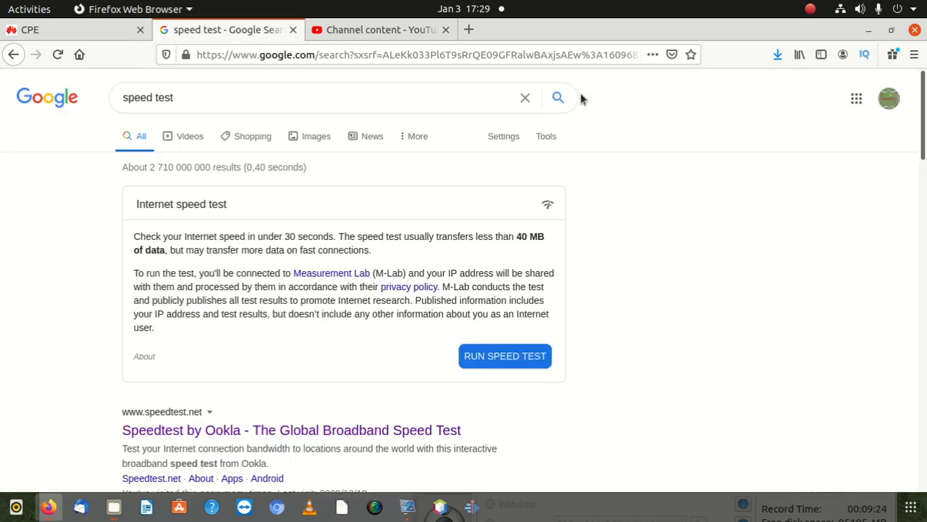
click(29, 29)
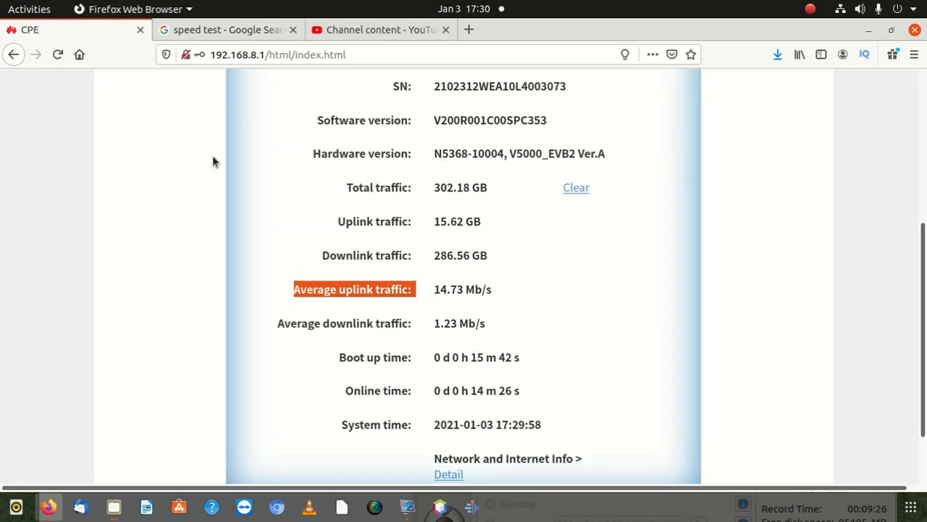
View the Internet APN/DNN profile list, then go to the System maintenance page
scroll(up, 3)
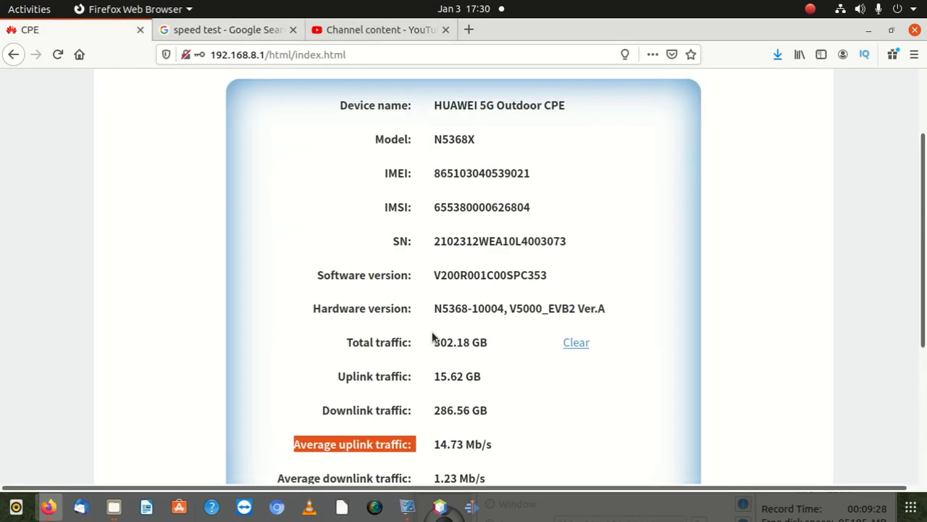
scroll(up, 3)
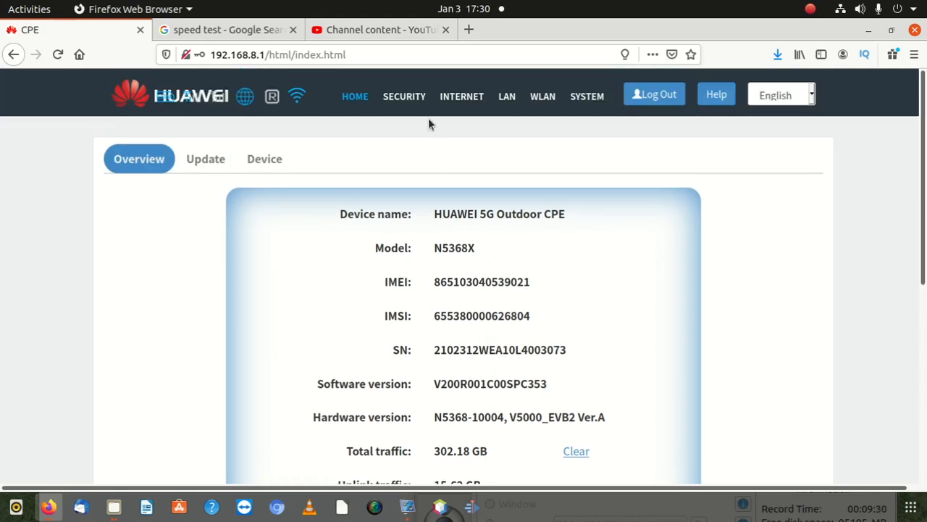
click(460, 95)
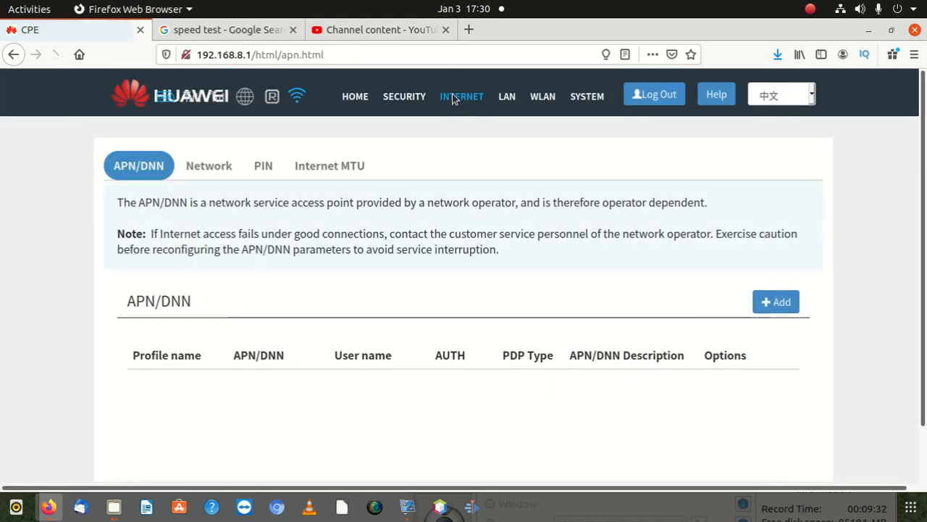
scroll(down, 3)
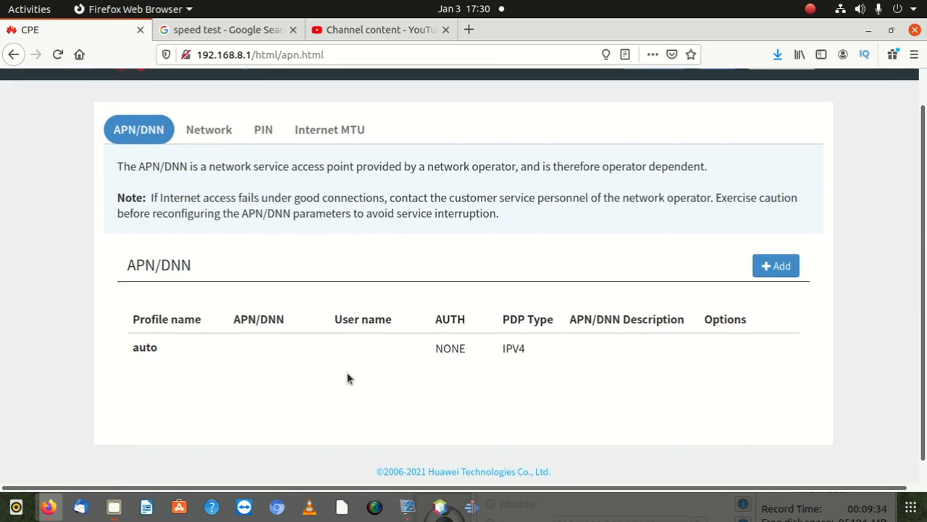
scroll(up, 3)
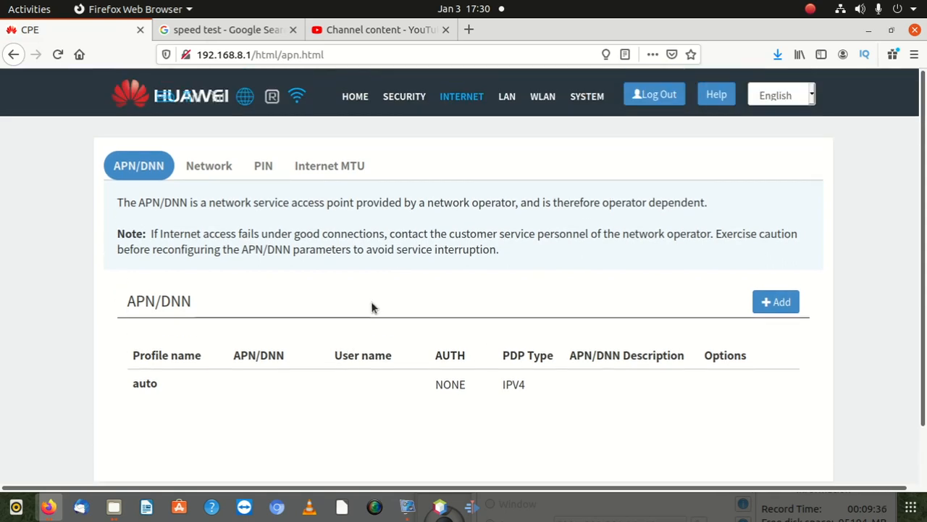
mouse_move(542, 95)
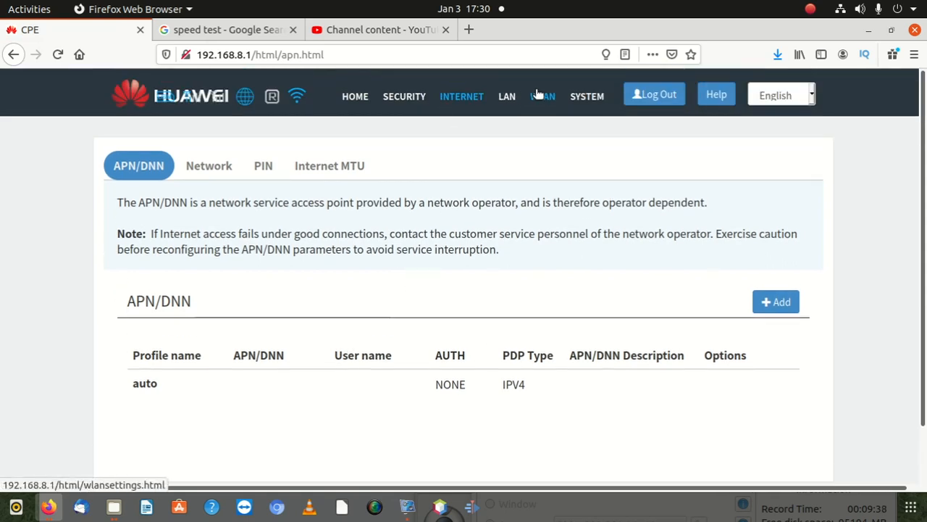
mouse_move(587, 96)
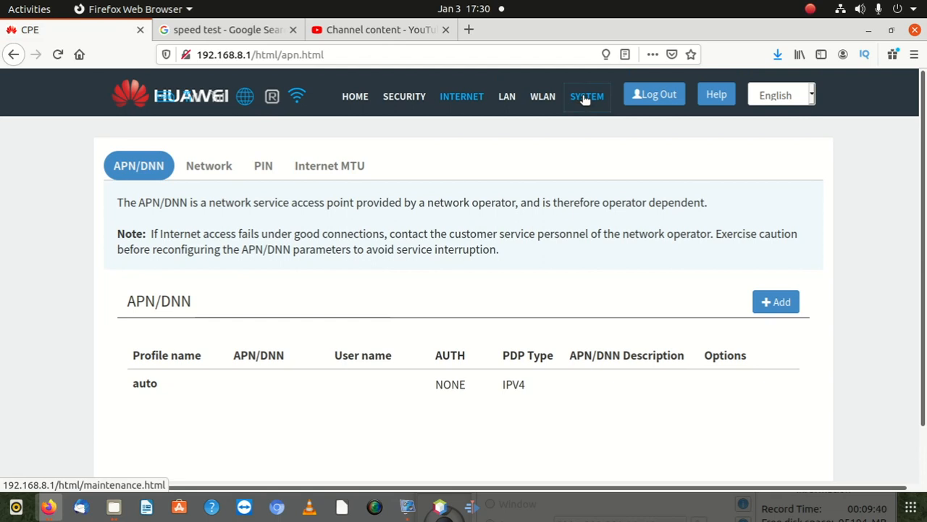
click(587, 95)
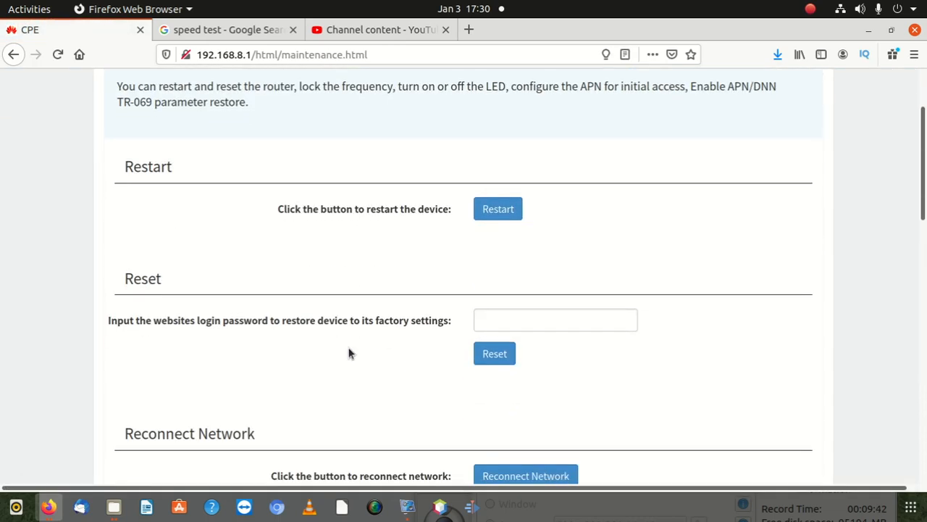
Scroll through the maintenance options (restart, reset, LED, frequency lock) and go to Antenna
scroll(down, 3)
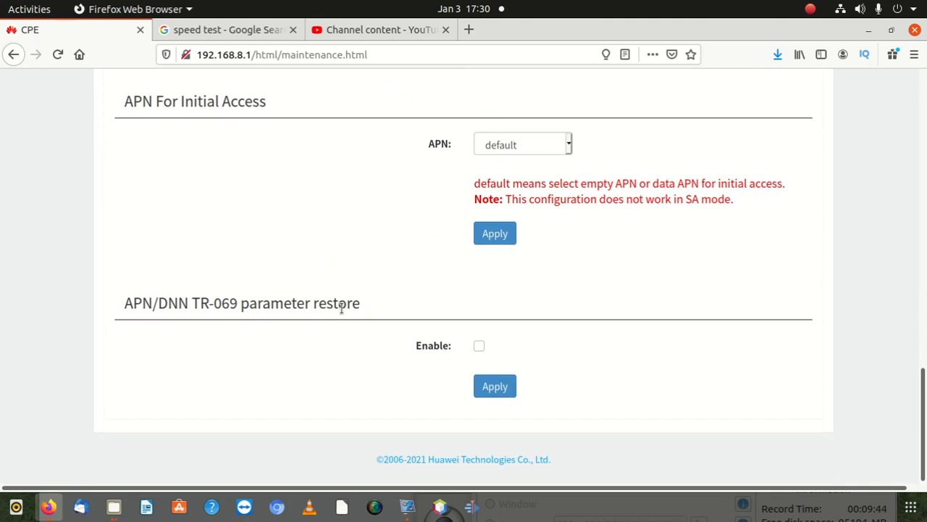
scroll(up, 3)
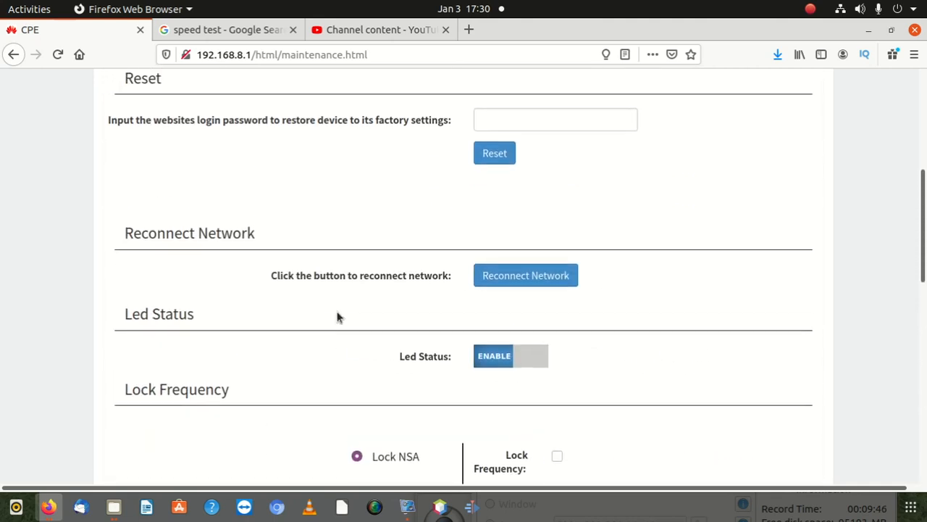
scroll(up, 3)
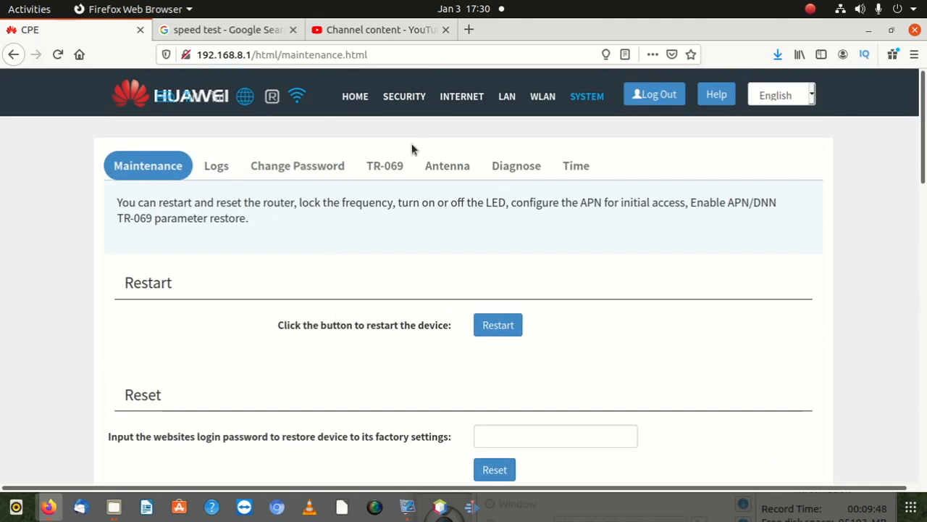
click(447, 165)
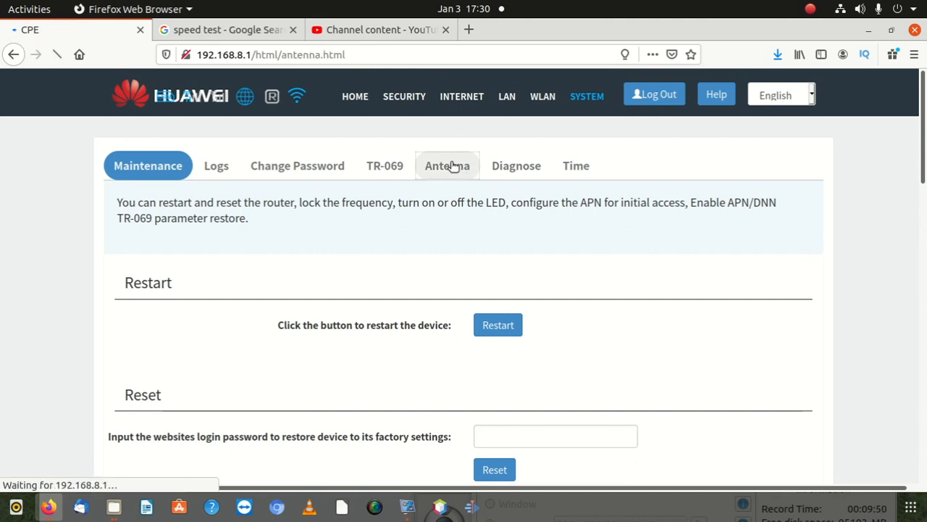
Inspect the antenna Select Mode and Immediate AntSel choices, keeping AntSel on No Action
click(446, 165)
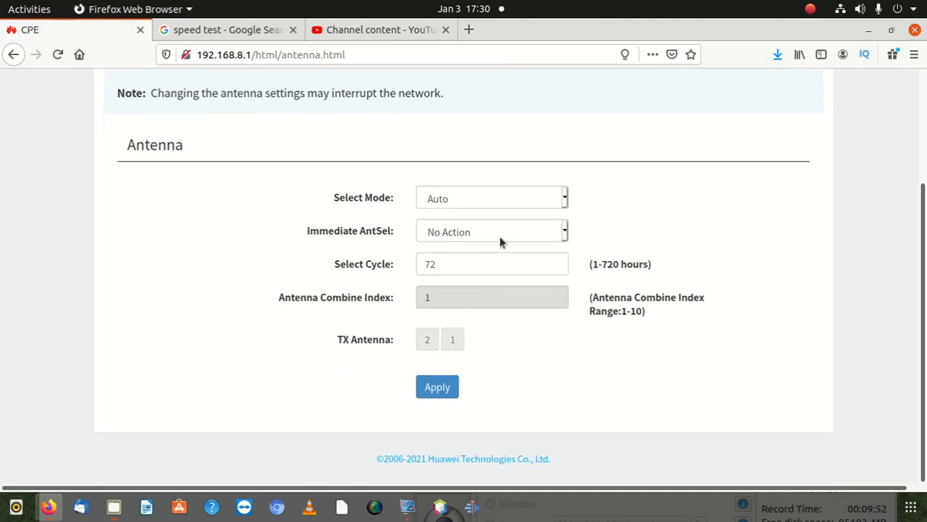
click(493, 197)
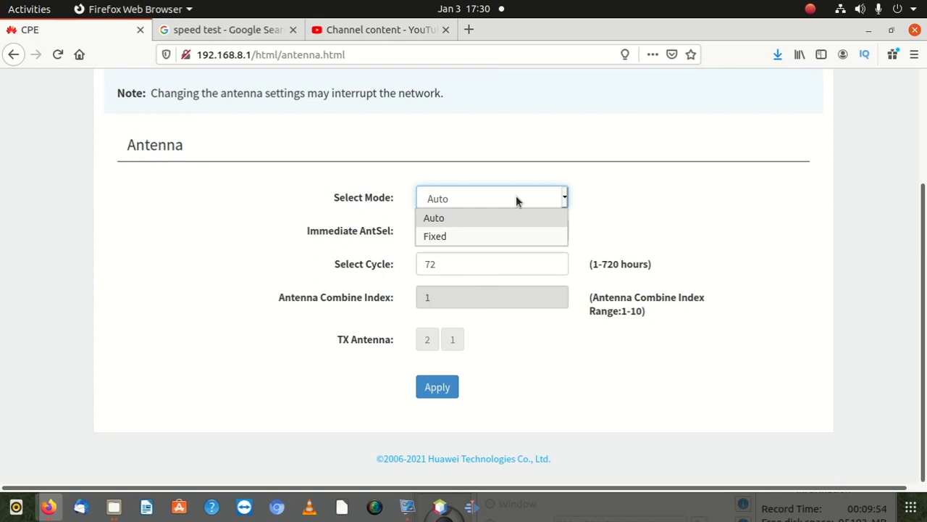
click(491, 231)
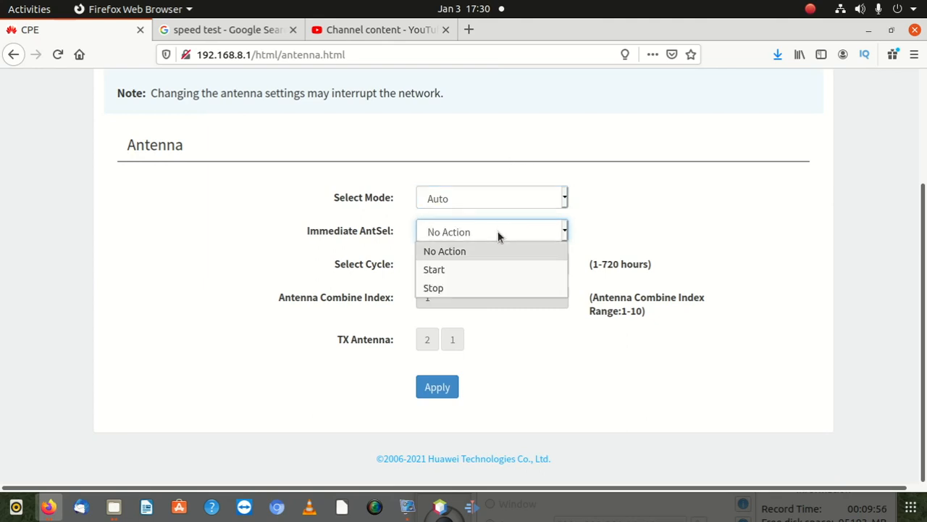
mouse_move(471, 238)
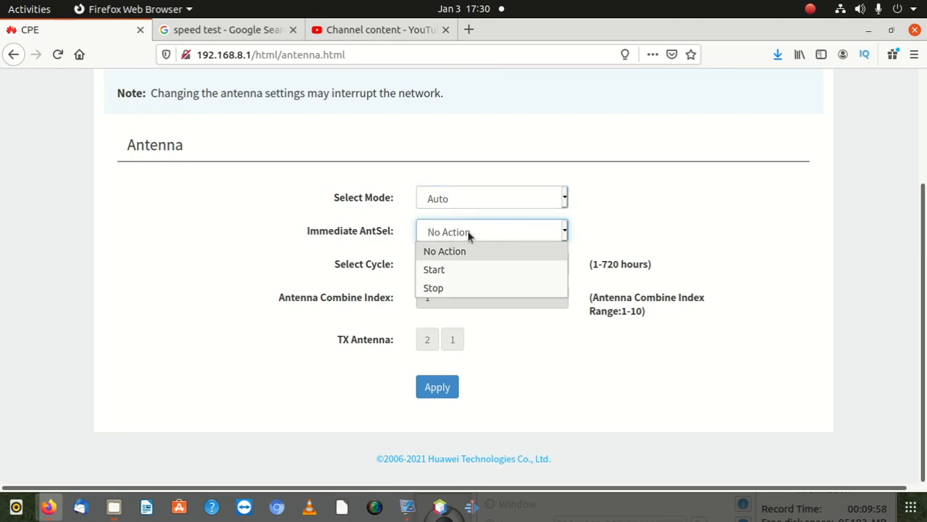
click(443, 251)
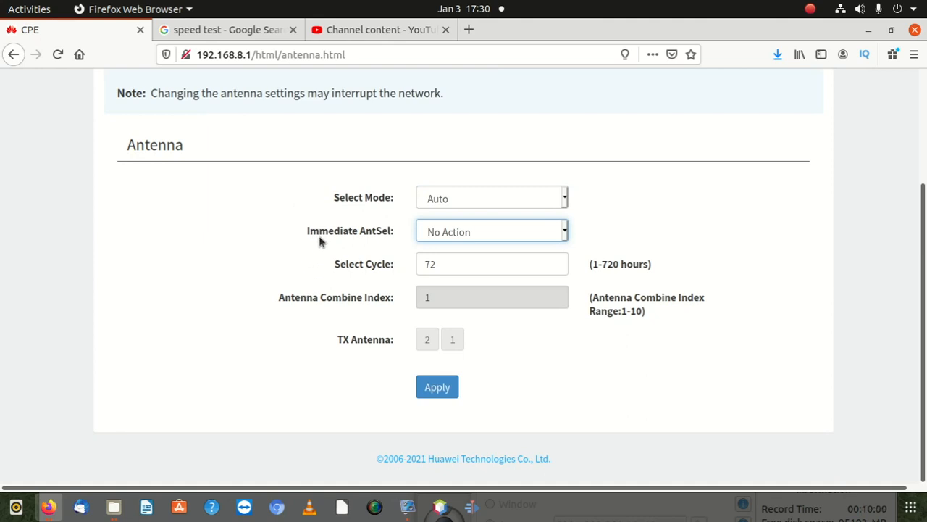
mouse_move(321, 215)
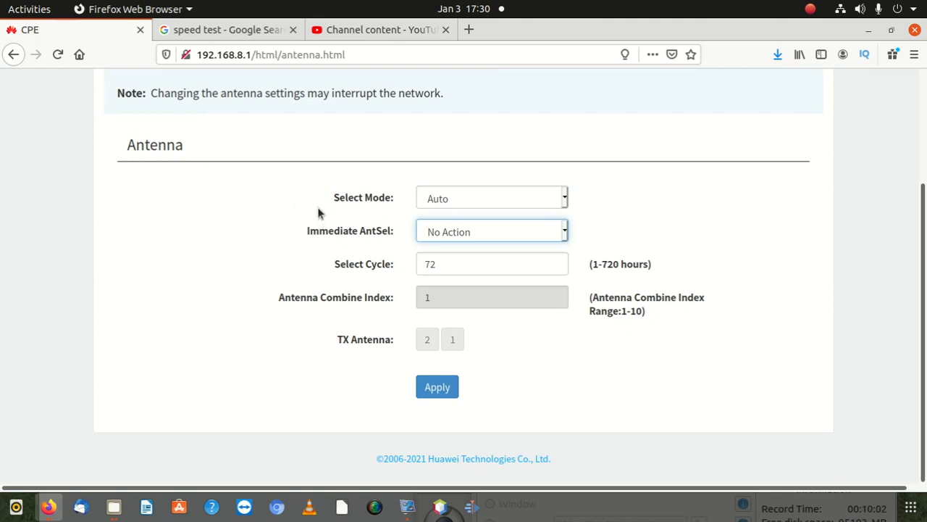
mouse_move(452, 296)
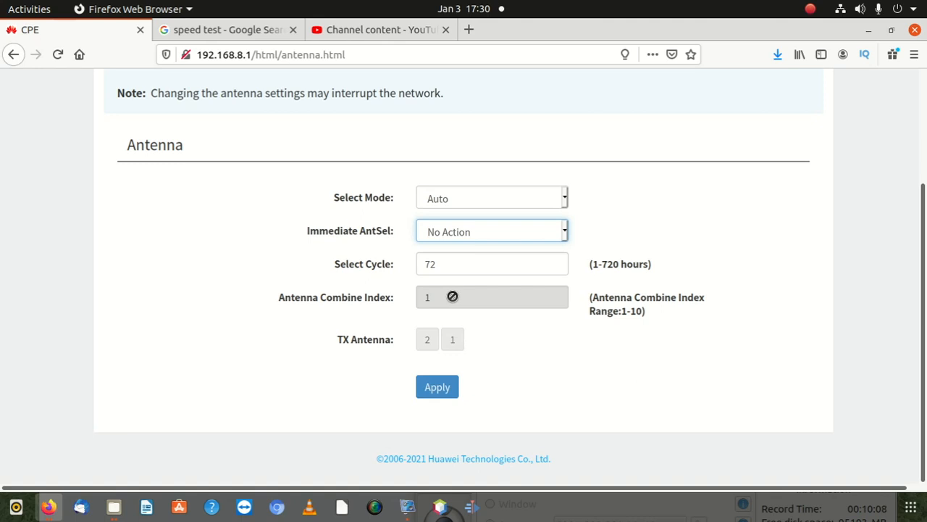
Reopen the antenna mode dropdown twice and leave it set to Auto
click(493, 197)
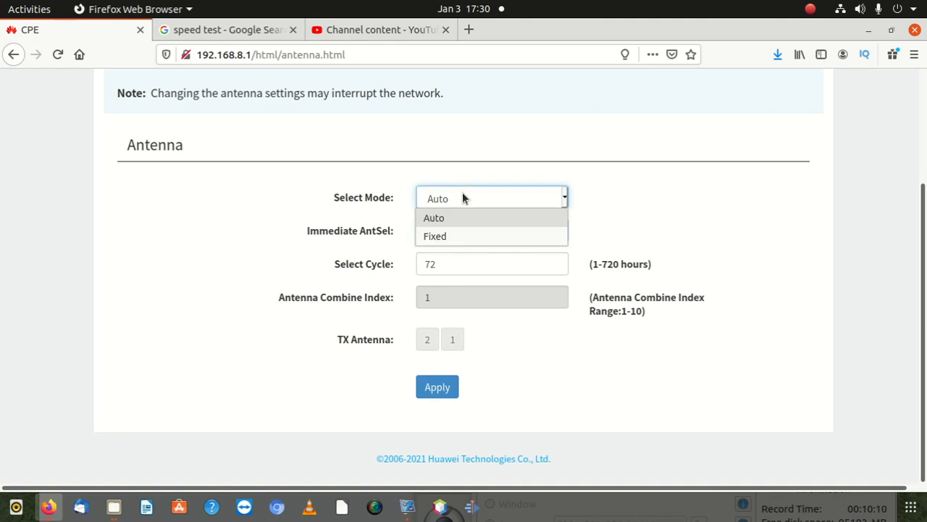
click(433, 217)
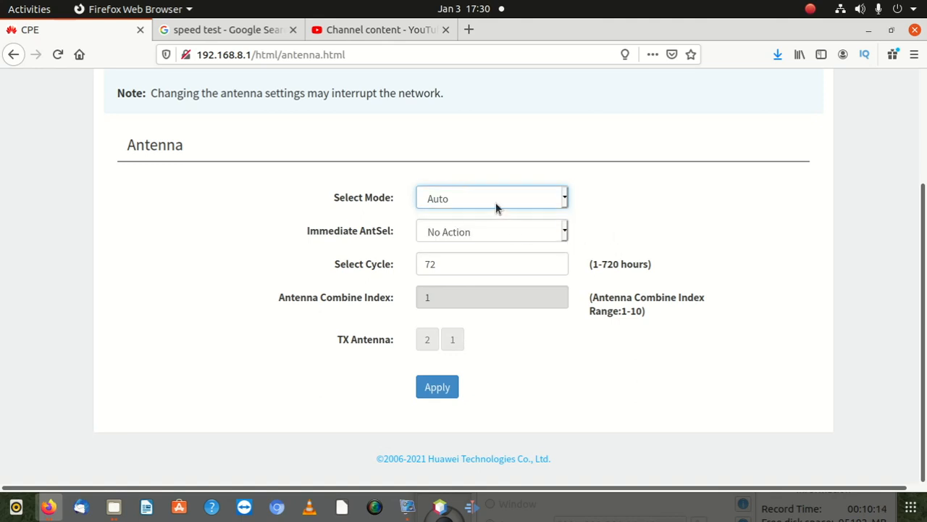
click(491, 197)
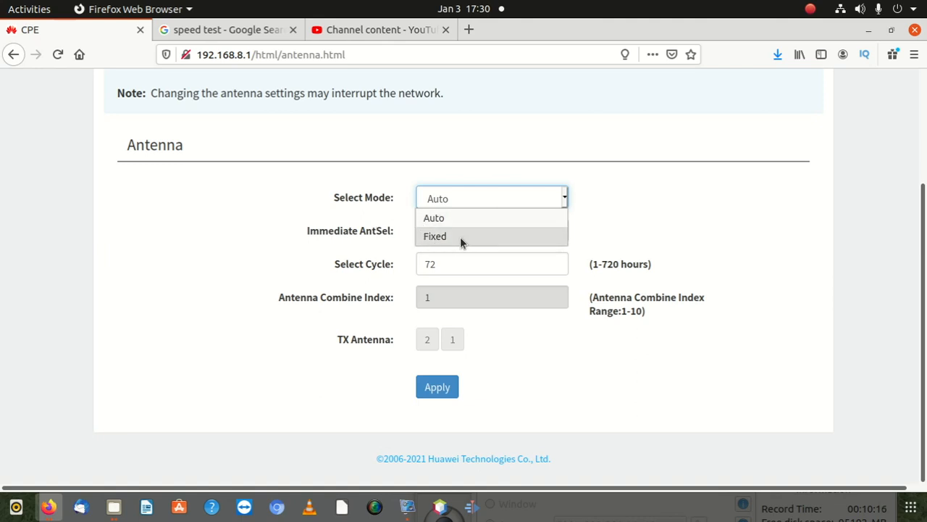
mouse_move(513, 227)
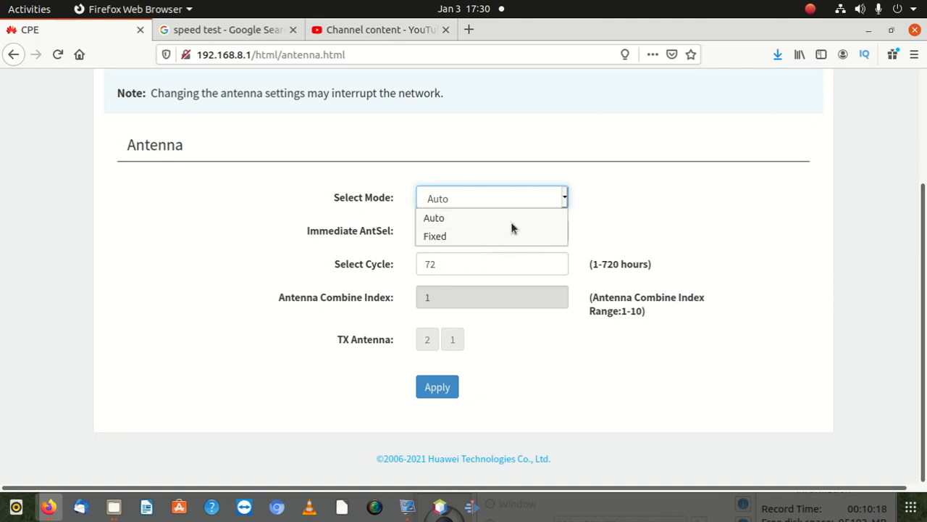
click(435, 217)
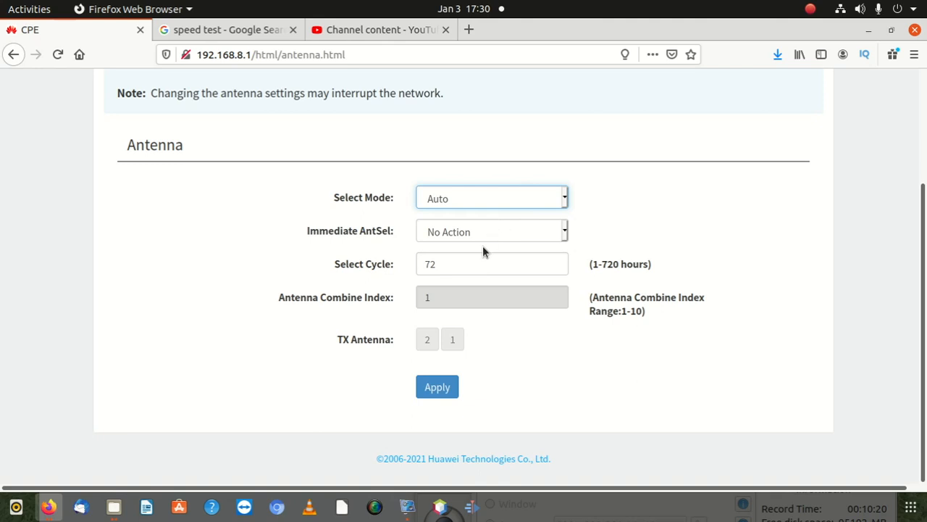
scroll(up, 3)
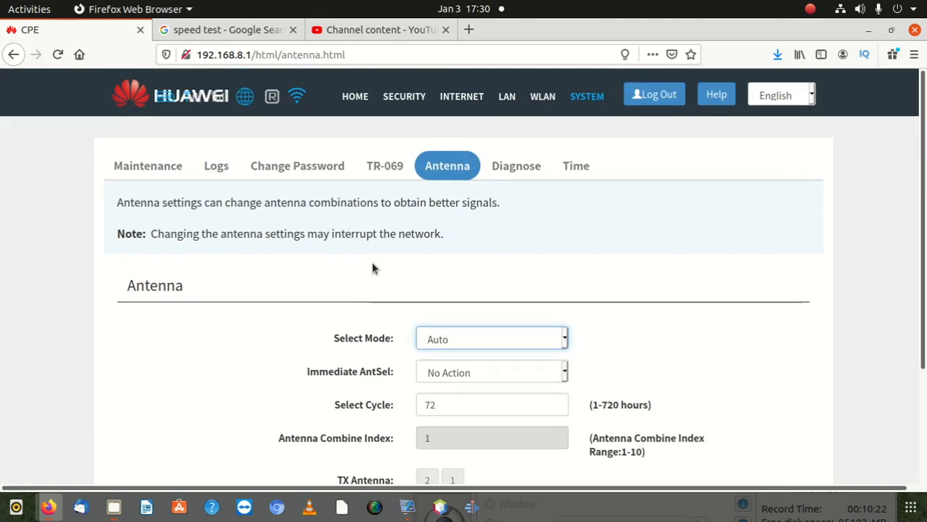
mouse_move(461, 96)
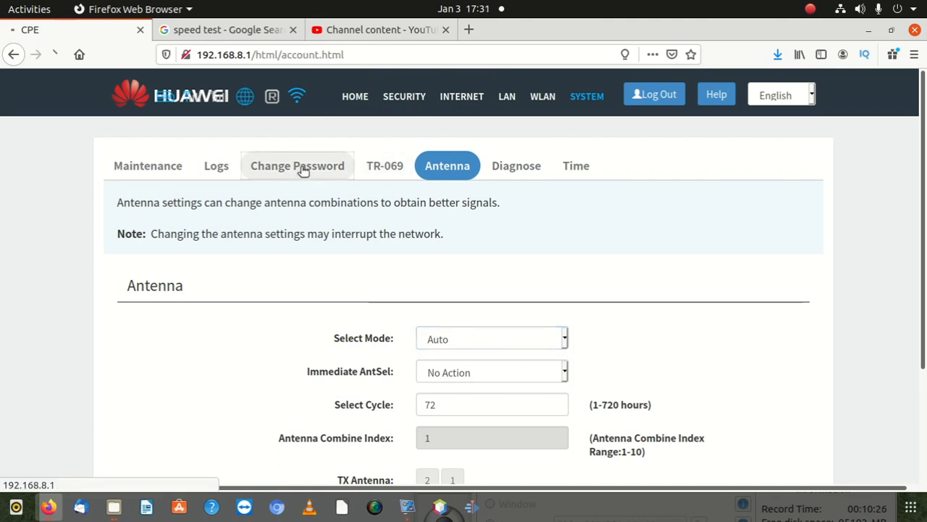
Review the admin Change Password form and its 90Days password period without applying changes
click(297, 166)
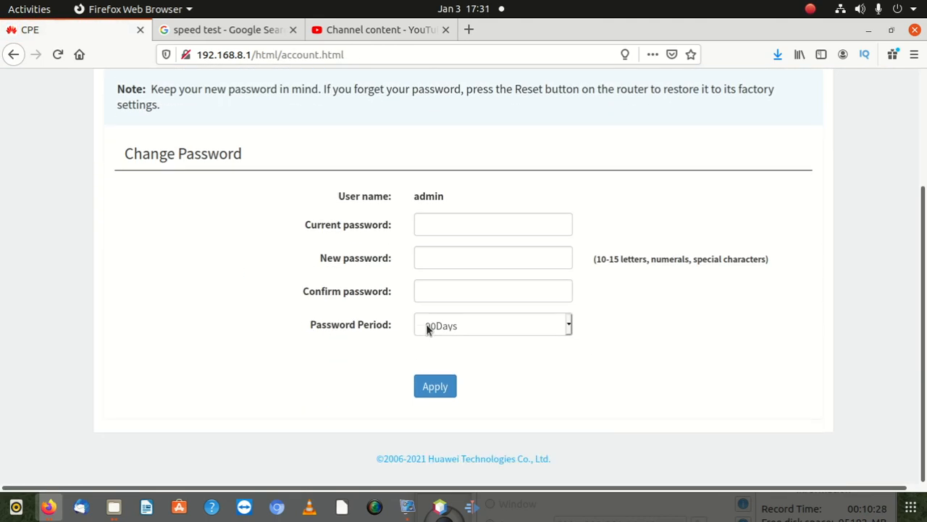
click(492, 223)
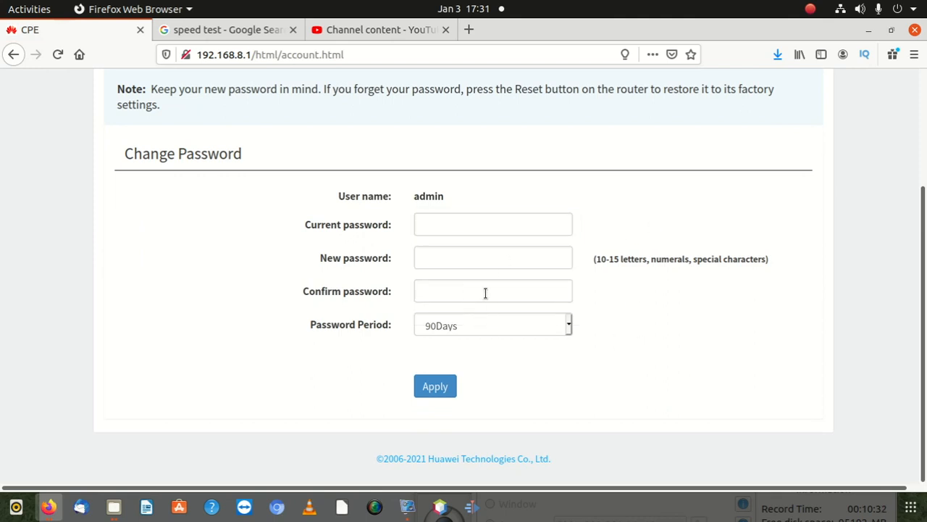
scroll(up, 3)
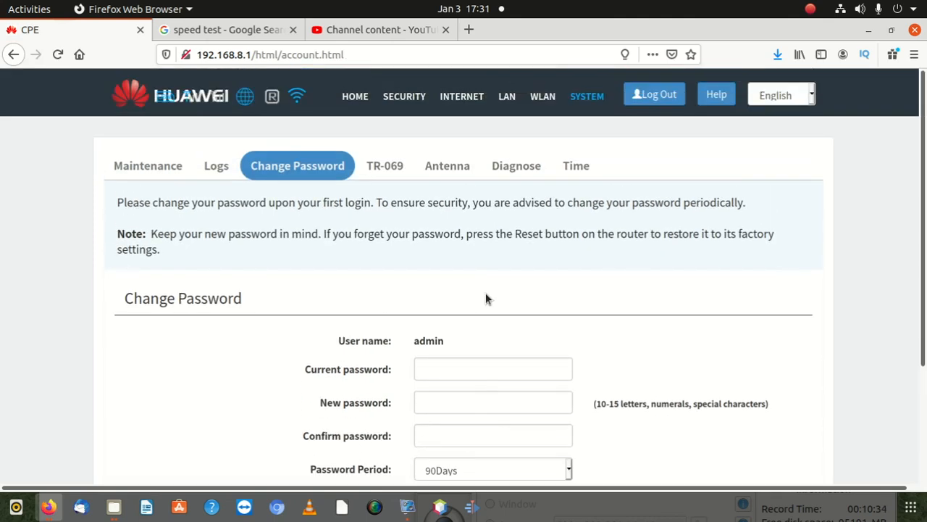
mouse_move(362, 136)
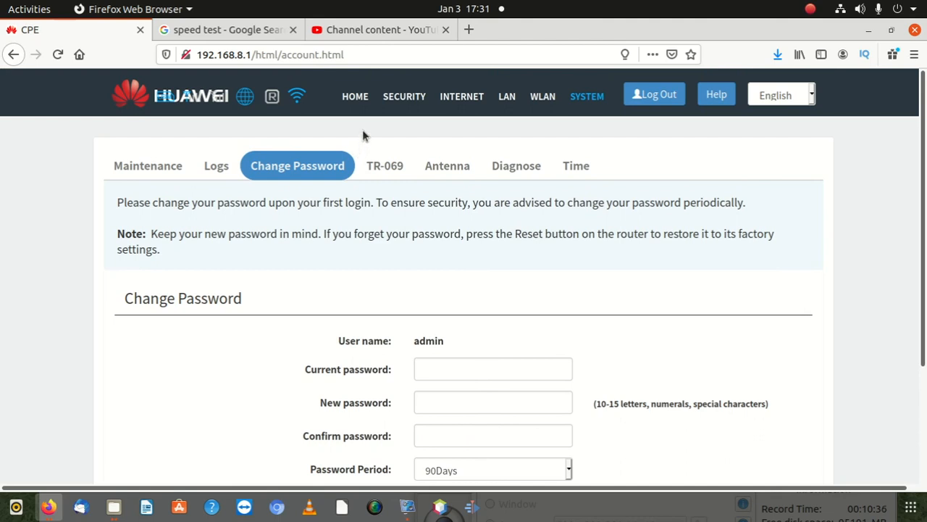
mouse_move(626, 182)
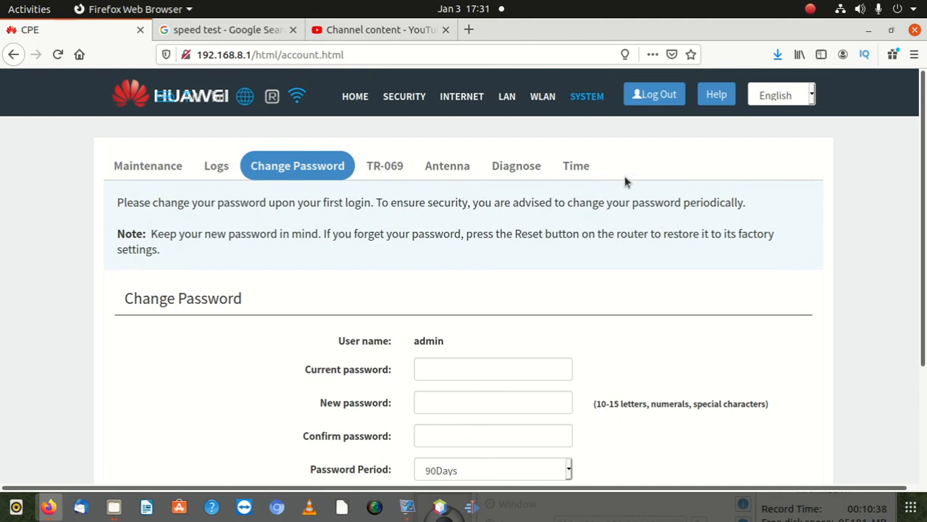
mouse_move(603, 26)
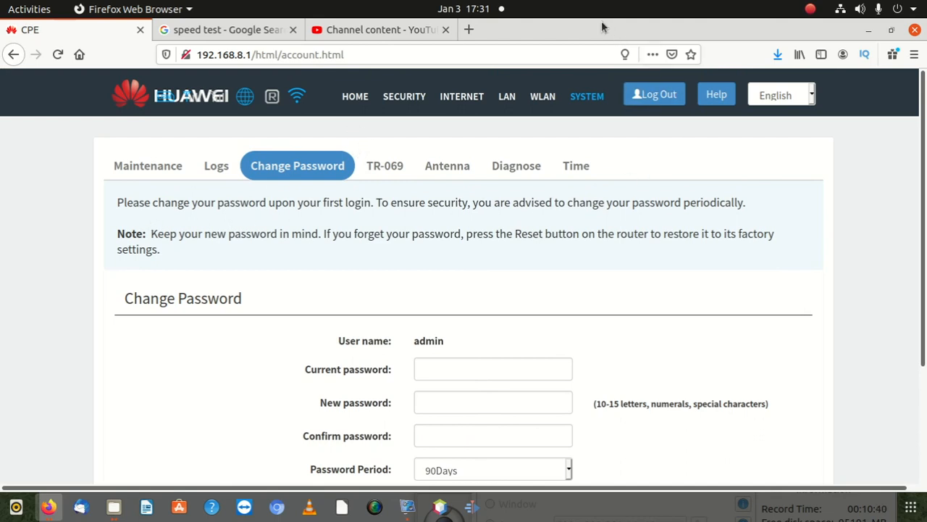